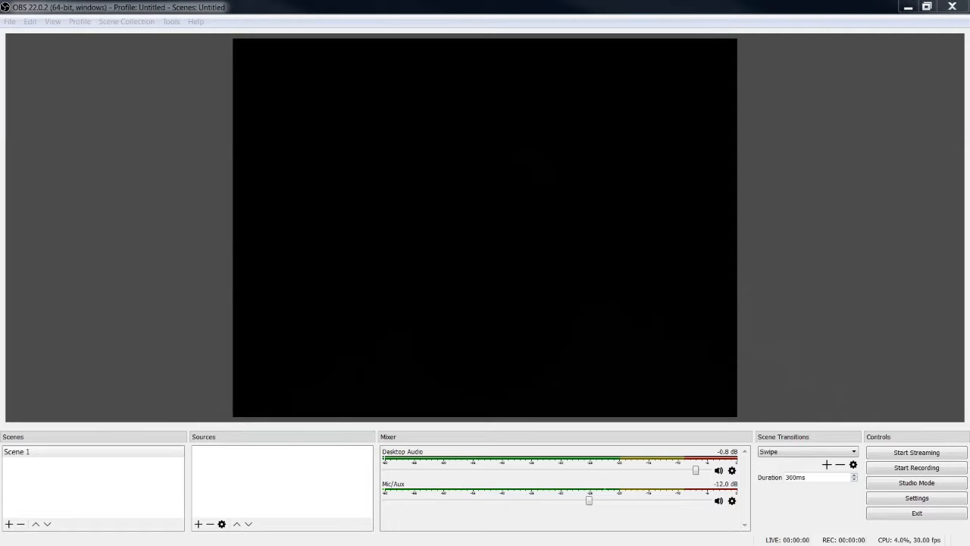
pyautogui.moveTo(362, 10)
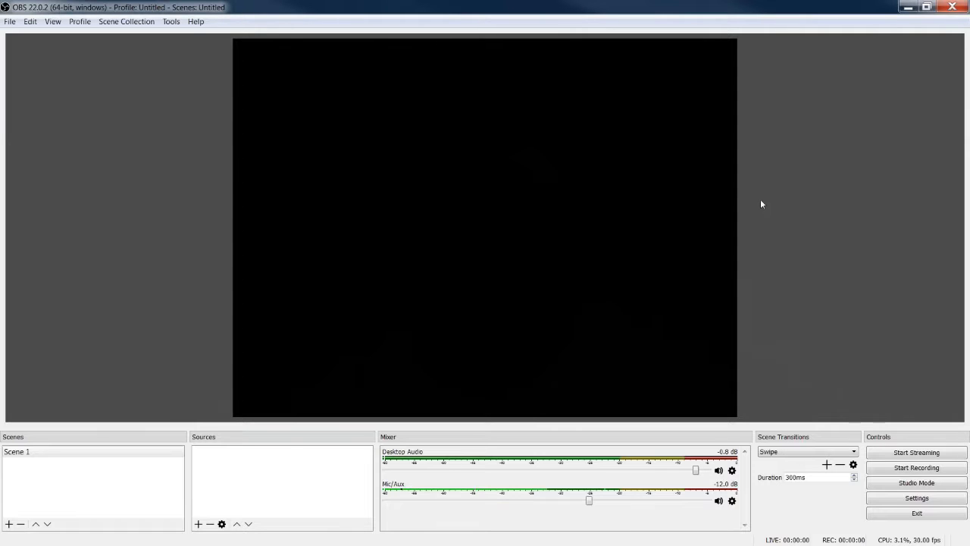
pyautogui.moveTo(573, 154)
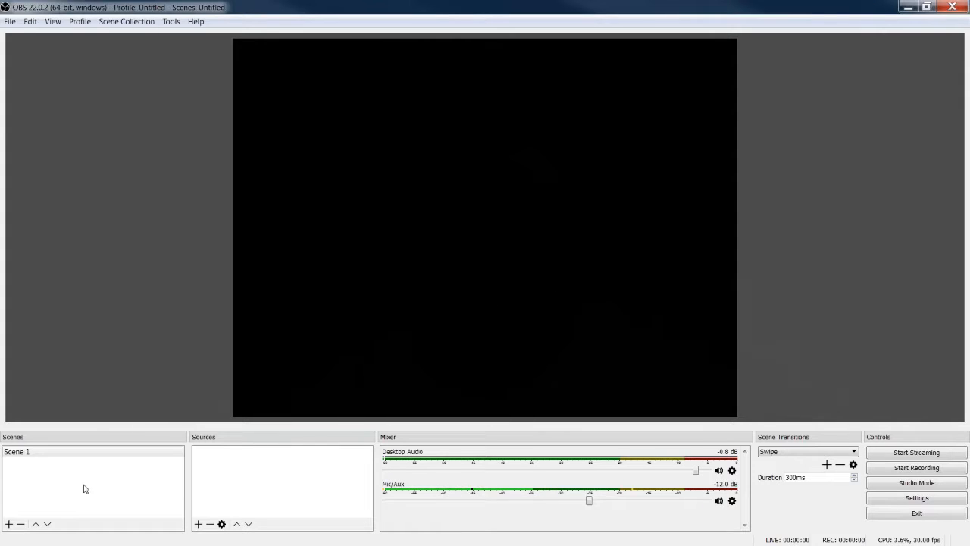
# Attempt to delete the only scene and dismiss the warning that one scene must remain.
pyautogui.click(21, 524)
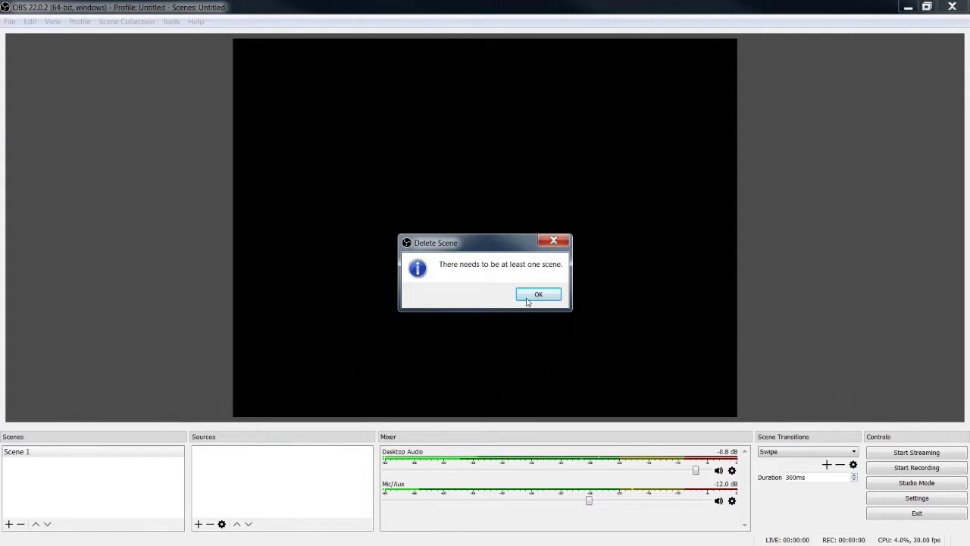
pyautogui.click(538, 294)
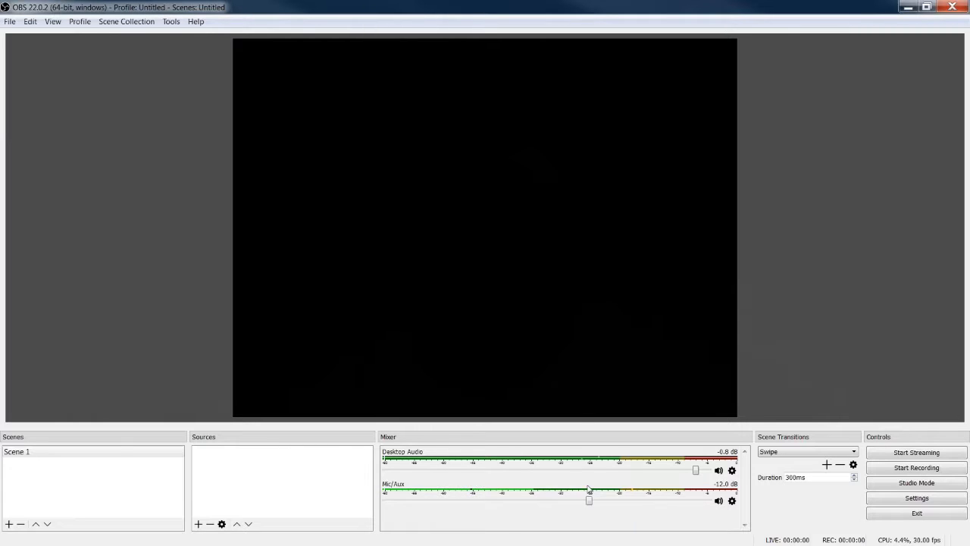
pyautogui.moveTo(806, 488)
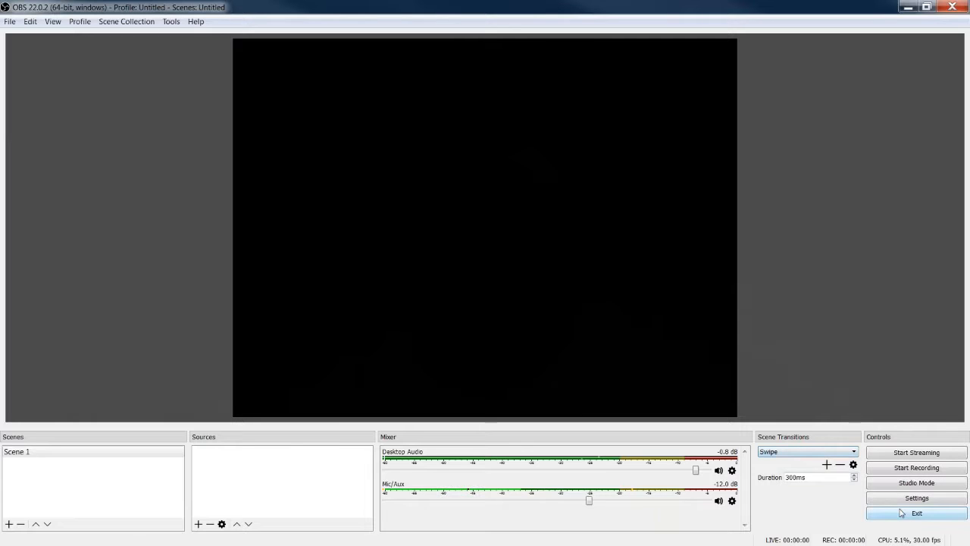
pyautogui.moveTo(915, 466)
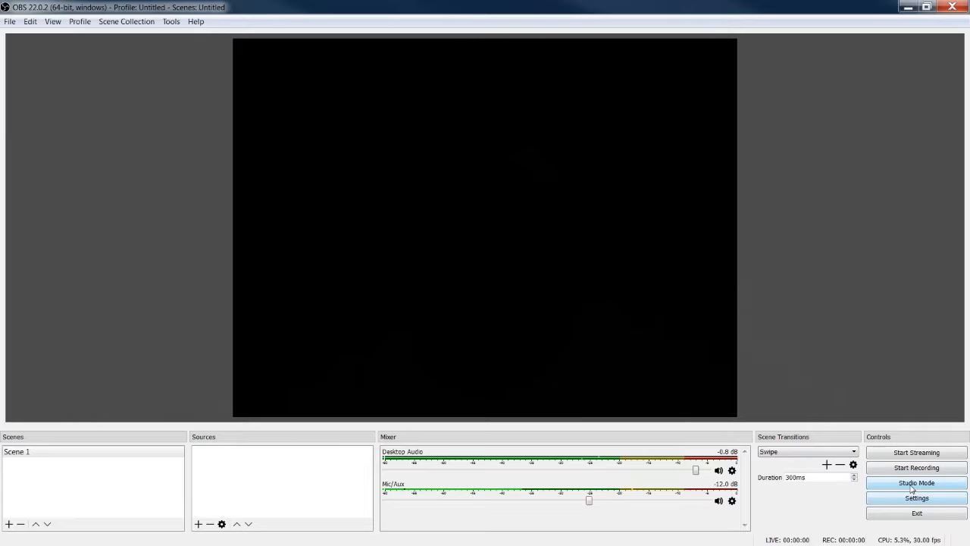
pyautogui.moveTo(916, 497)
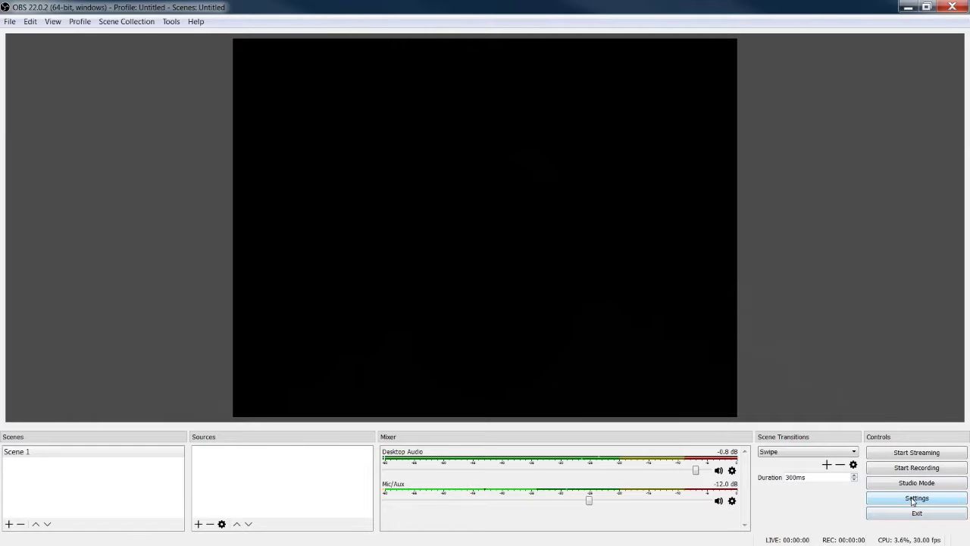
pyautogui.click(915, 497)
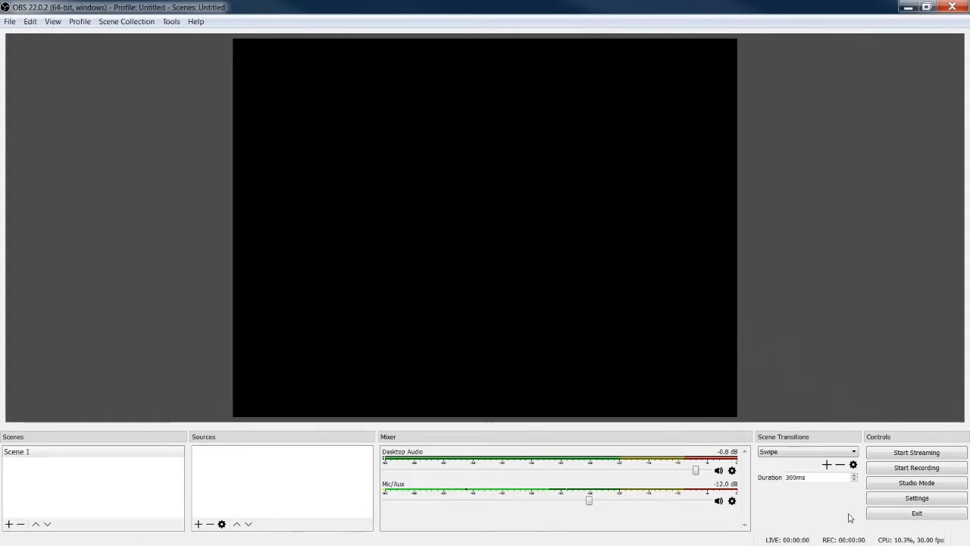
pyautogui.moveTo(11, 29)
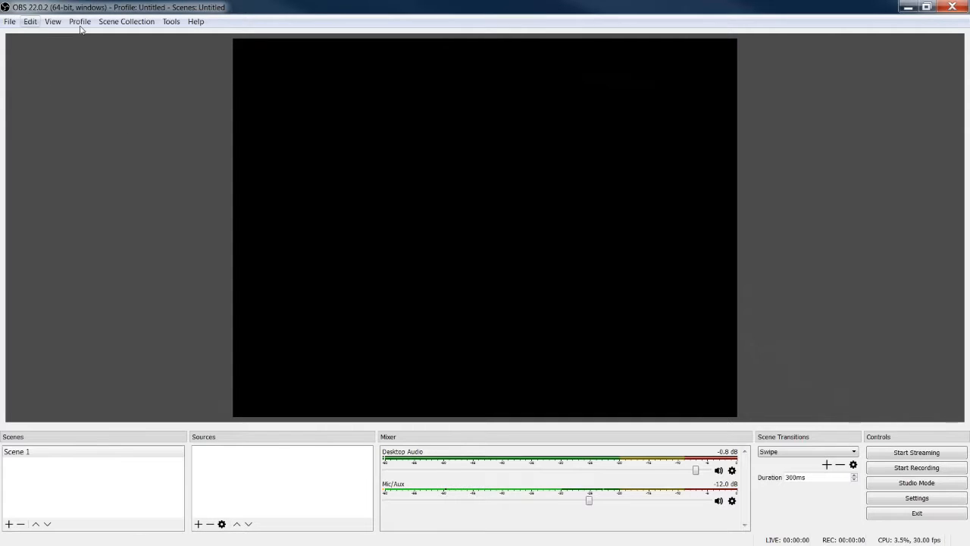
# Browse the File, Edit, View, Profile, Scene Collection, Tools and Help menus.
pyautogui.click(9, 21)
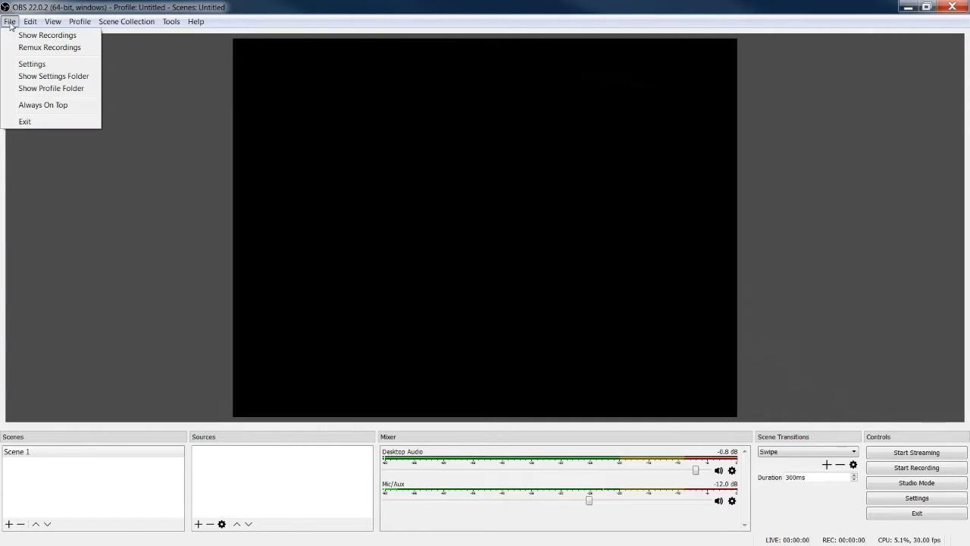
pyautogui.moveTo(49, 47)
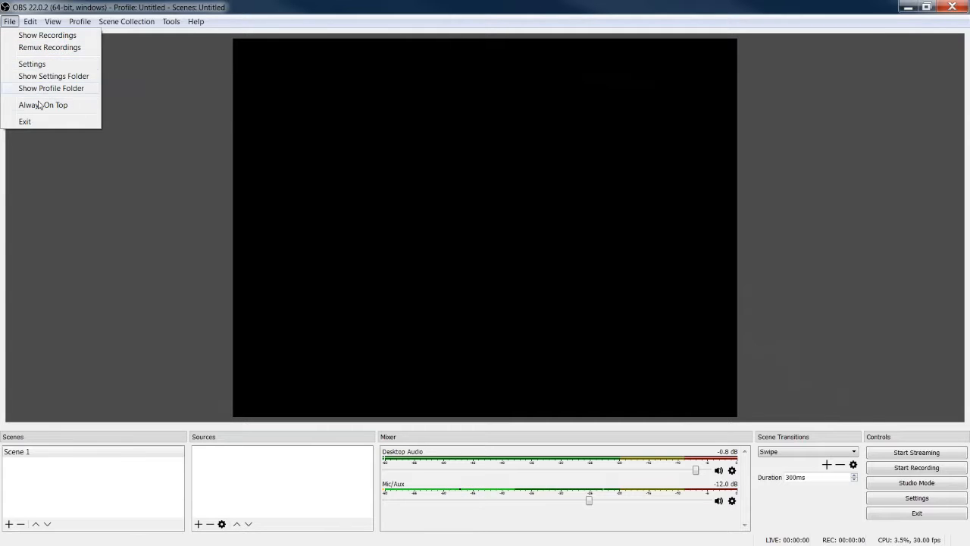
pyautogui.click(31, 22)
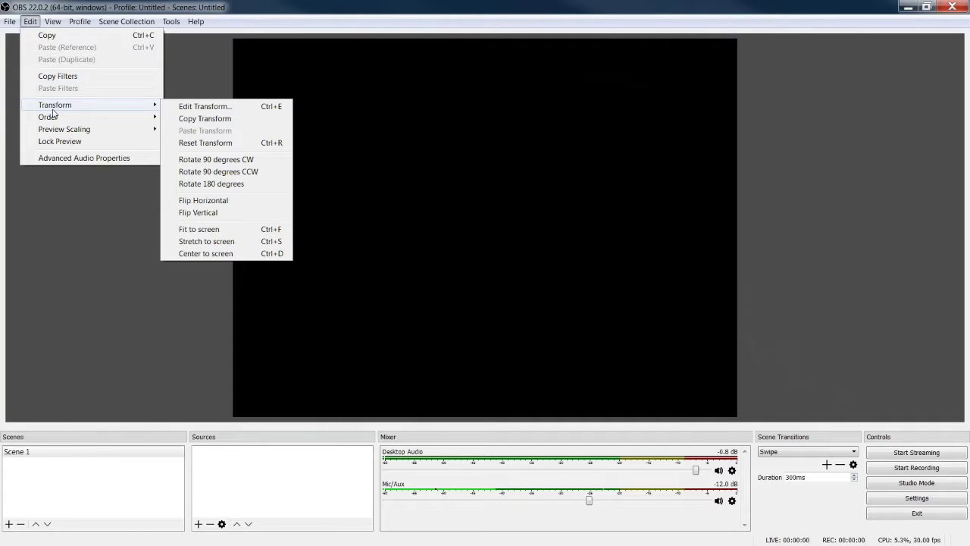
pyautogui.moveTo(62, 37)
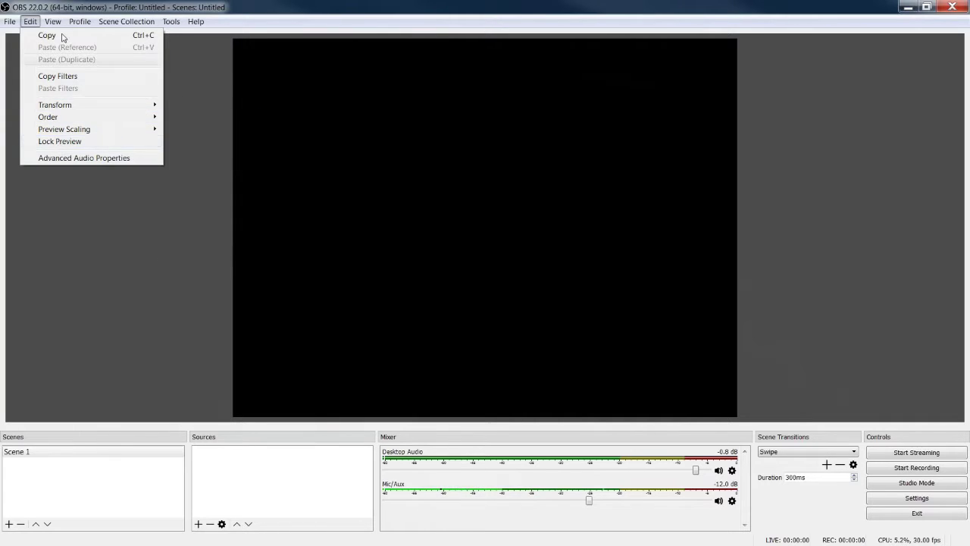
pyautogui.click(52, 21)
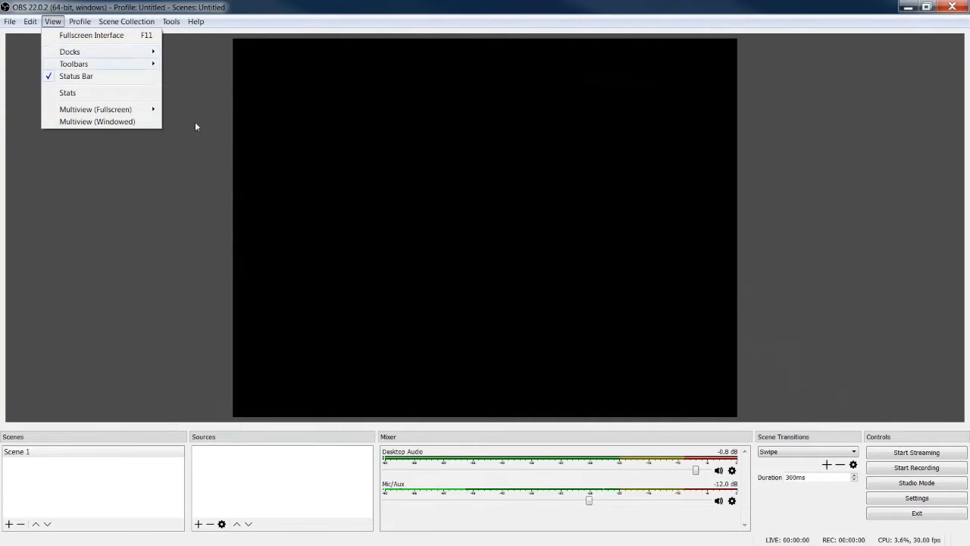
pyautogui.moveTo(85, 59)
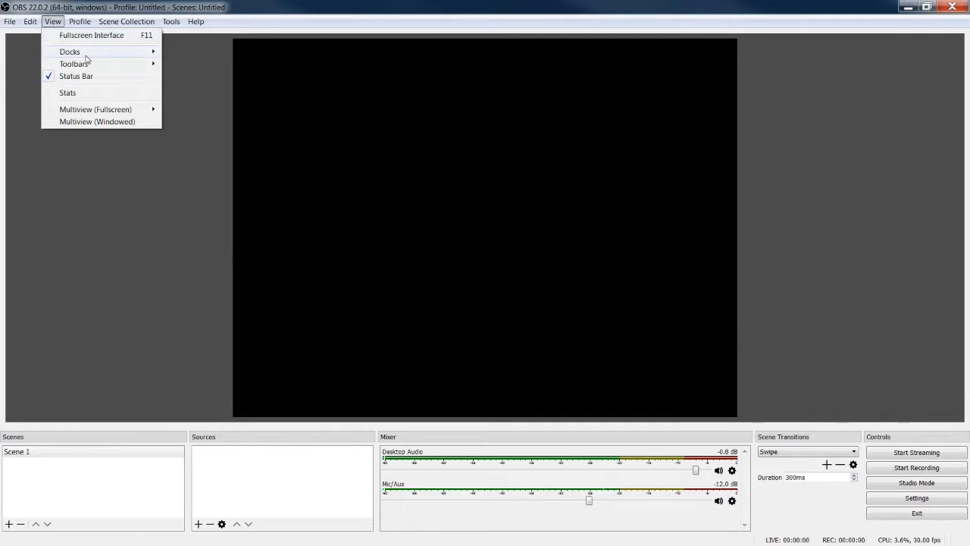
pyautogui.moveTo(91, 37)
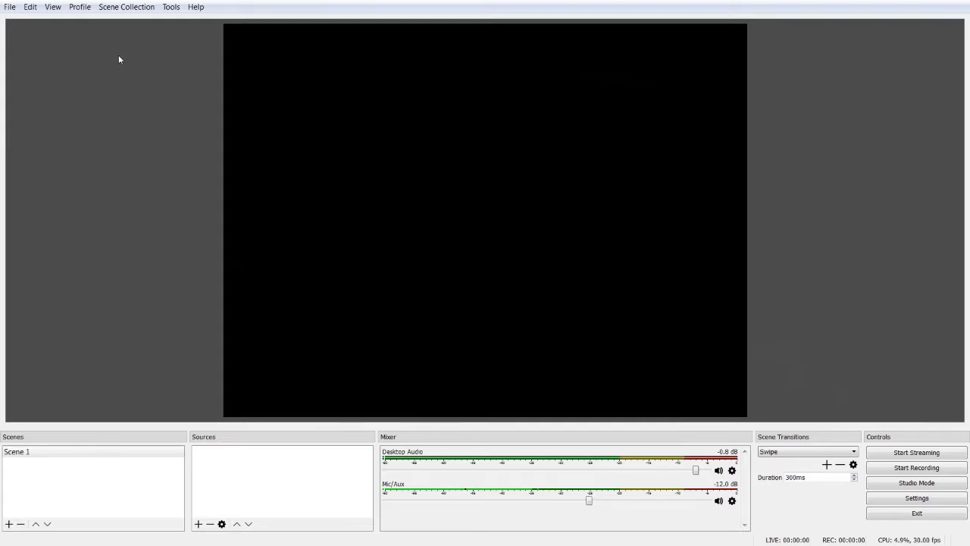
pyautogui.moveTo(79, 6)
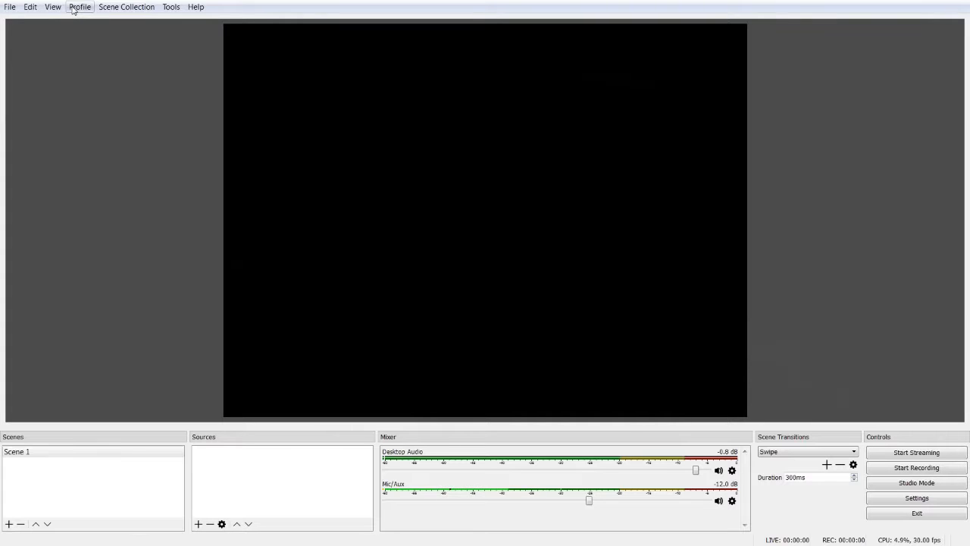
pyautogui.click(127, 6)
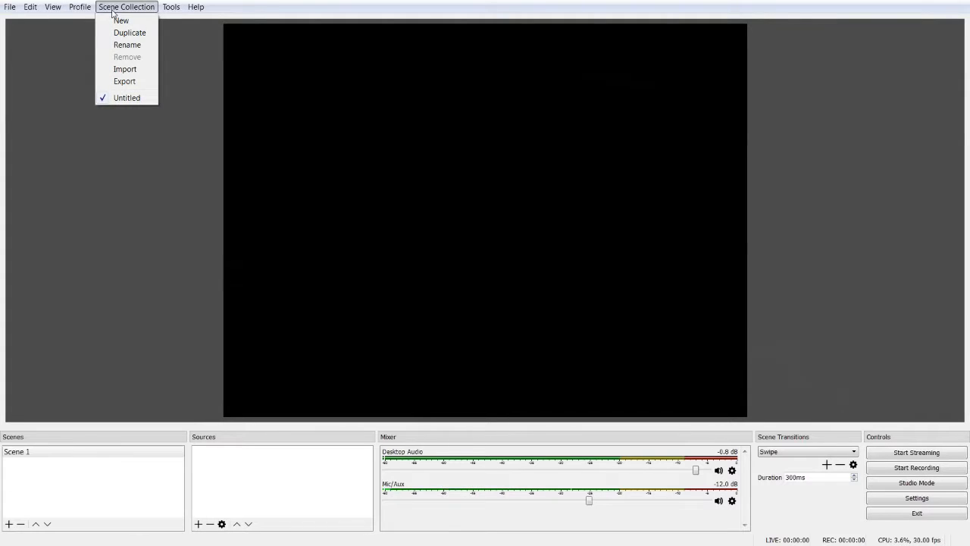
pyautogui.click(79, 6)
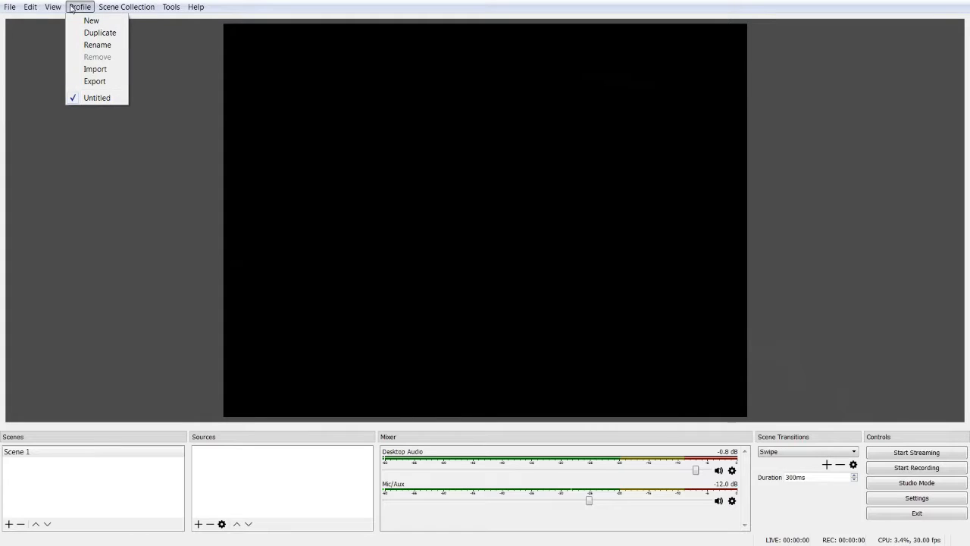
pyautogui.click(170, 6)
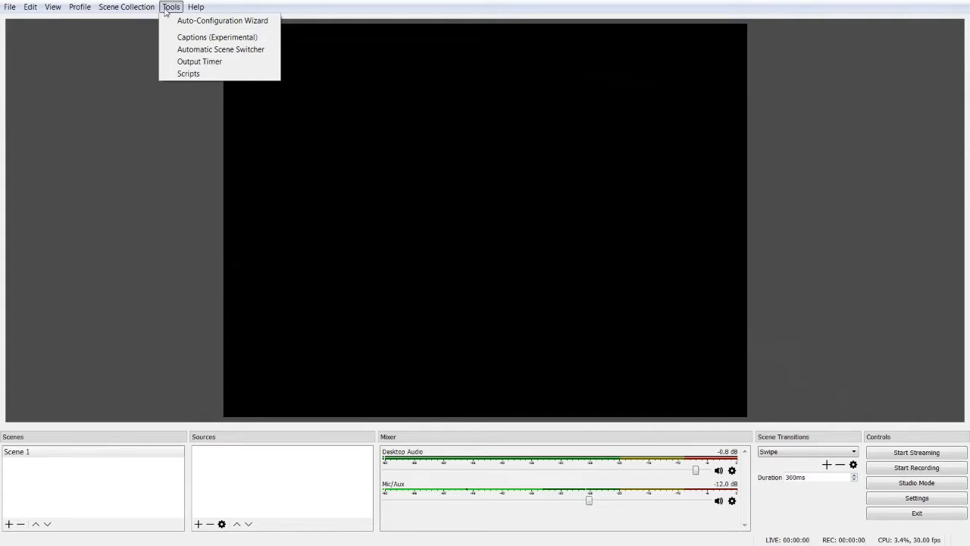
pyautogui.click(195, 6)
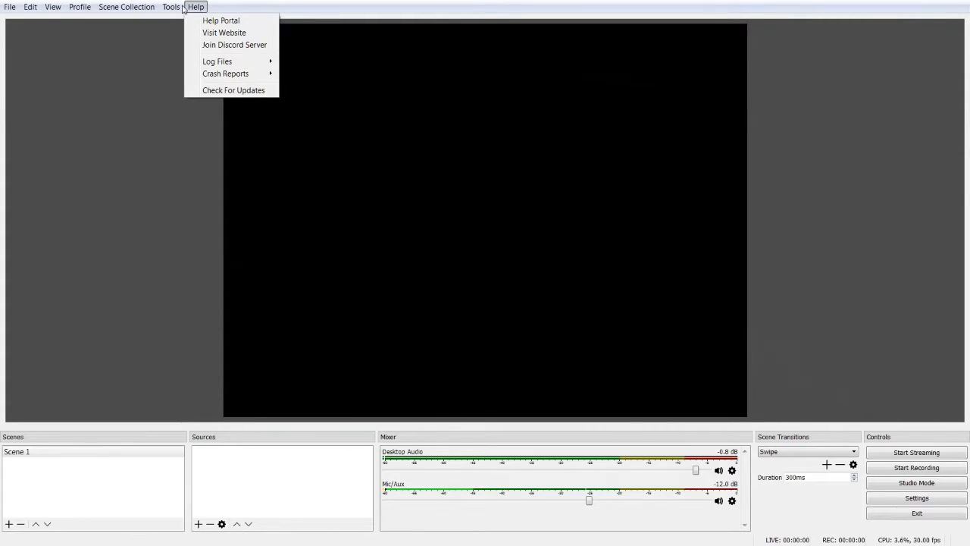
pyautogui.click(155, 147)
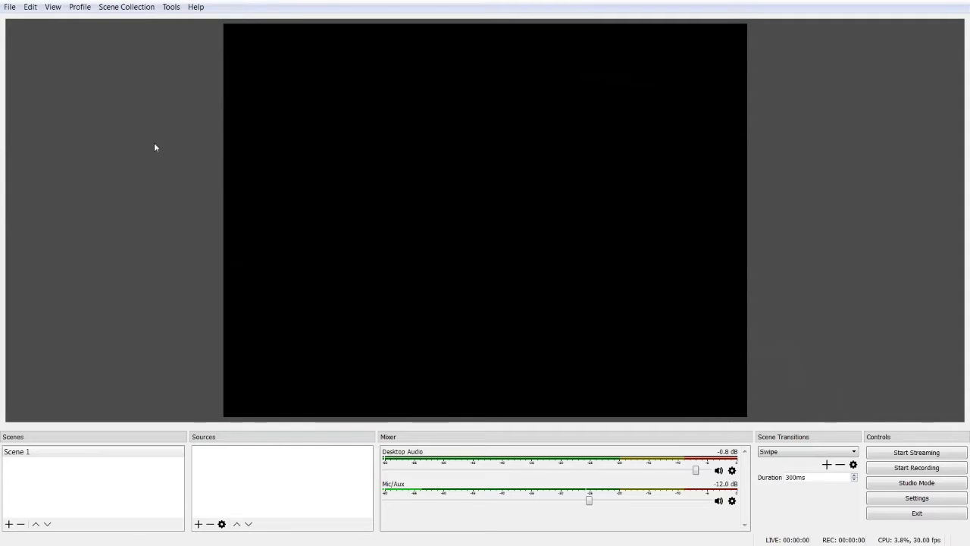
pyautogui.moveTo(326, 243)
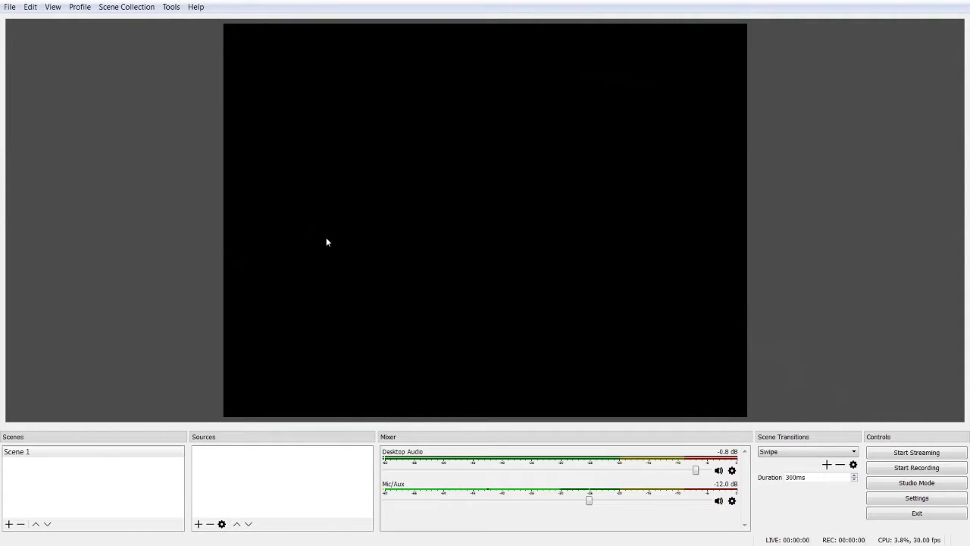
pyautogui.moveTo(144, 272)
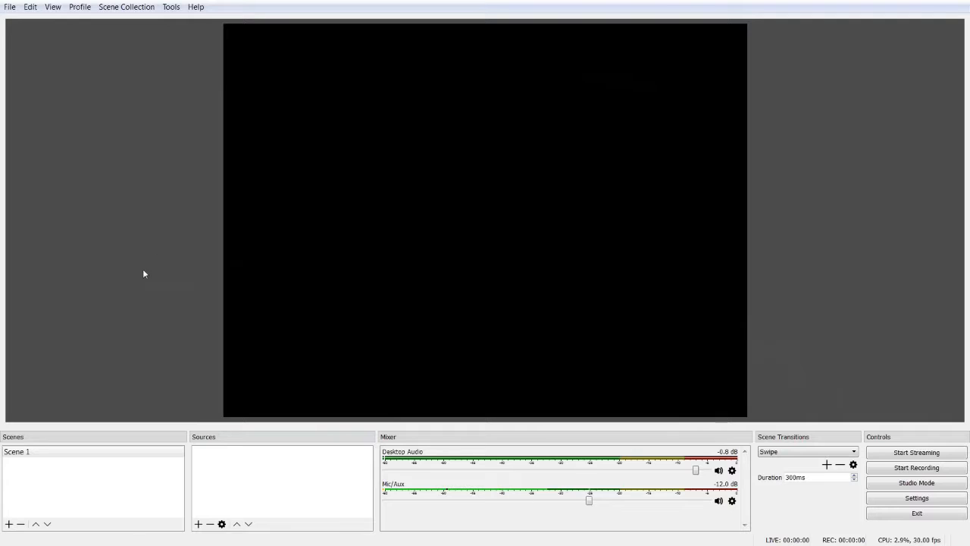
pyautogui.moveTo(116, 358)
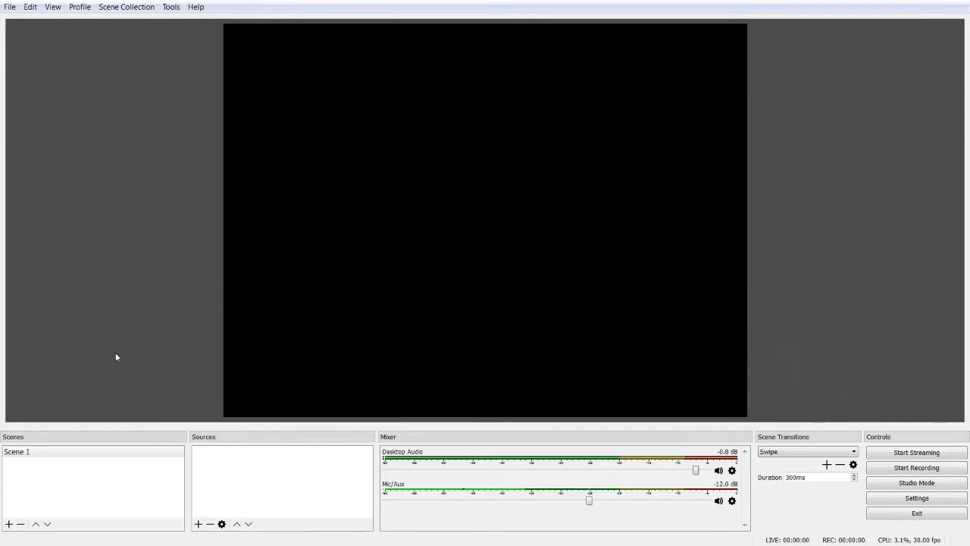
pyautogui.moveTo(17, 498)
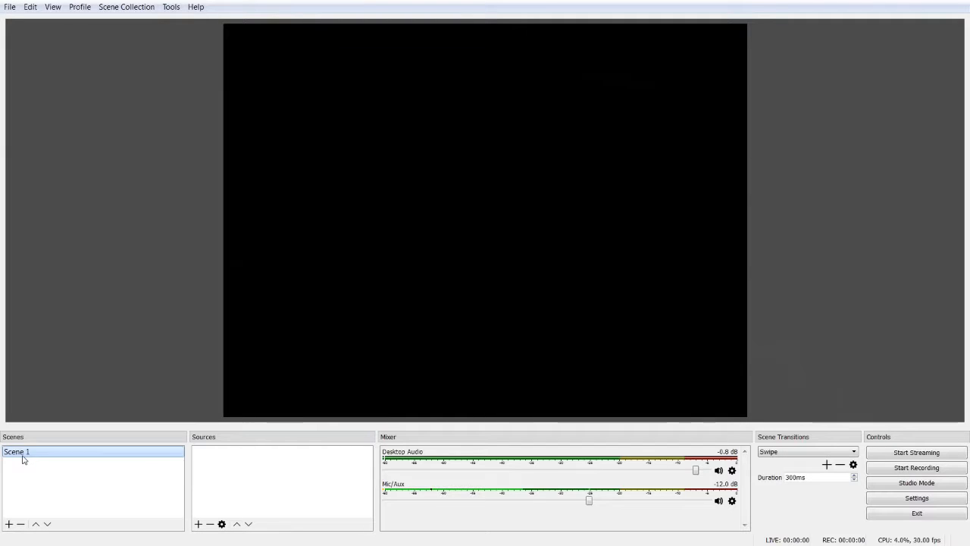
# Add a new scene keeping the default name Scene 2.
pyautogui.click(9, 524)
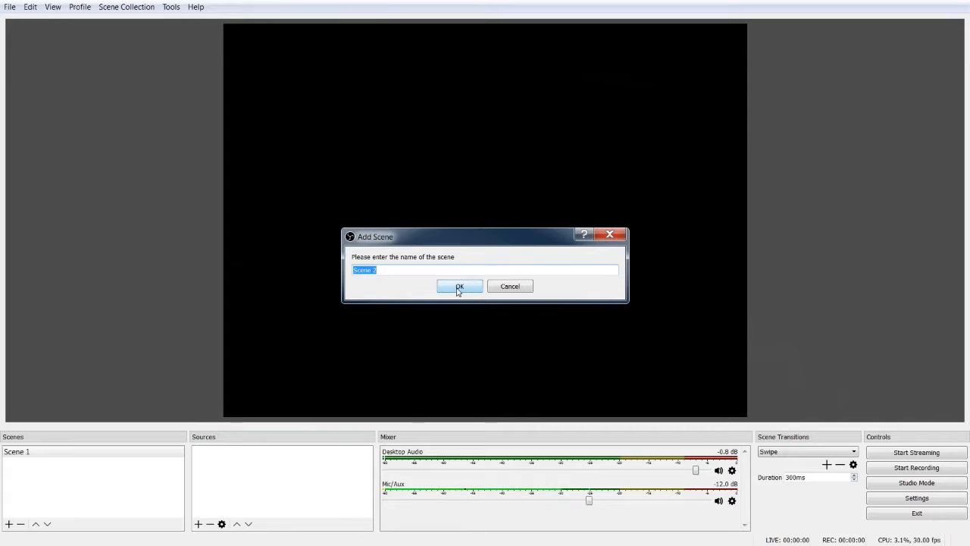
pyautogui.click(459, 285)
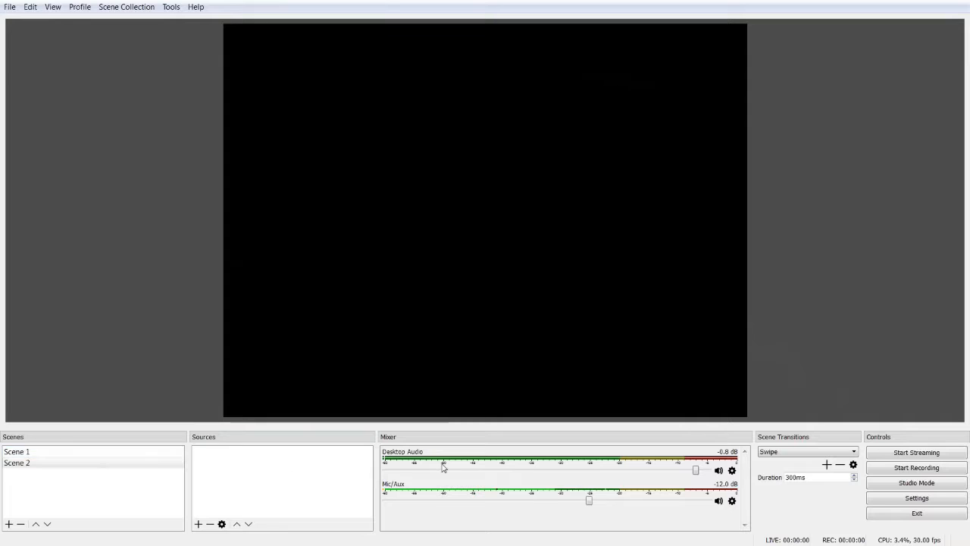
pyautogui.moveTo(57, 449)
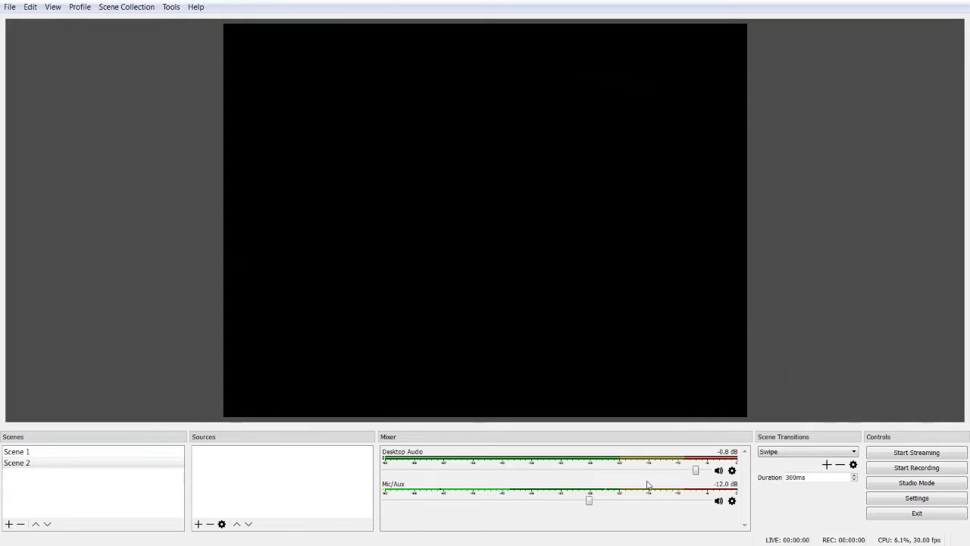
pyautogui.moveTo(285, 412)
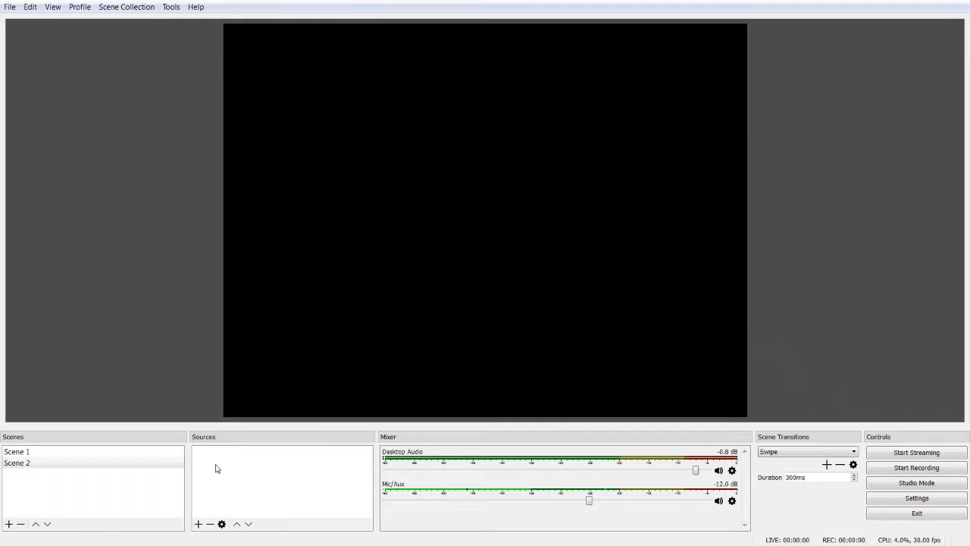
# Select Scene 1 and bring up the list of addable source types.
pyautogui.click(17, 452)
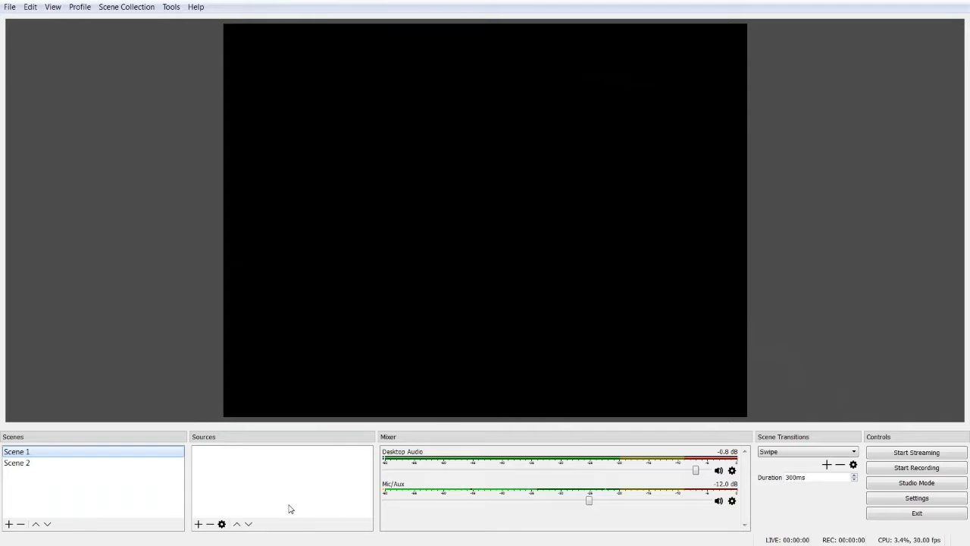
pyautogui.moveTo(195, 521)
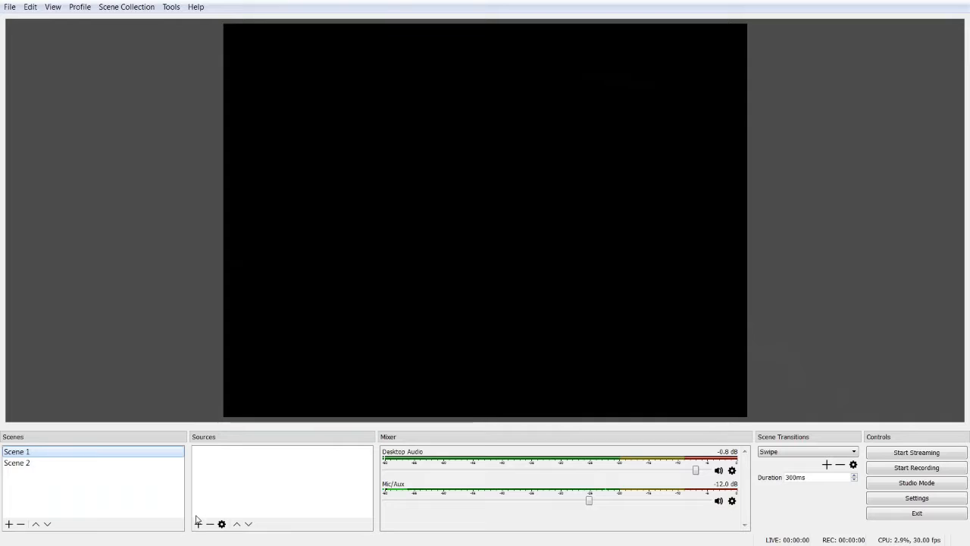
pyautogui.click(197, 525)
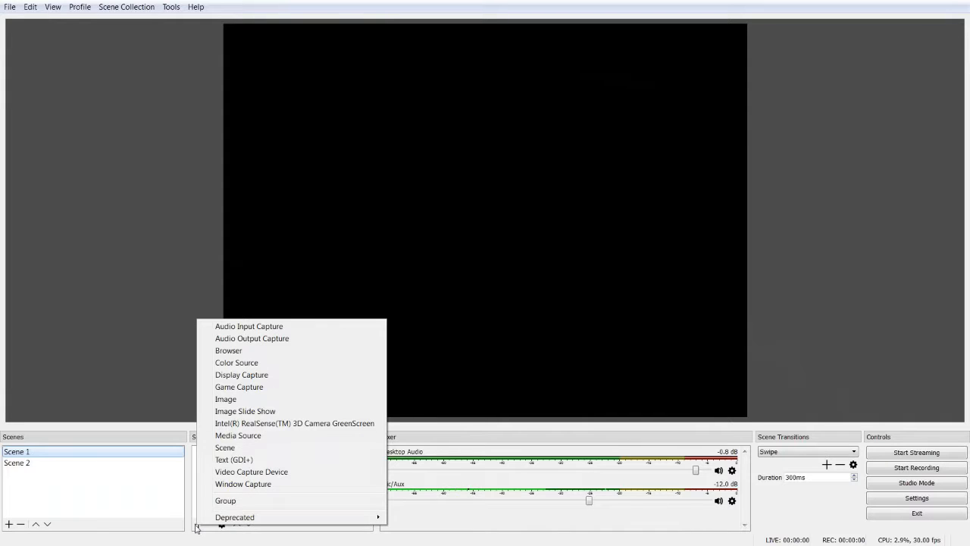
pyautogui.moveTo(239, 428)
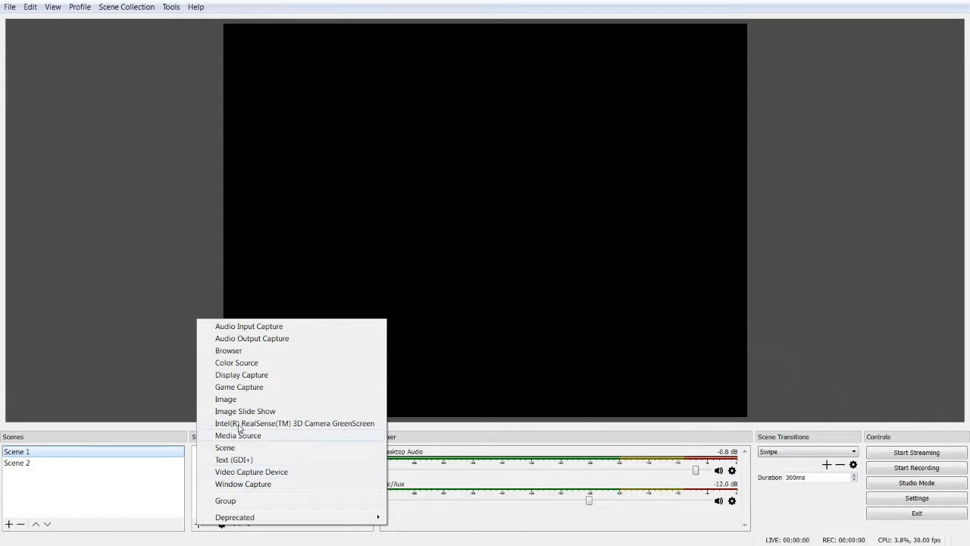
pyautogui.moveTo(224, 447)
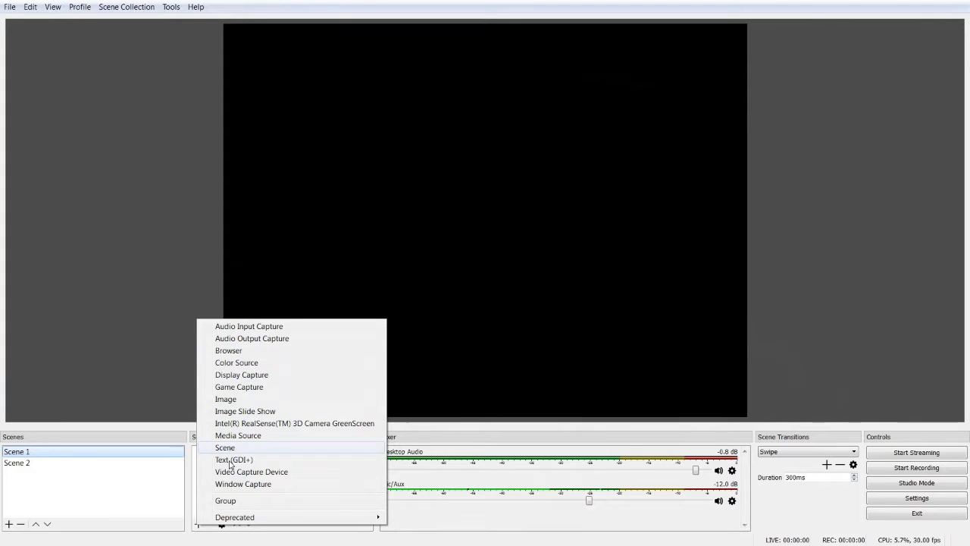
pyautogui.moveTo(265, 483)
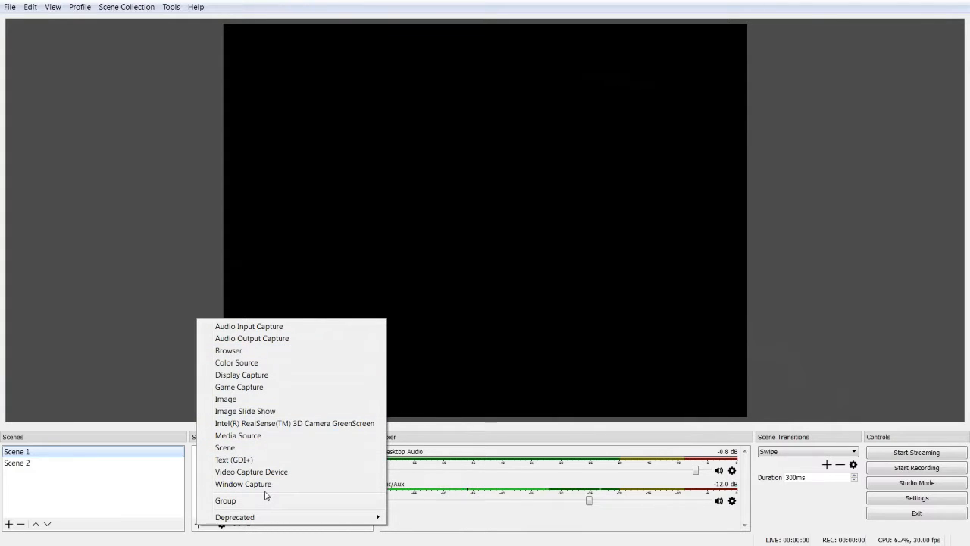
pyautogui.moveTo(252, 374)
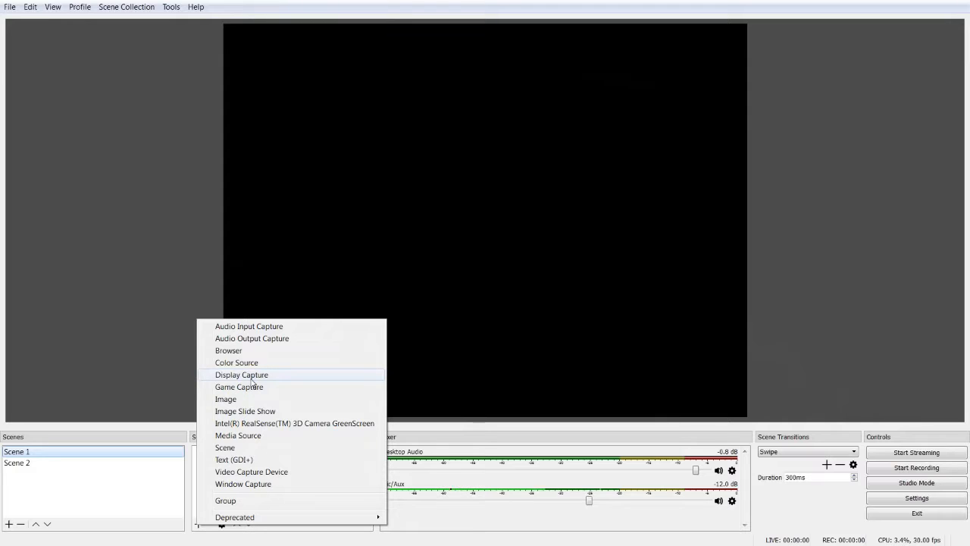
pyautogui.moveTo(251, 382)
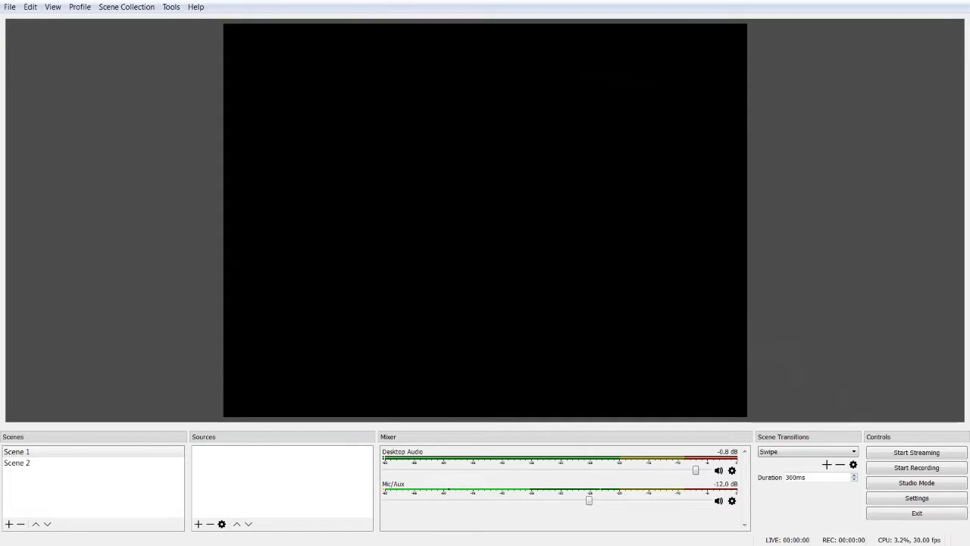
pyautogui.moveTo(424, 206)
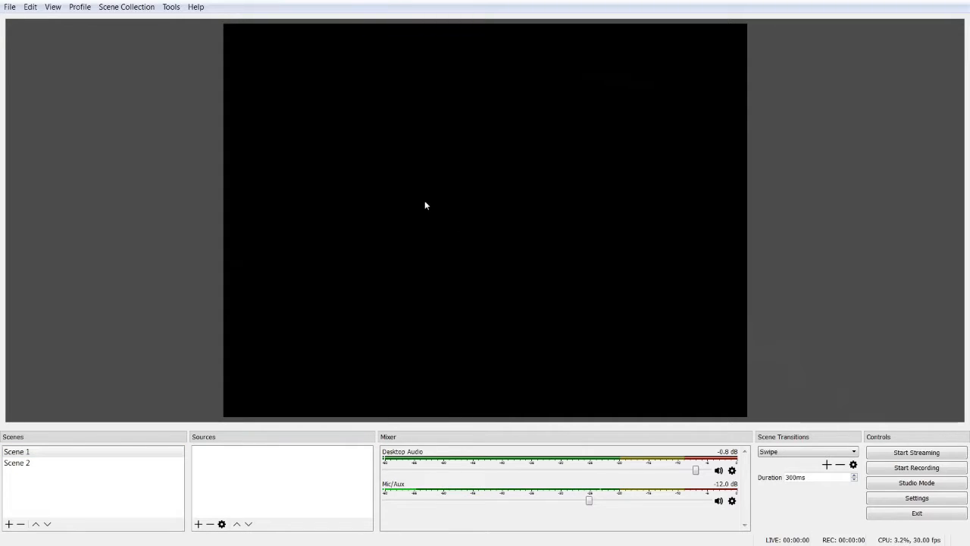
pyautogui.click(197, 524)
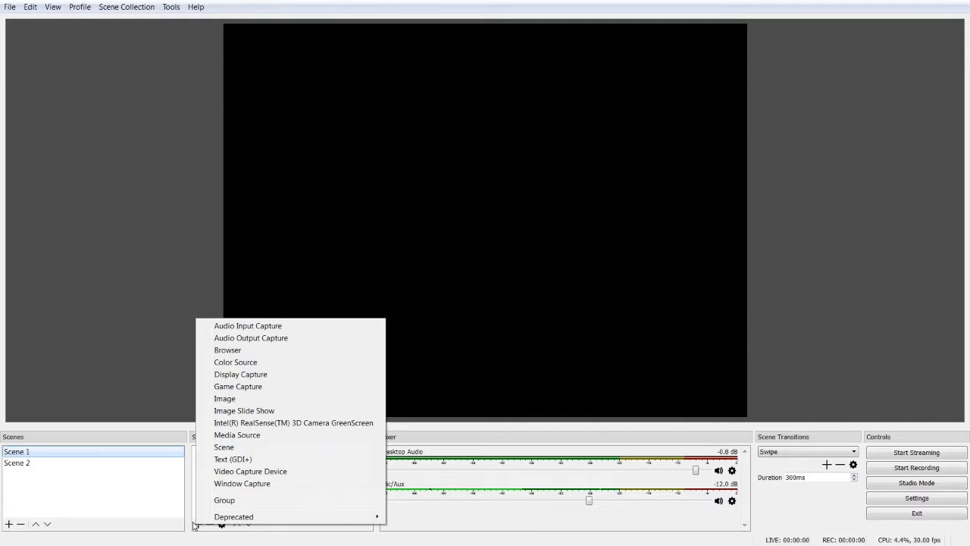
# Create a Display Capture source in Scene 1 with Multi-adapter Compatibility enabled.
pyautogui.click(239, 373)
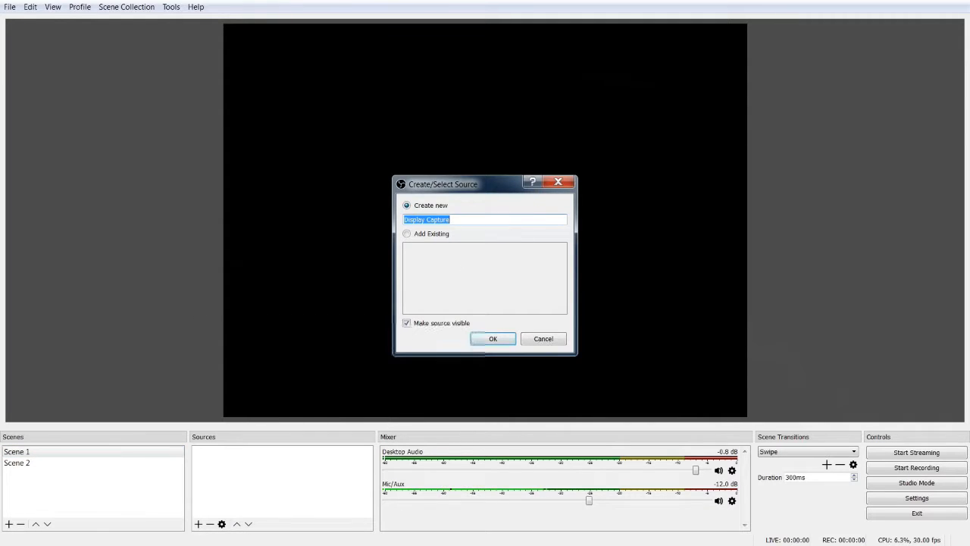
pyautogui.click(493, 338)
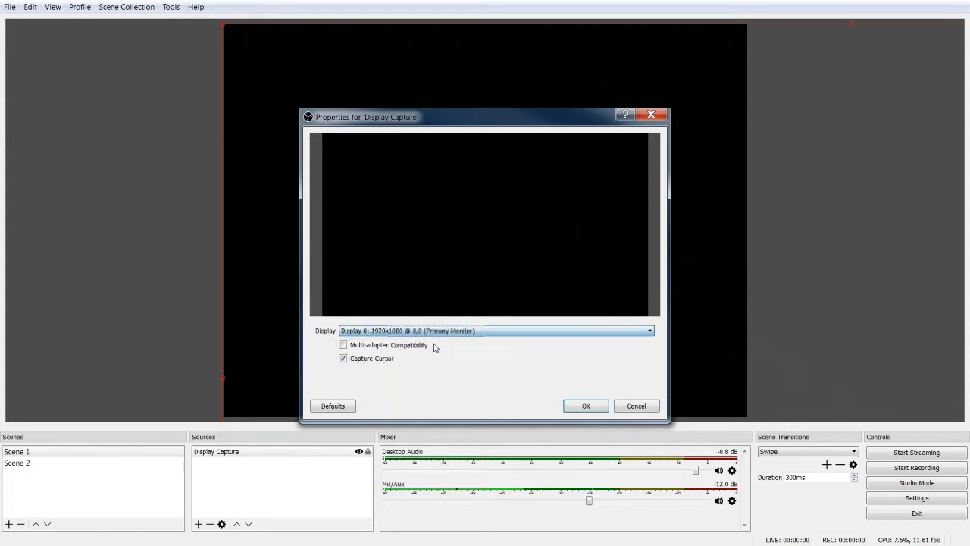
pyautogui.click(648, 331)
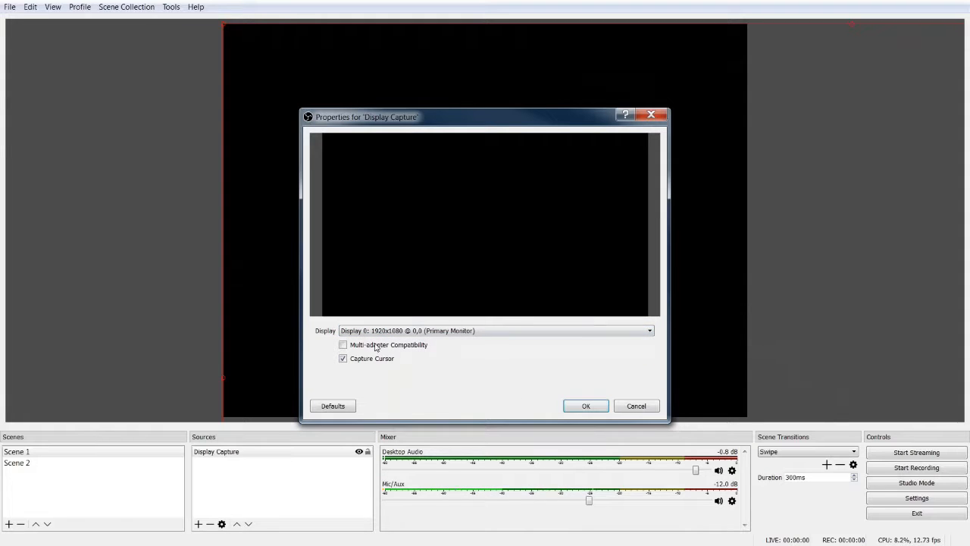
pyautogui.click(342, 344)
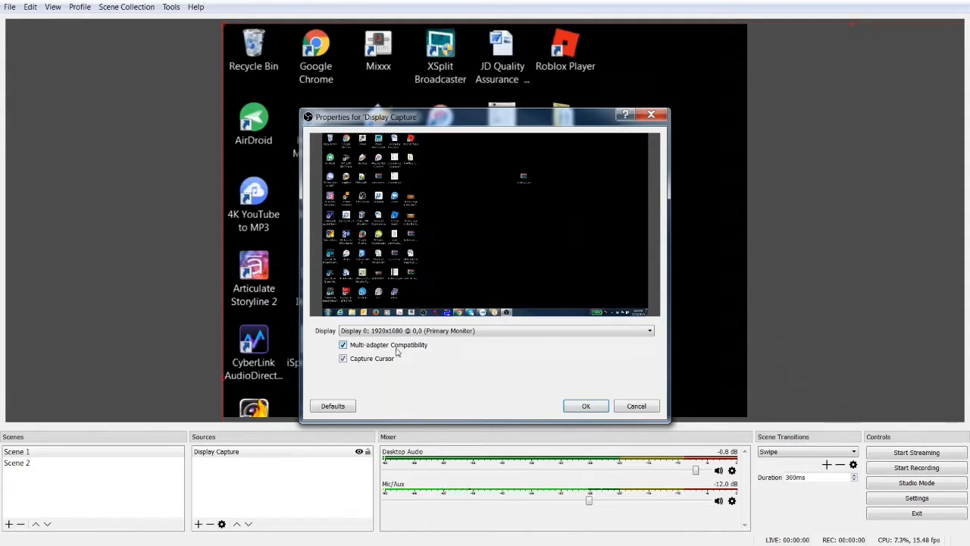
pyautogui.moveTo(509, 370)
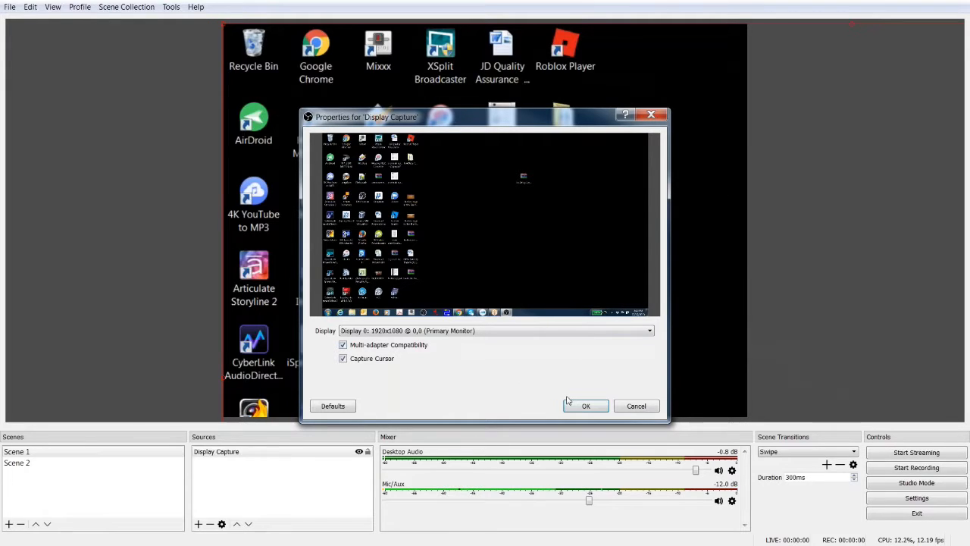
pyautogui.moveTo(585, 406)
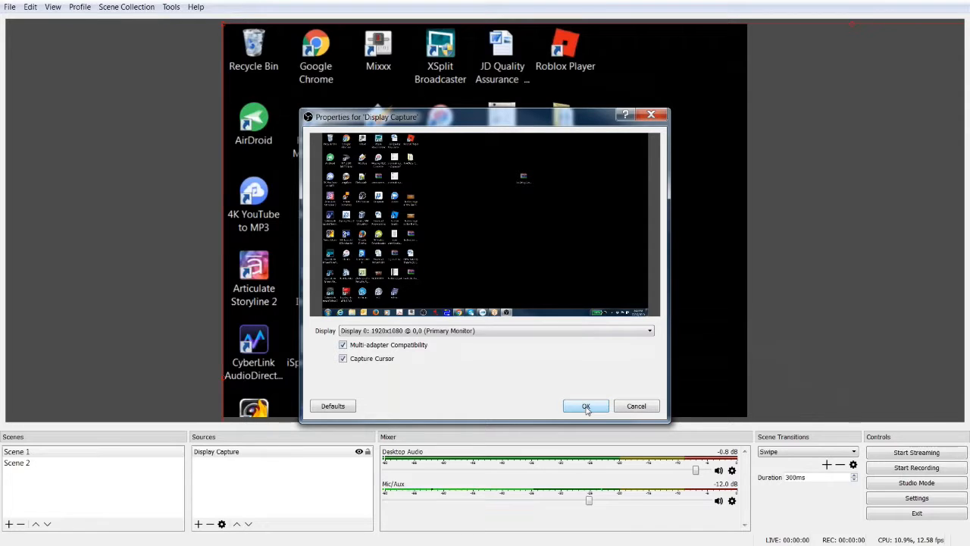
pyautogui.click(585, 407)
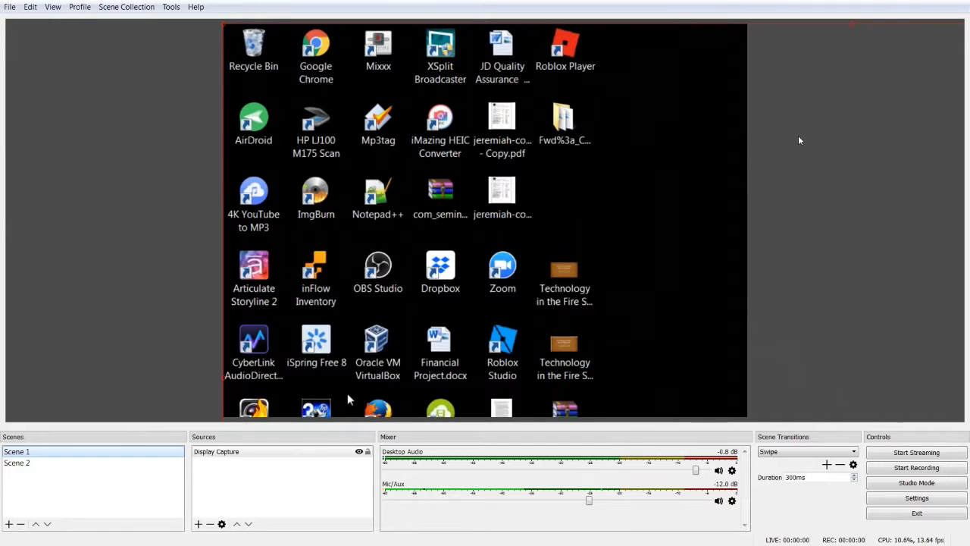
pyautogui.moveTo(223, 28)
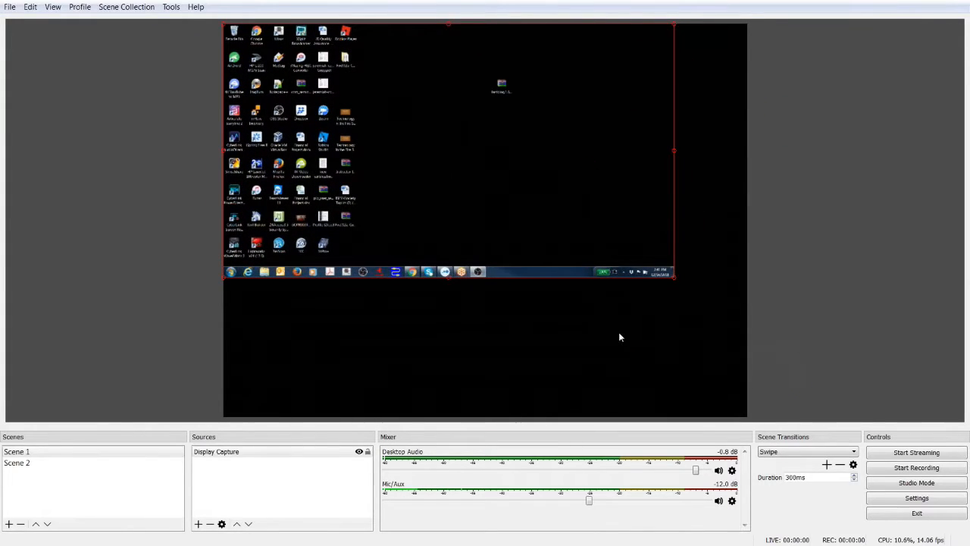
pyautogui.moveTo(676, 282)
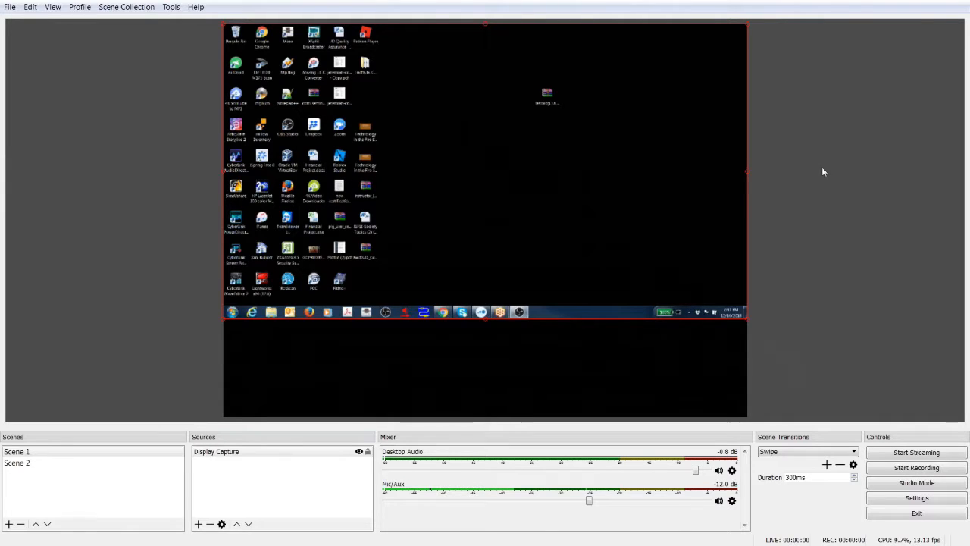
pyautogui.moveTo(580, 347)
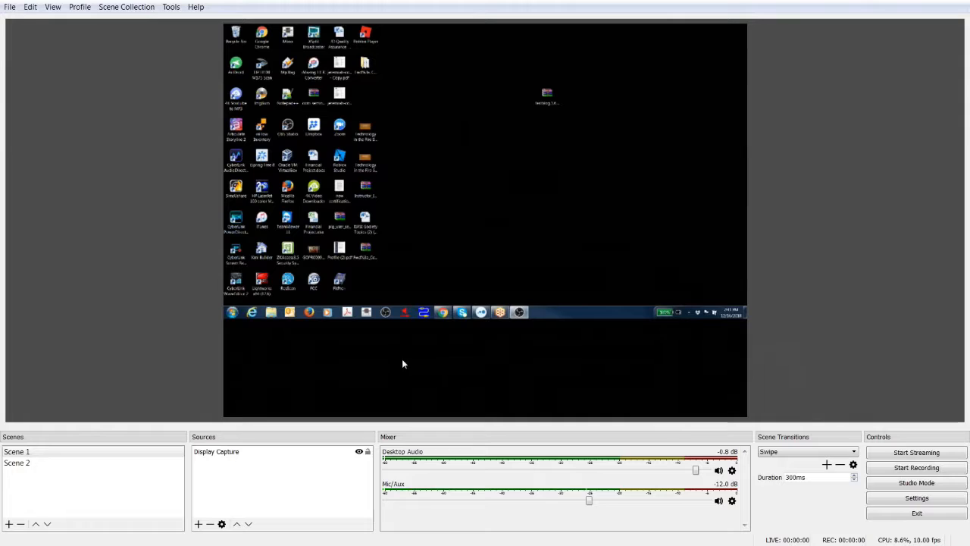
pyautogui.moveTo(358, 362)
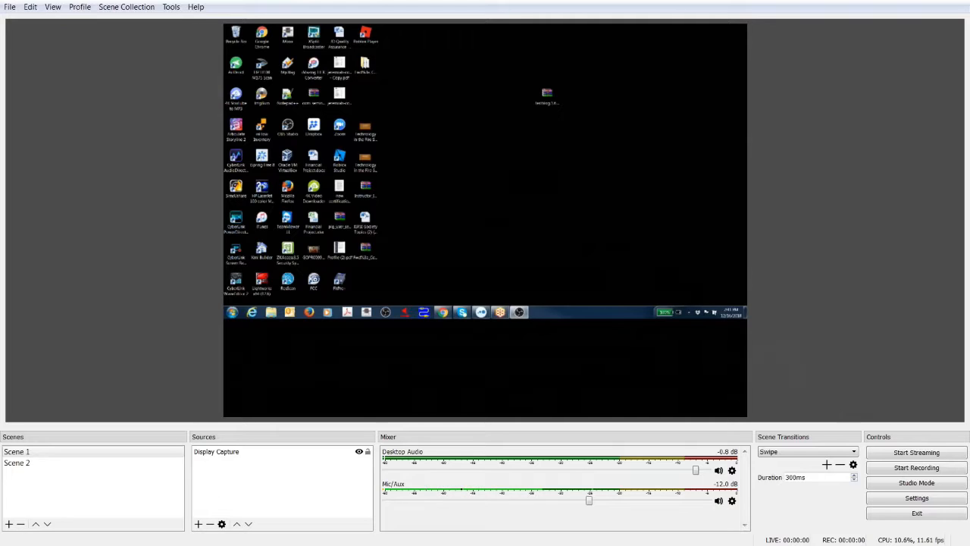
# Create a new Text (GDI+) source in Scene 1.
pyautogui.click(17, 451)
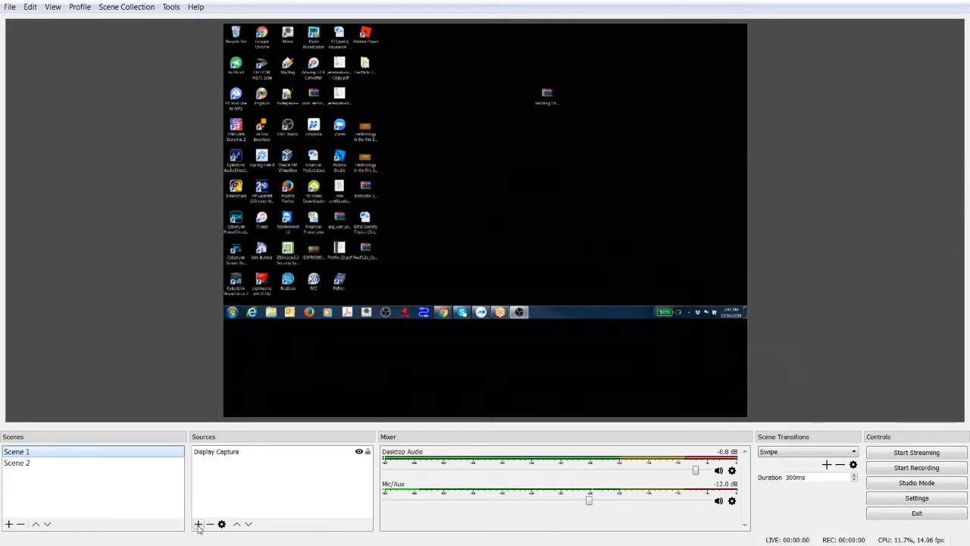
pyautogui.click(199, 525)
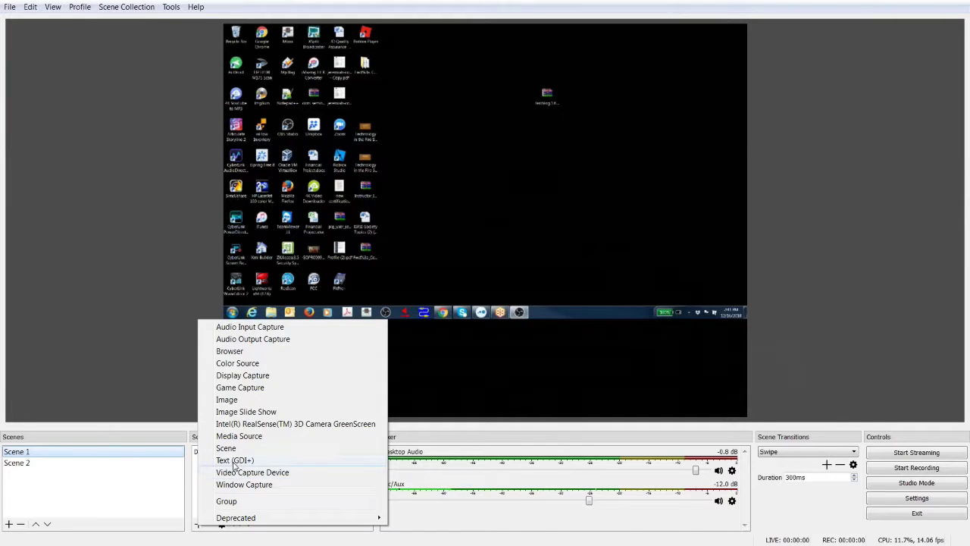
pyautogui.click(234, 461)
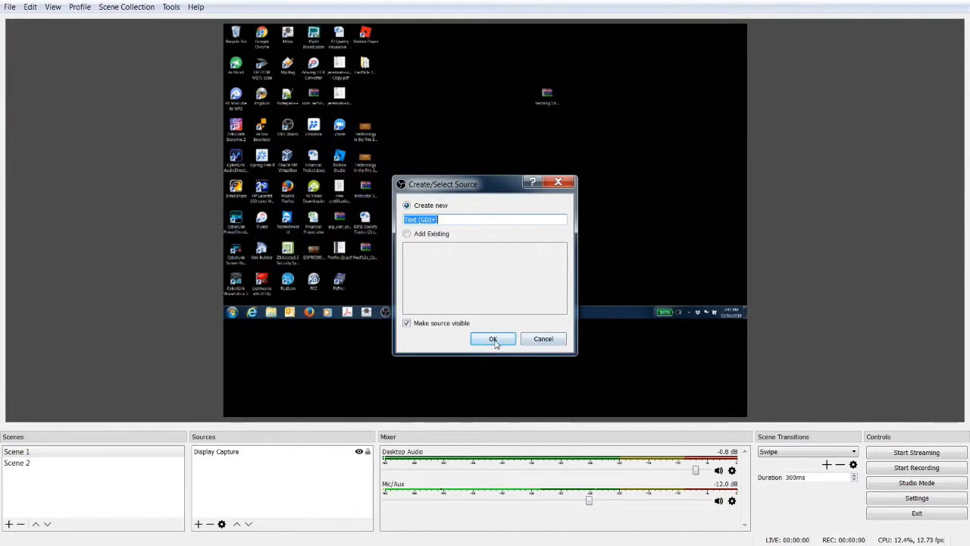
pyautogui.click(492, 339)
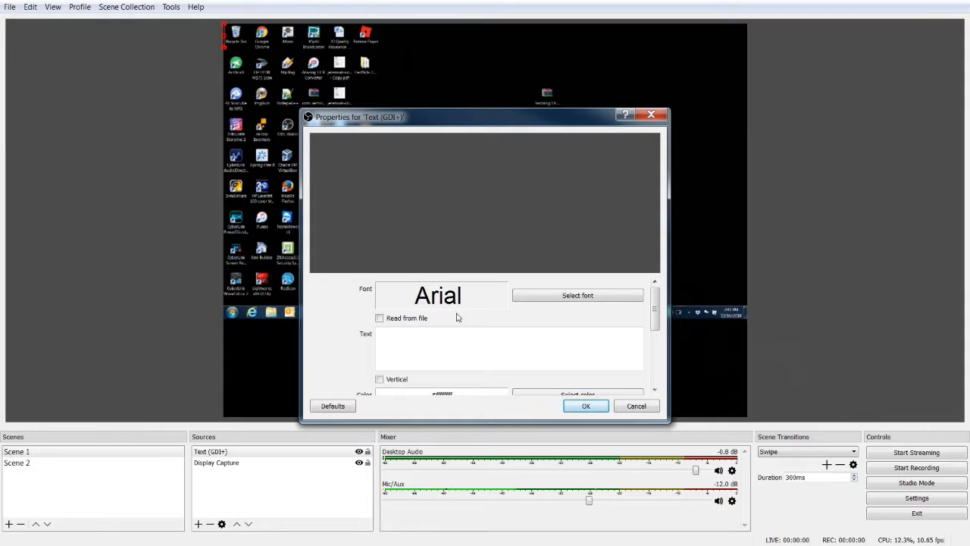
# Set the source text to "This is my text element.".
pyautogui.click(449, 349)
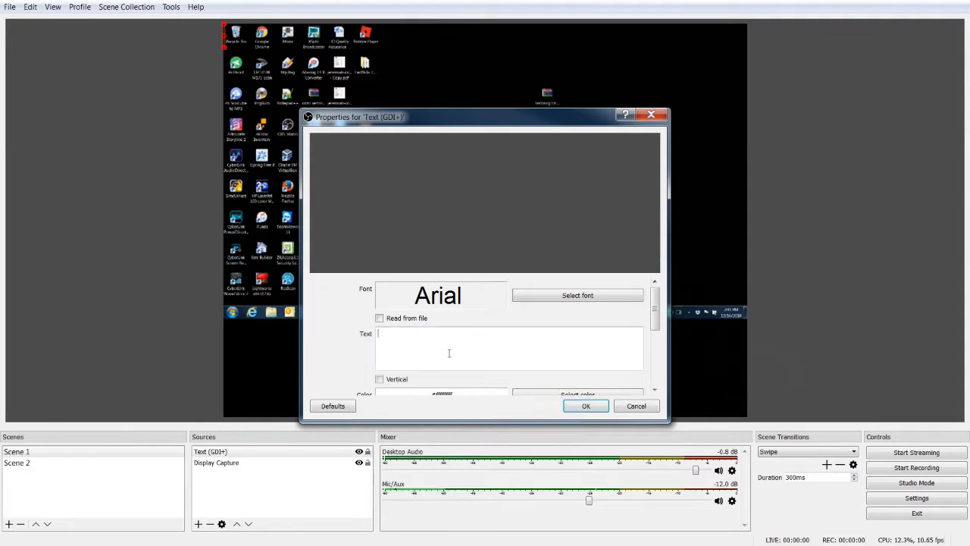
pyautogui.write('This')
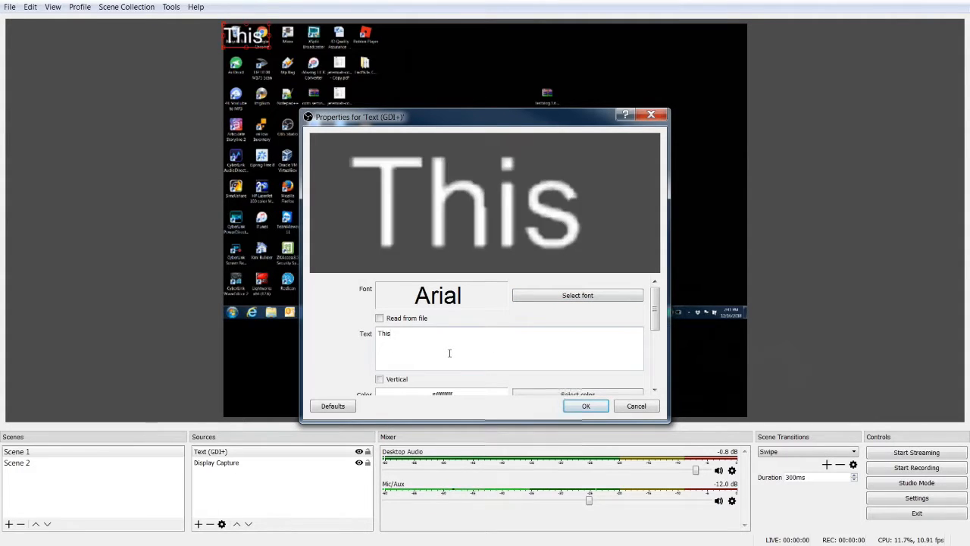
pyautogui.write('is my t')
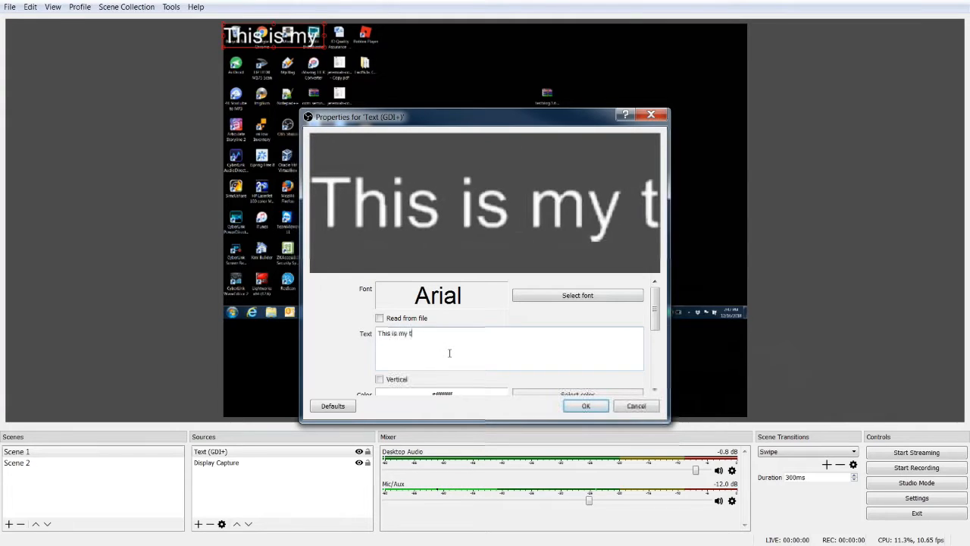
pyautogui.write('ext elemen')
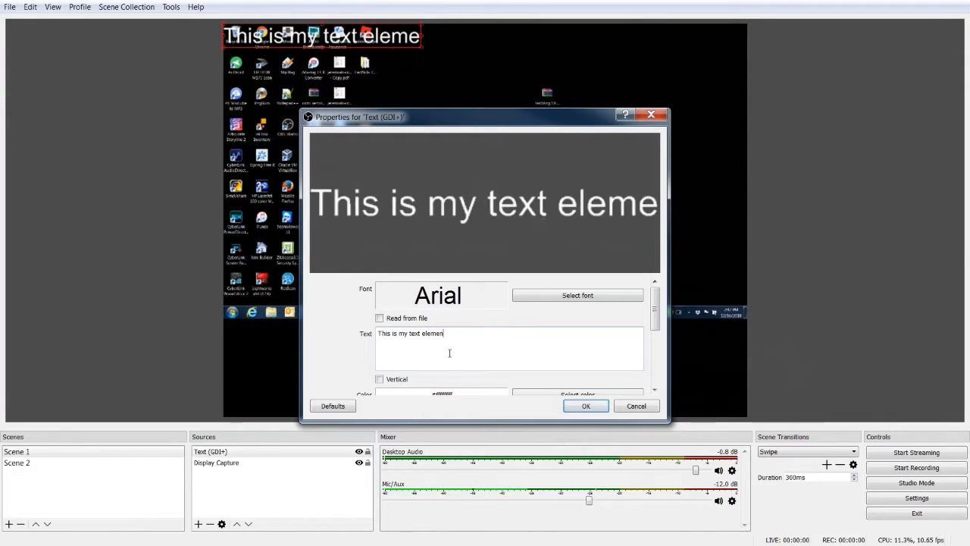
pyautogui.write('t.')
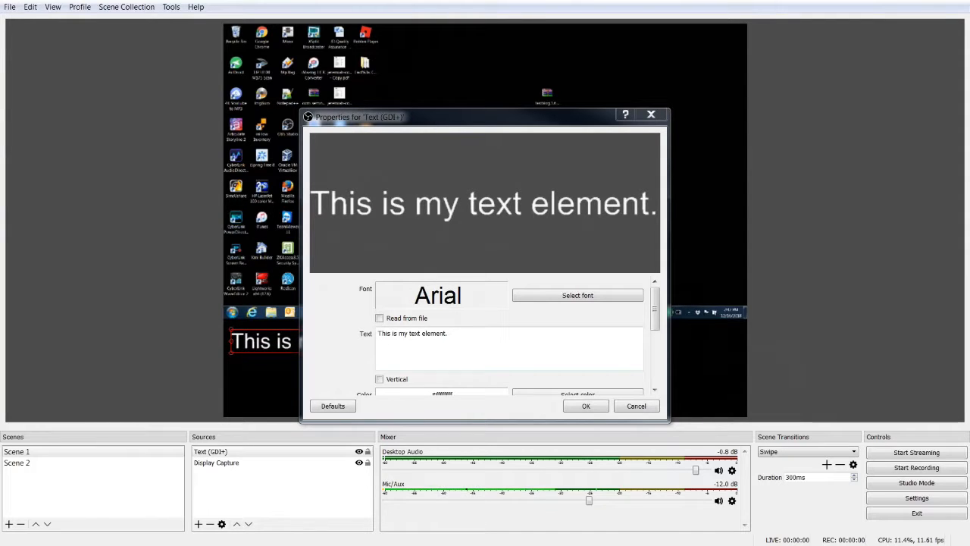
# Enable Chatlog Mode for the text source and apply its properties.
pyautogui.scroll(-3)
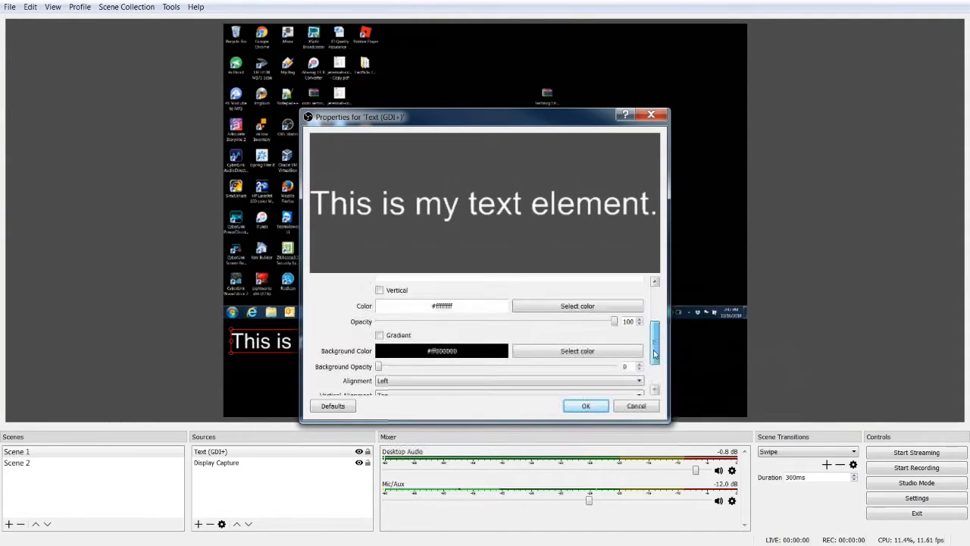
pyautogui.scroll(-3)
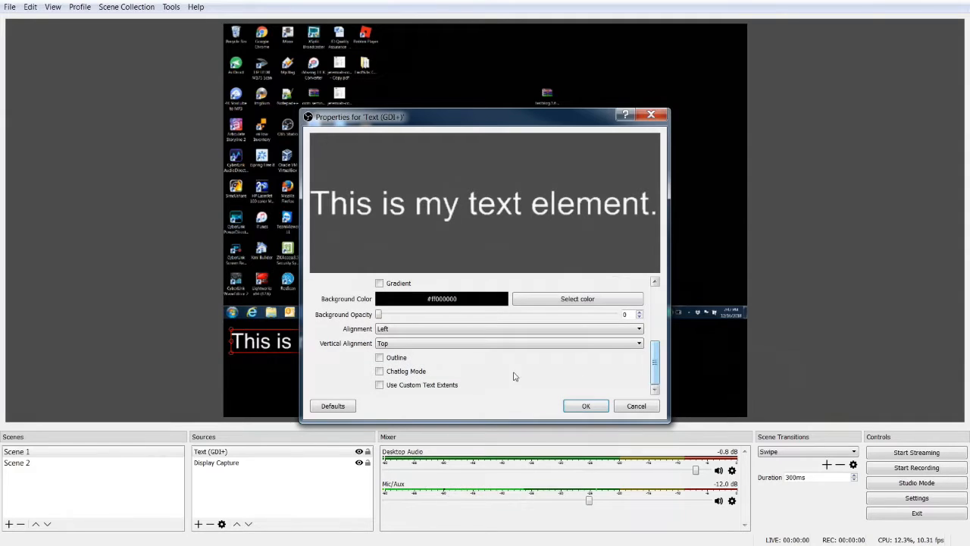
pyautogui.click(379, 358)
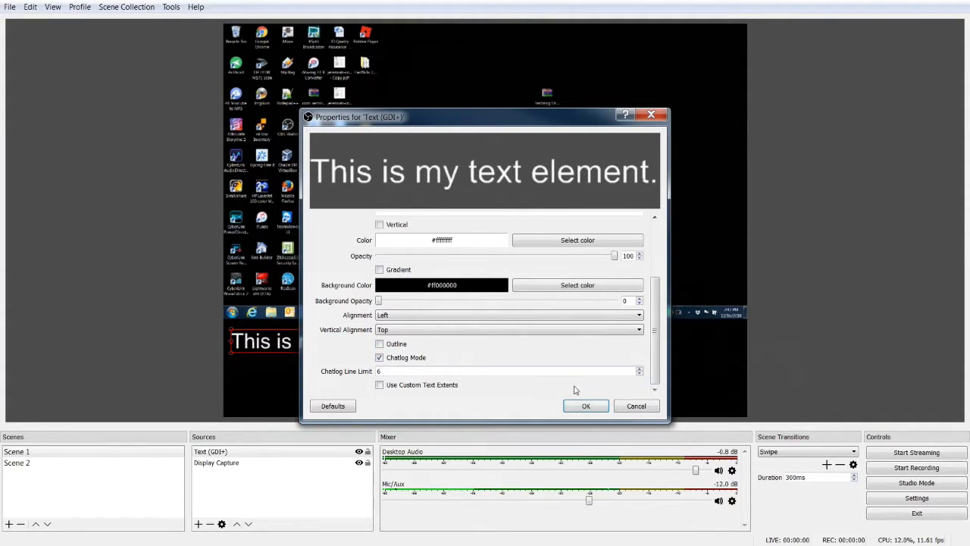
pyautogui.click(585, 407)
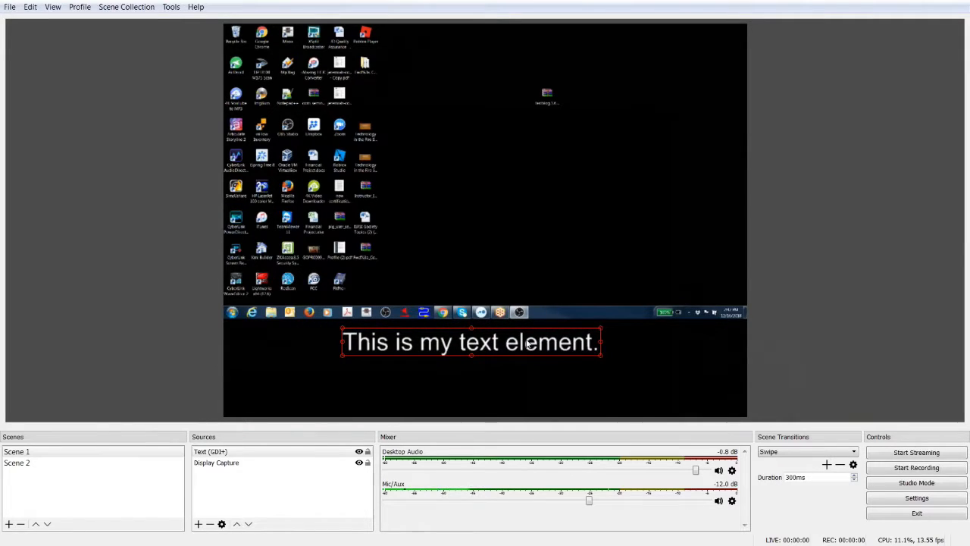
pyautogui.moveTo(558, 403)
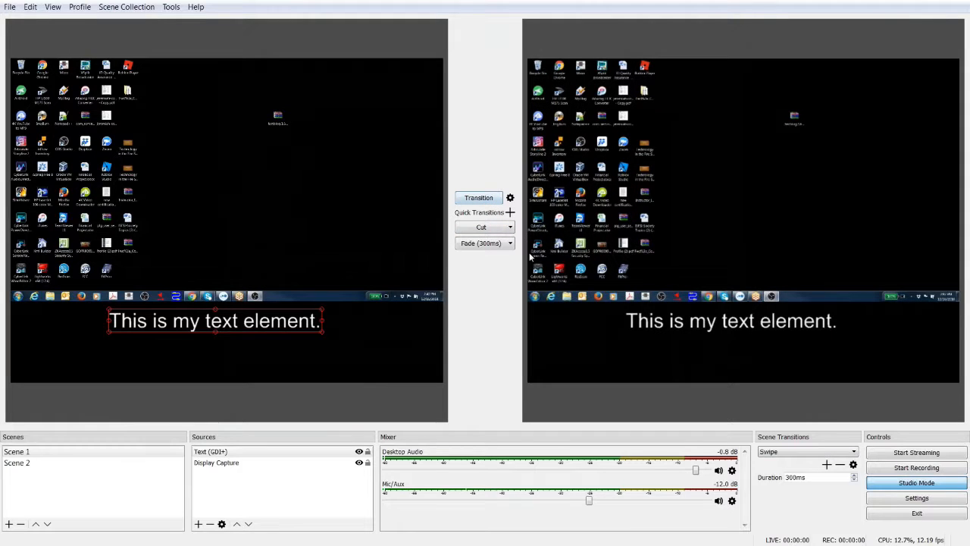
pyautogui.moveTo(915, 467)
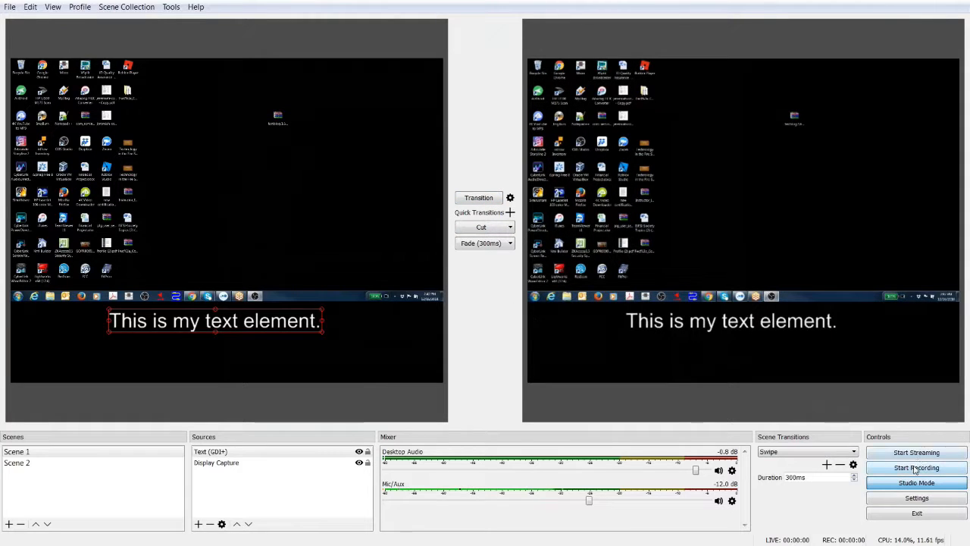
pyautogui.moveTo(629, 350)
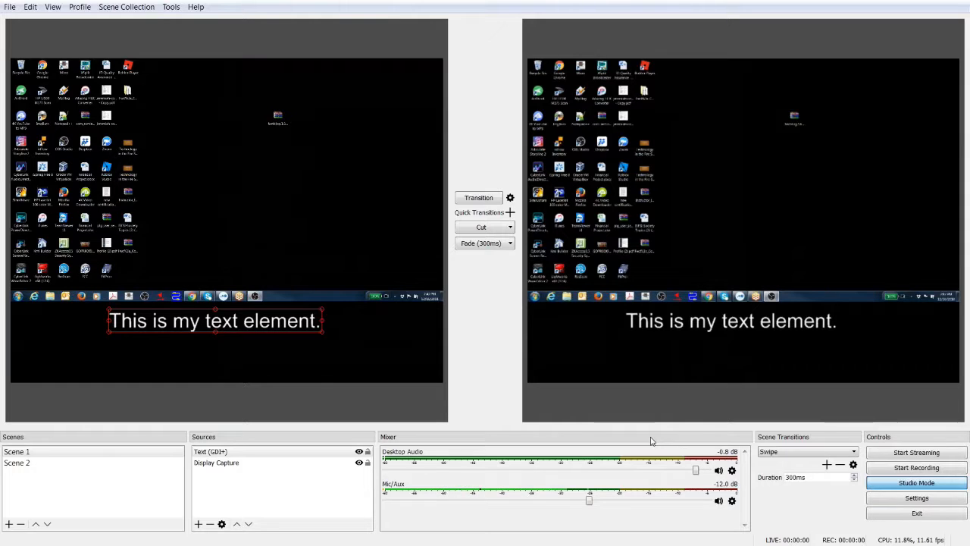
pyautogui.moveTo(663, 437)
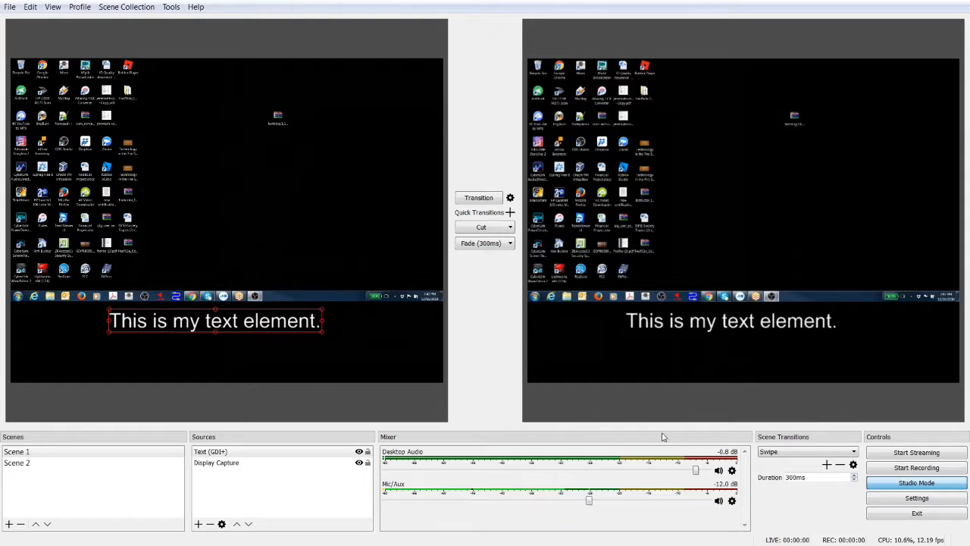
pyautogui.moveTo(583, 424)
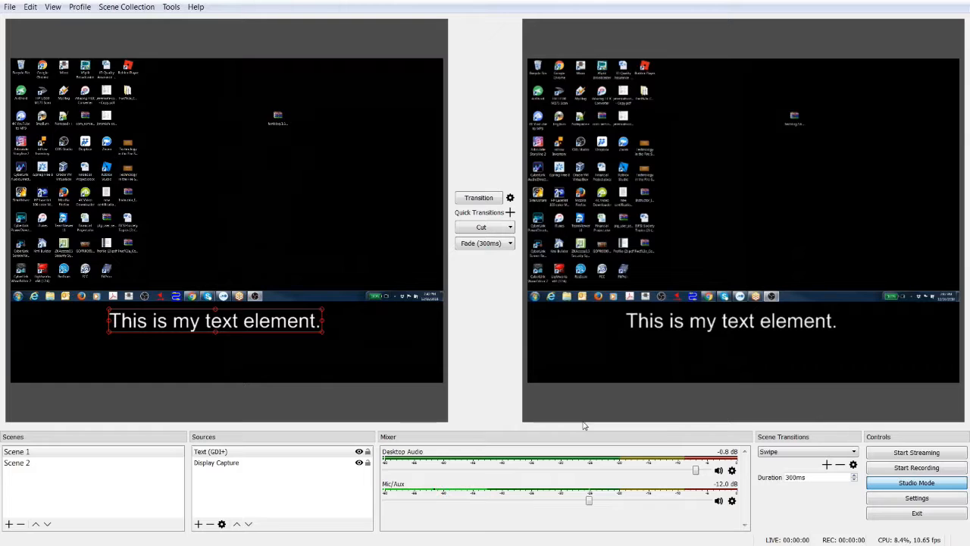
pyautogui.moveTo(741, 313)
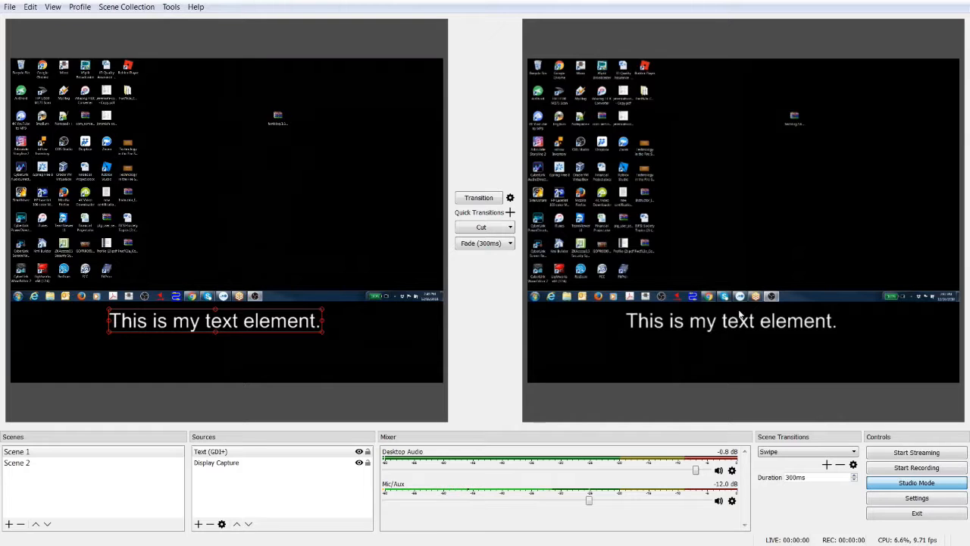
pyautogui.moveTo(479, 268)
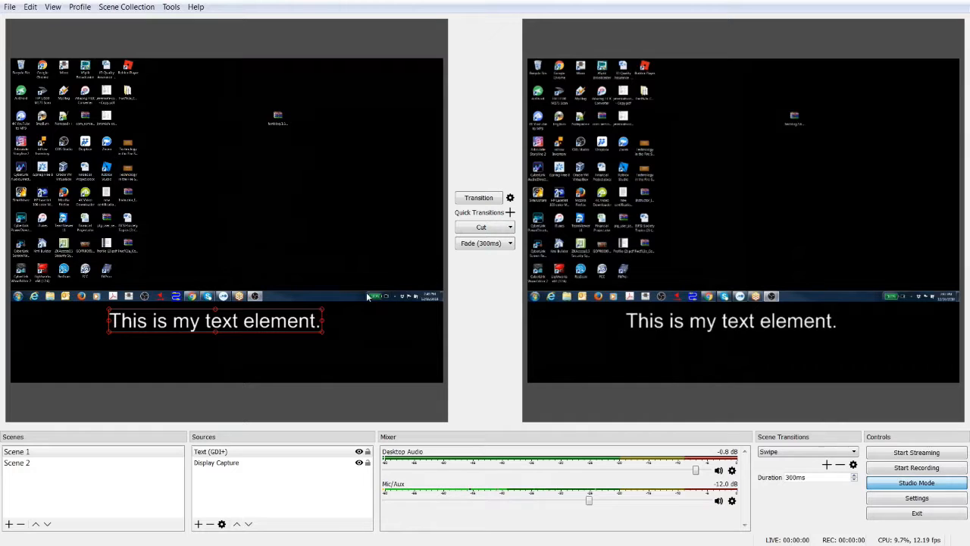
# Alternate the Studio Mode preview between Scene 2 and Scene 1.
pyautogui.click(16, 463)
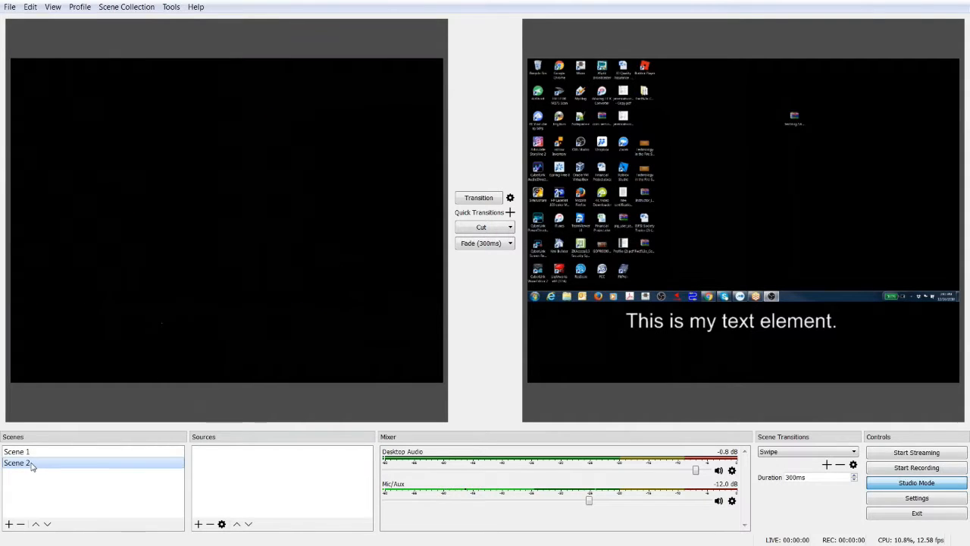
pyautogui.click(17, 451)
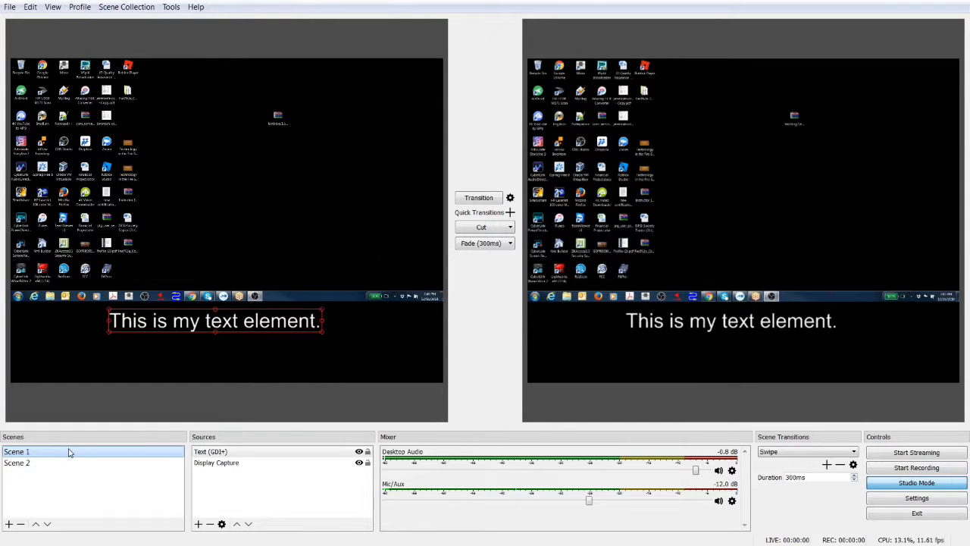
pyautogui.click(17, 462)
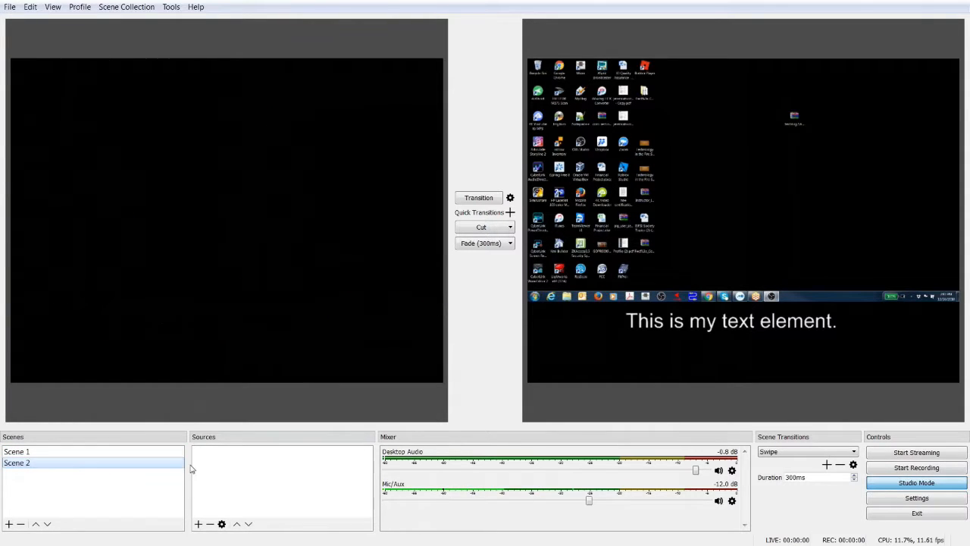
pyautogui.click(17, 452)
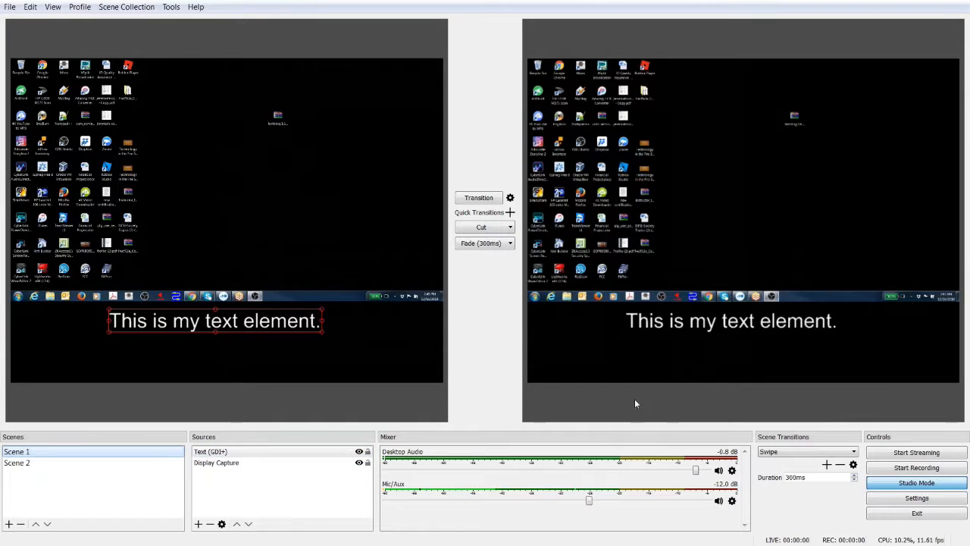
pyautogui.moveTo(173, 486)
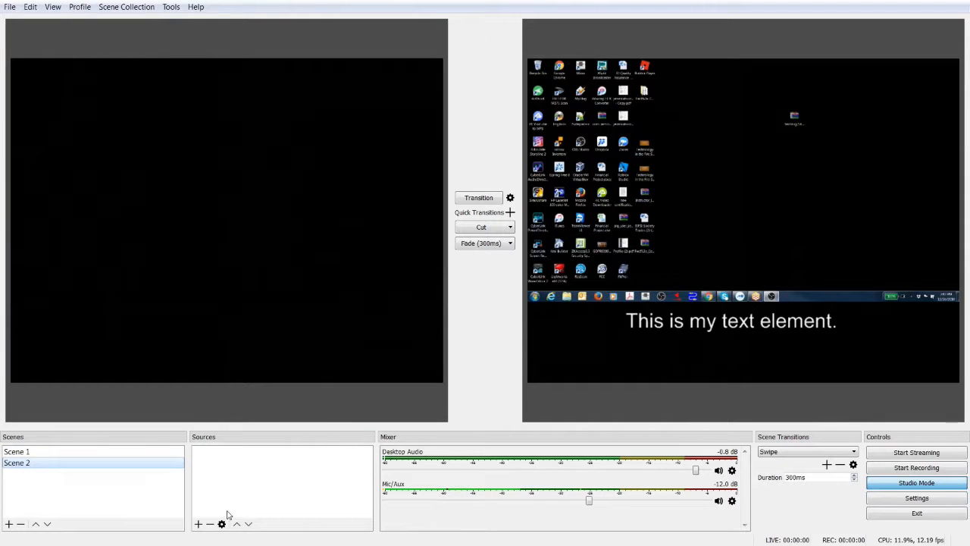
# Create a Video Capture Device source using the integrated camera.
pyautogui.click(197, 525)
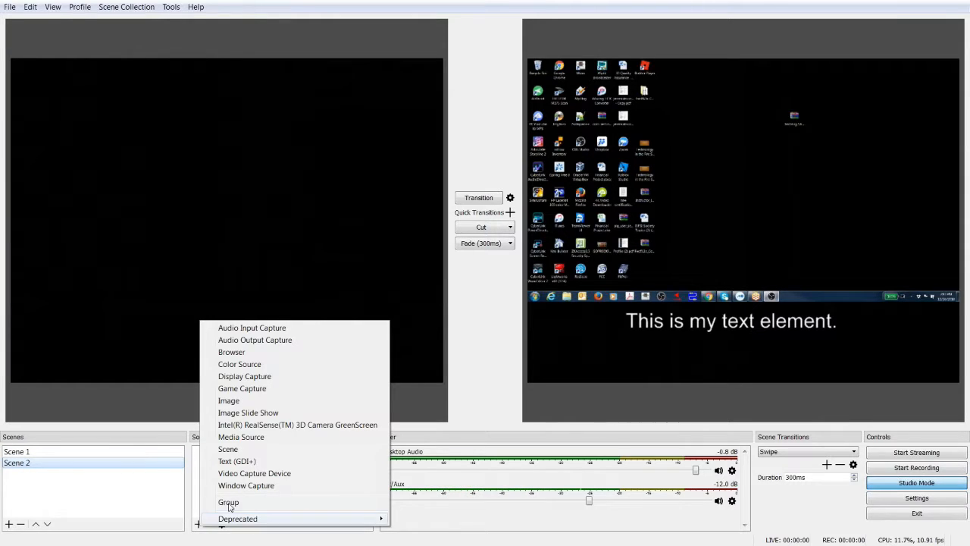
pyautogui.click(254, 473)
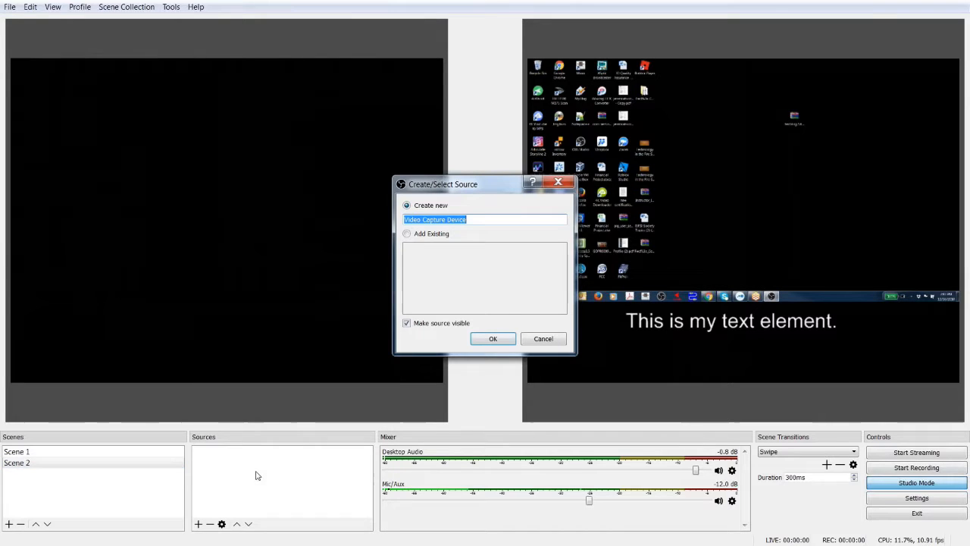
pyautogui.click(542, 340)
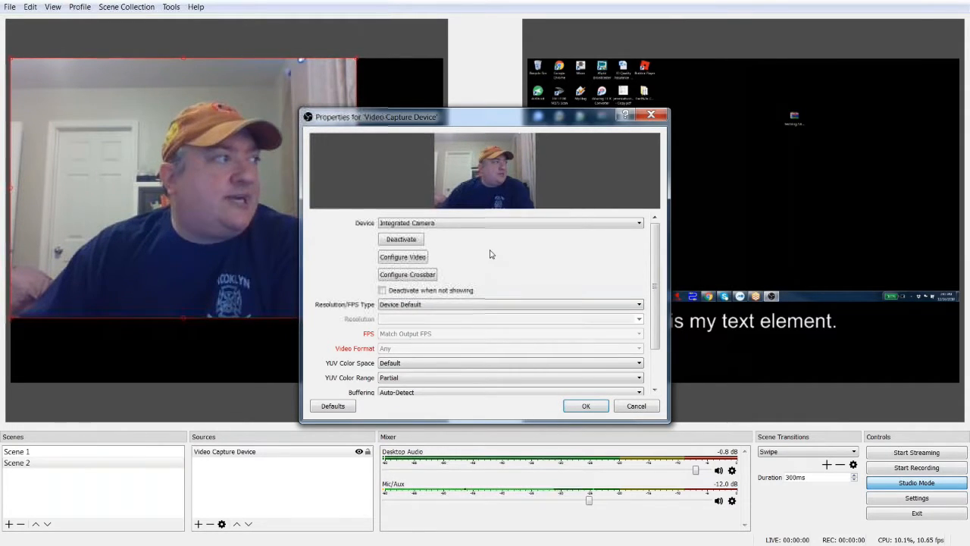
pyautogui.moveTo(538, 271)
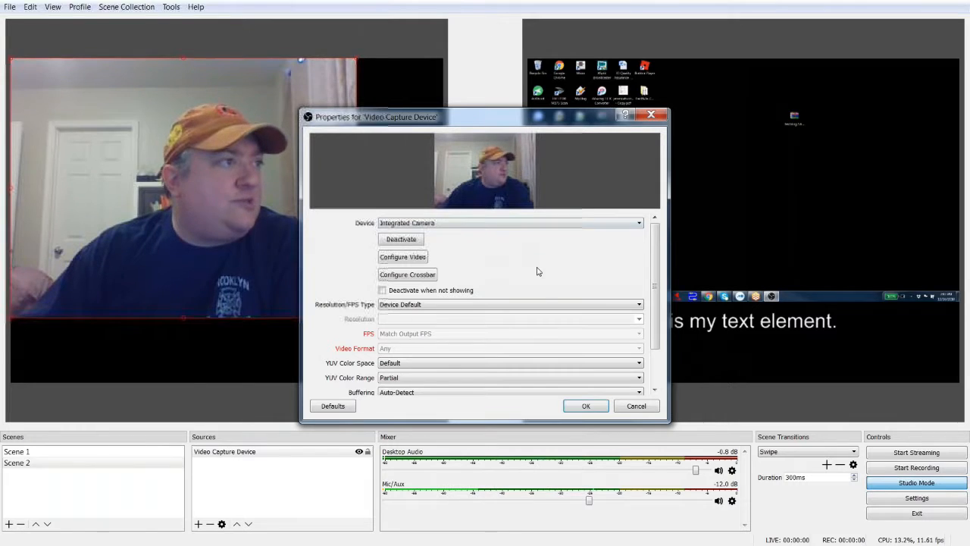
pyautogui.moveTo(585, 406)
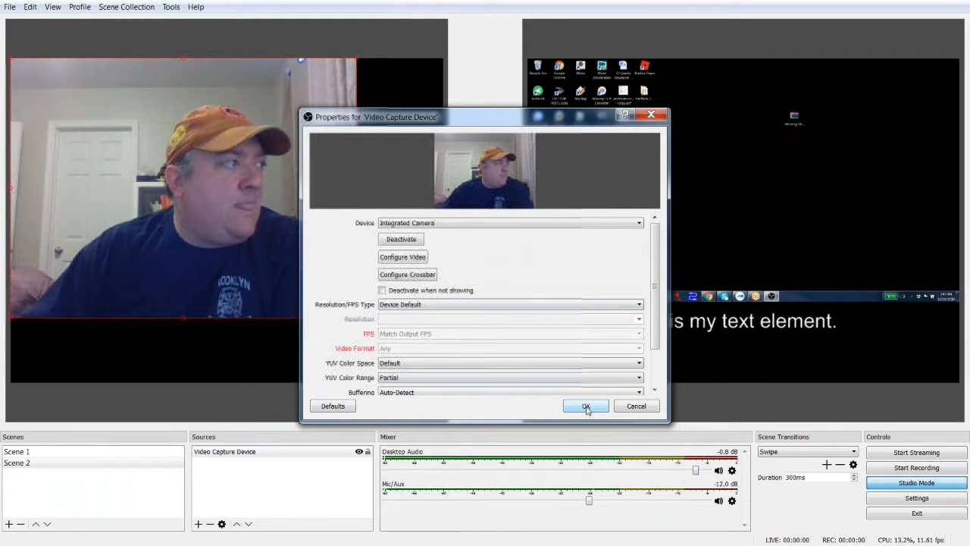
pyautogui.click(585, 406)
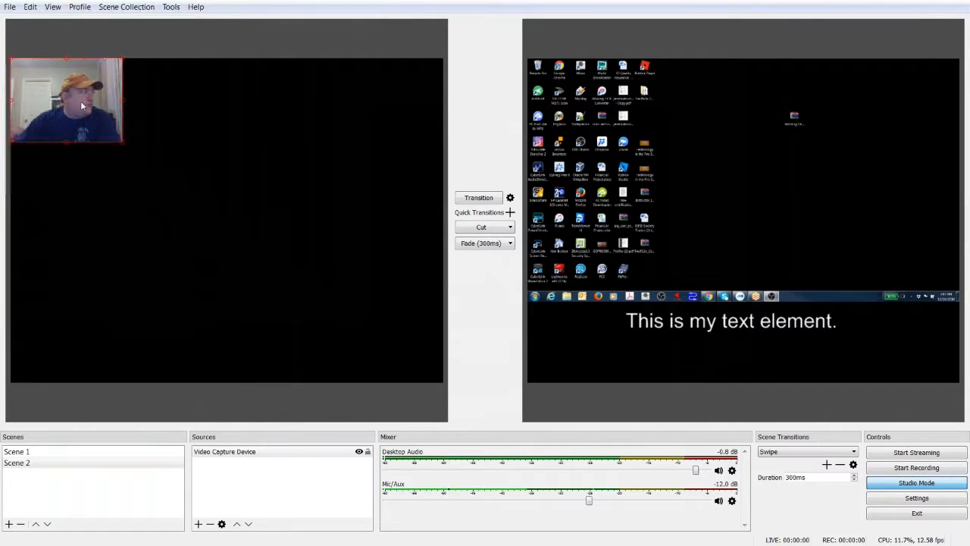
# Place the webcam overlay in the bottom-right corner of the preview.
pyautogui.moveTo(67, 99); pyautogui.dragTo(324, 300)
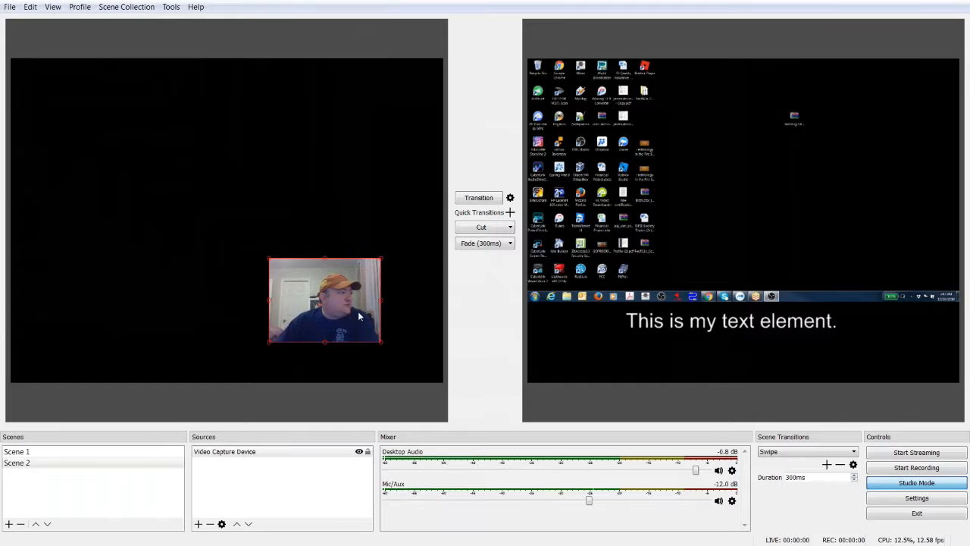
pyautogui.moveTo(324, 300); pyautogui.dragTo(382, 335)
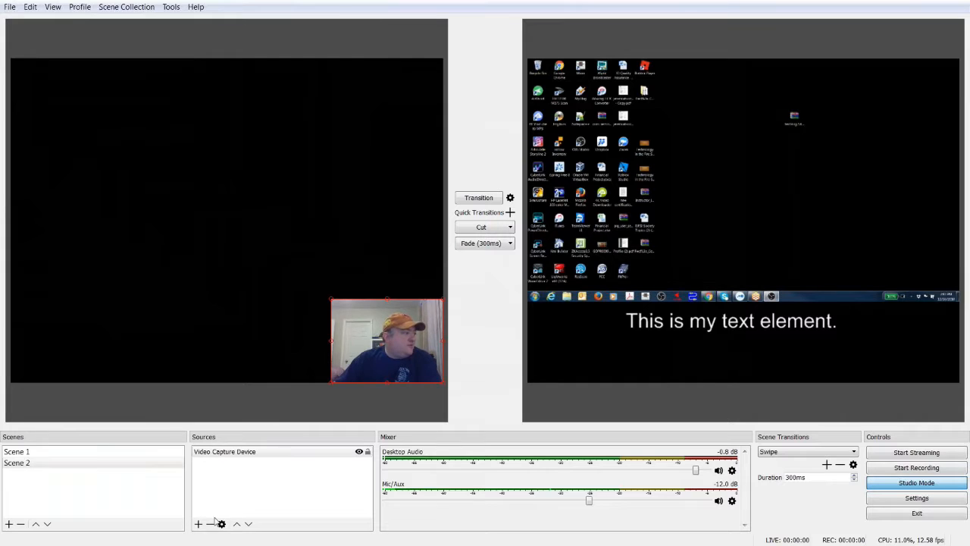
# Add a Display Capture source to Scene 2 with default settings.
pyautogui.click(197, 524)
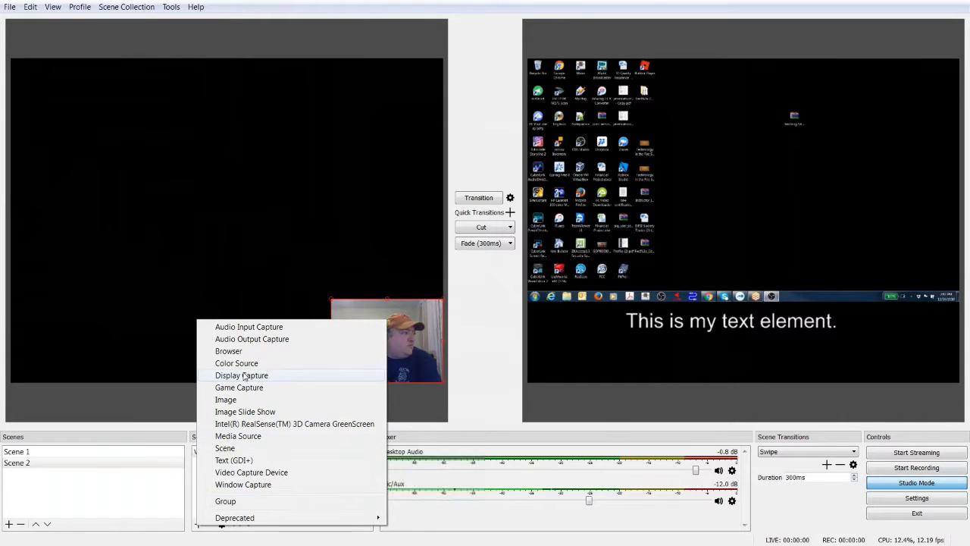
pyautogui.click(241, 376)
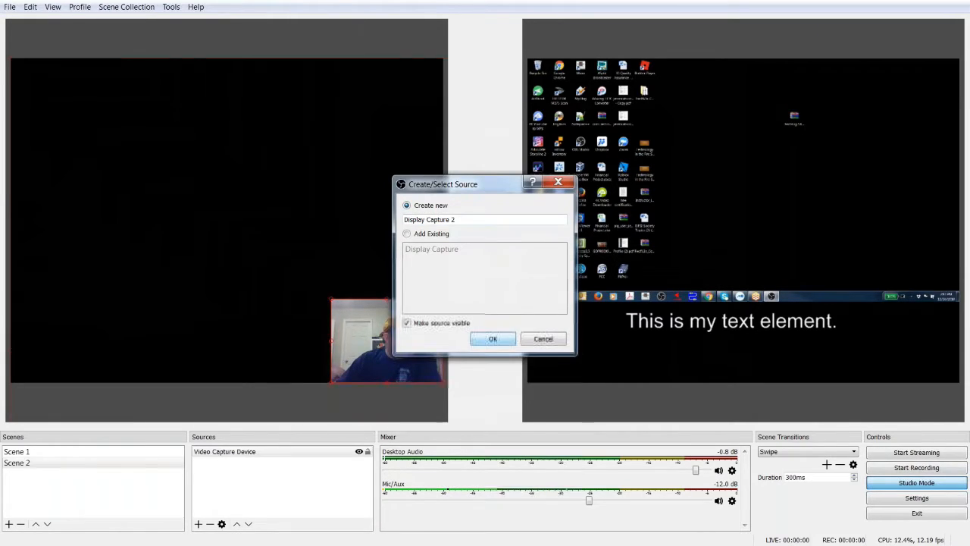
pyautogui.click(493, 339)
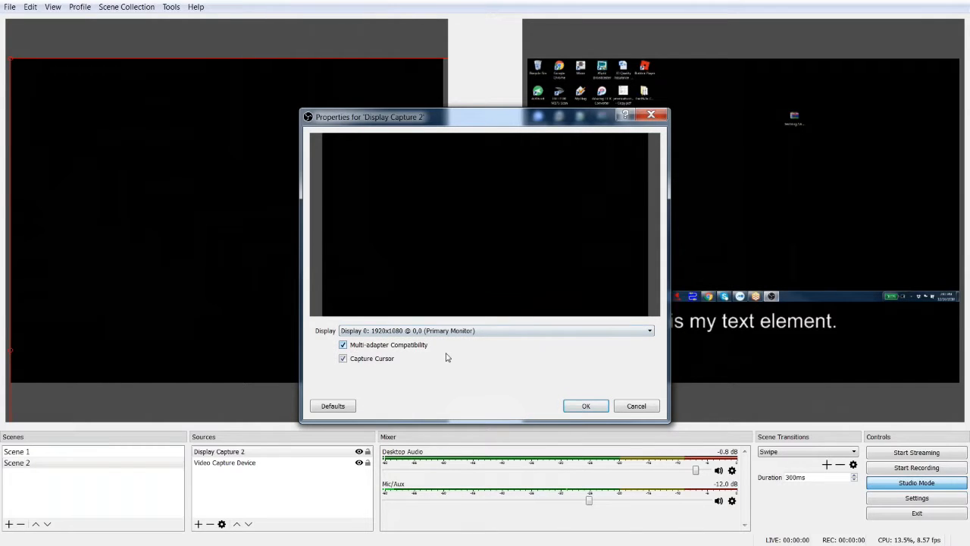
pyautogui.click(585, 406)
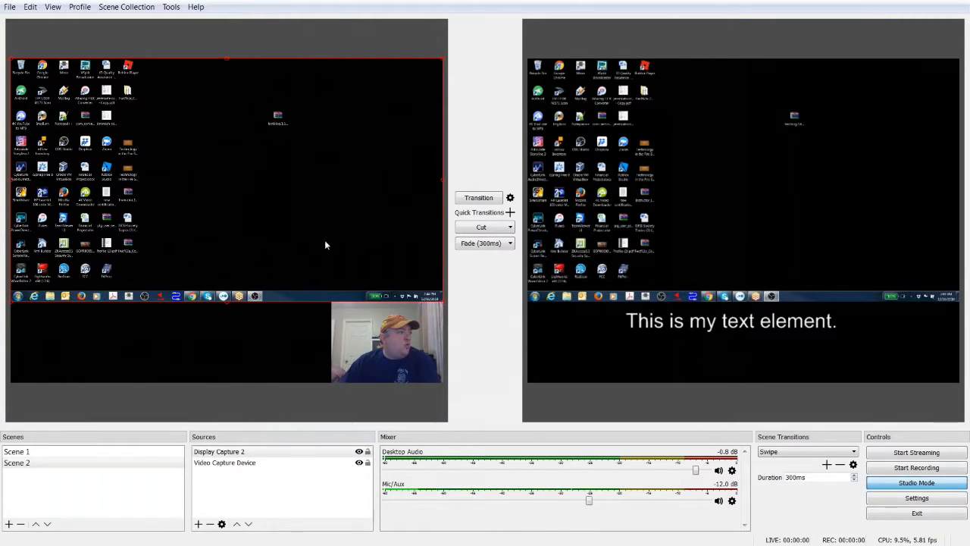
pyautogui.moveTo(698, 354)
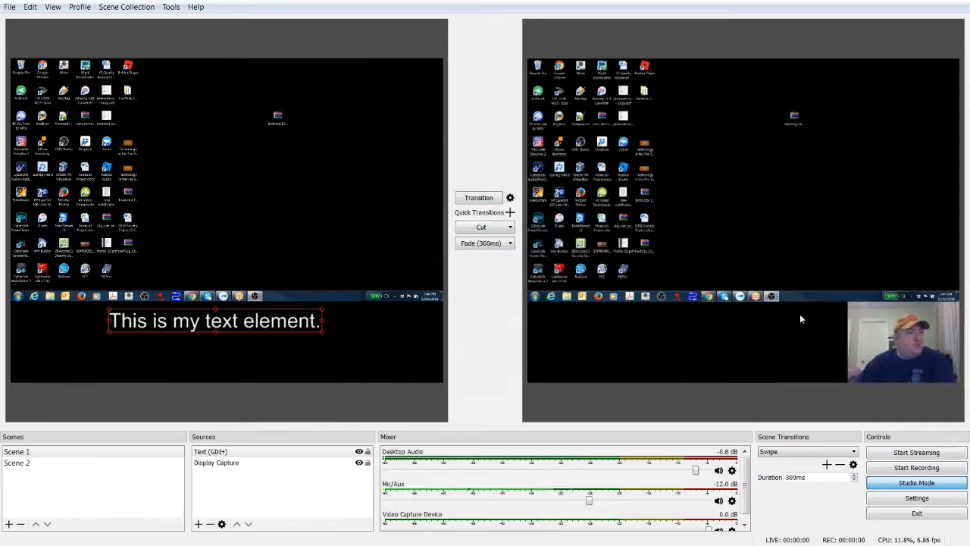
pyautogui.moveTo(497, 299)
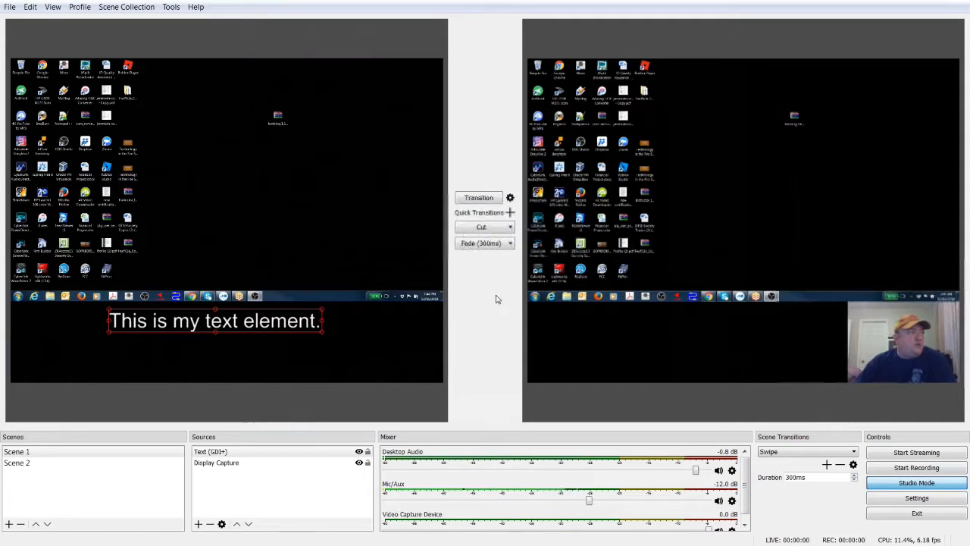
pyautogui.moveTo(300, 346)
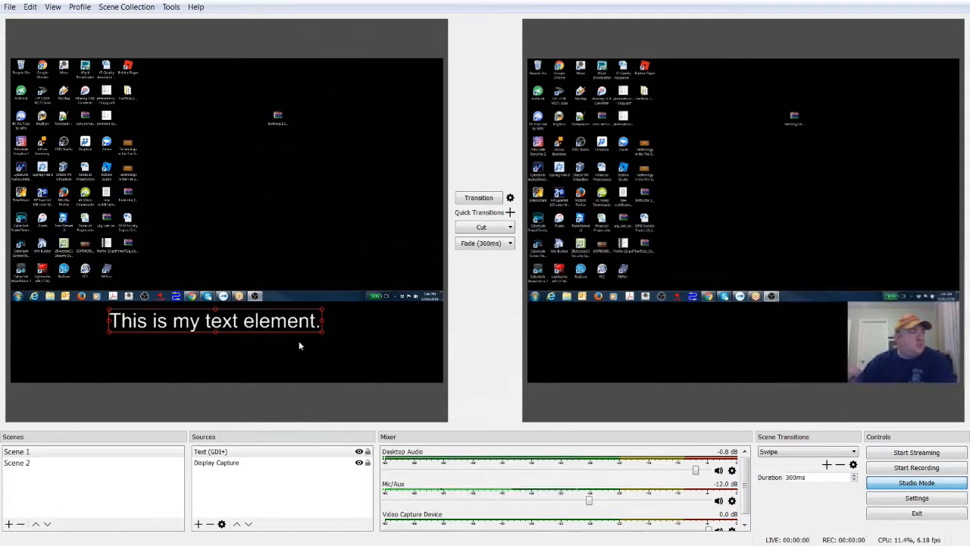
pyautogui.moveTo(318, 276)
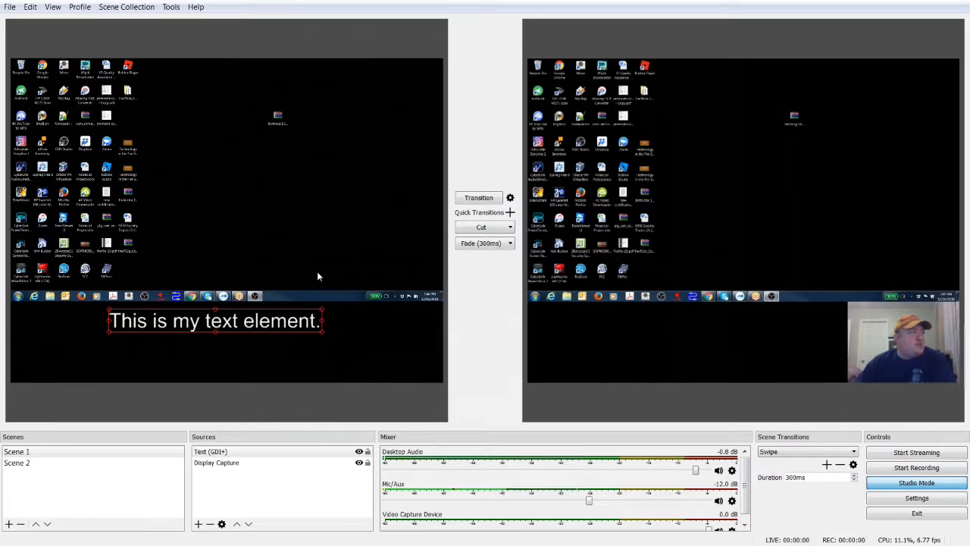
pyautogui.moveTo(419, 150)
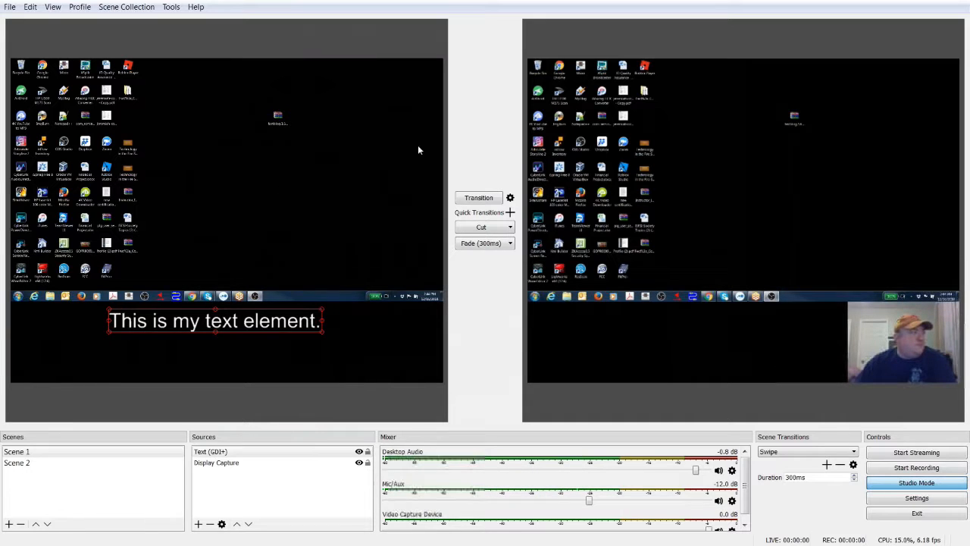
pyautogui.moveTo(349, 182)
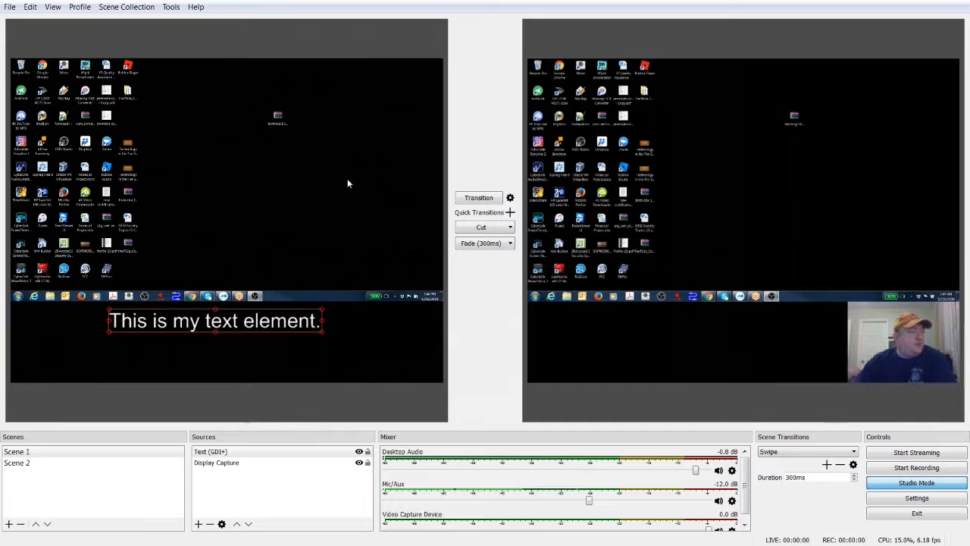
pyautogui.moveTo(759, 237)
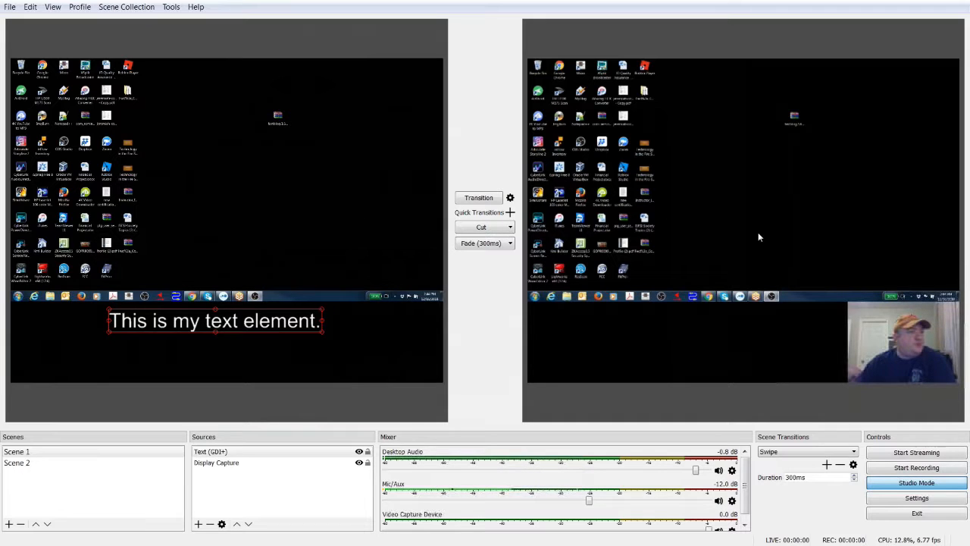
pyautogui.moveTo(597, 295)
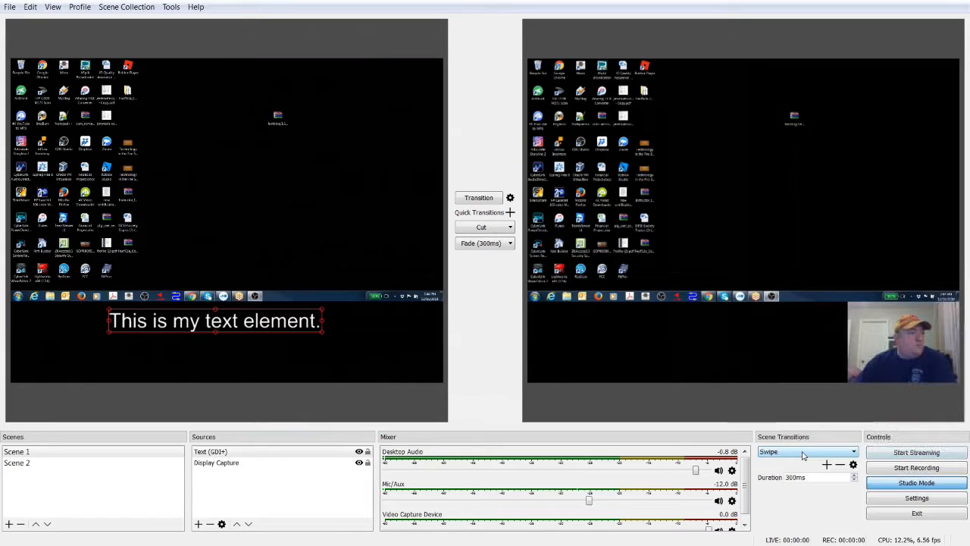
# Make Fade the scene transition and send the preview scene live.
pyautogui.click(806, 452)
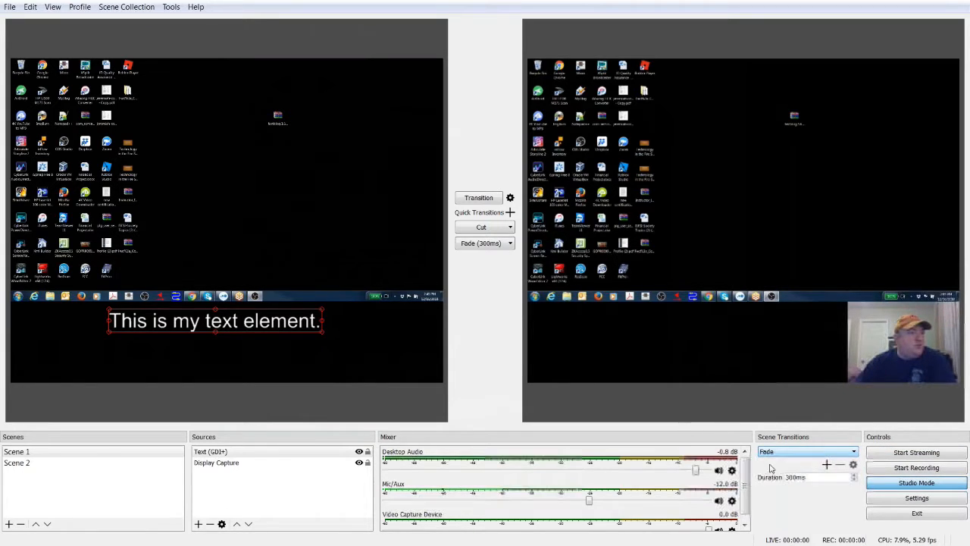
pyautogui.click(483, 242)
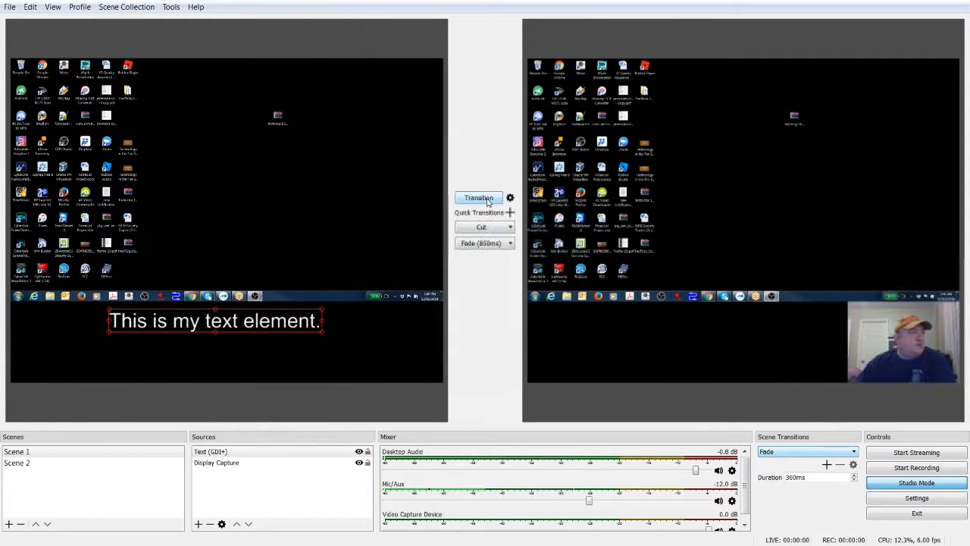
pyautogui.click(479, 197)
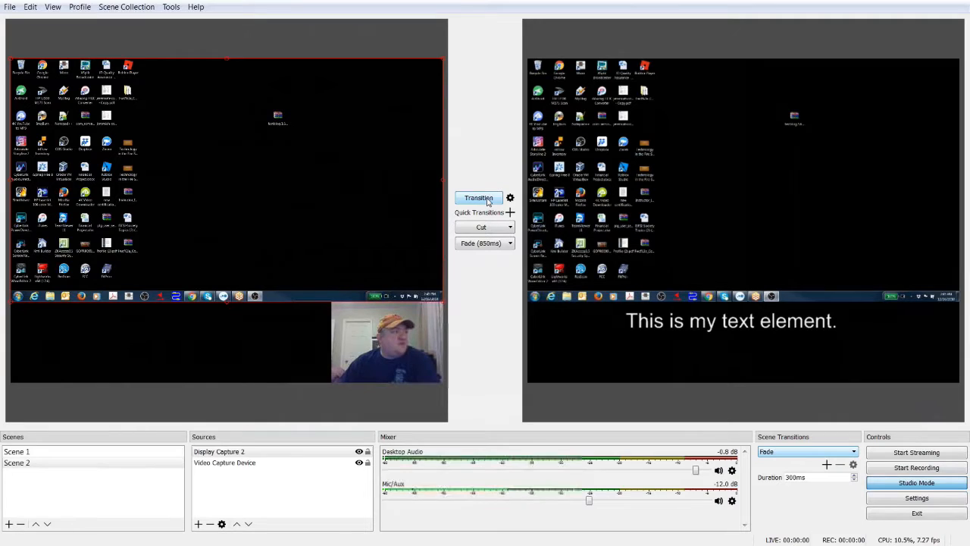
# Change the Cut quick transition to Fade.
pyautogui.click(482, 228)
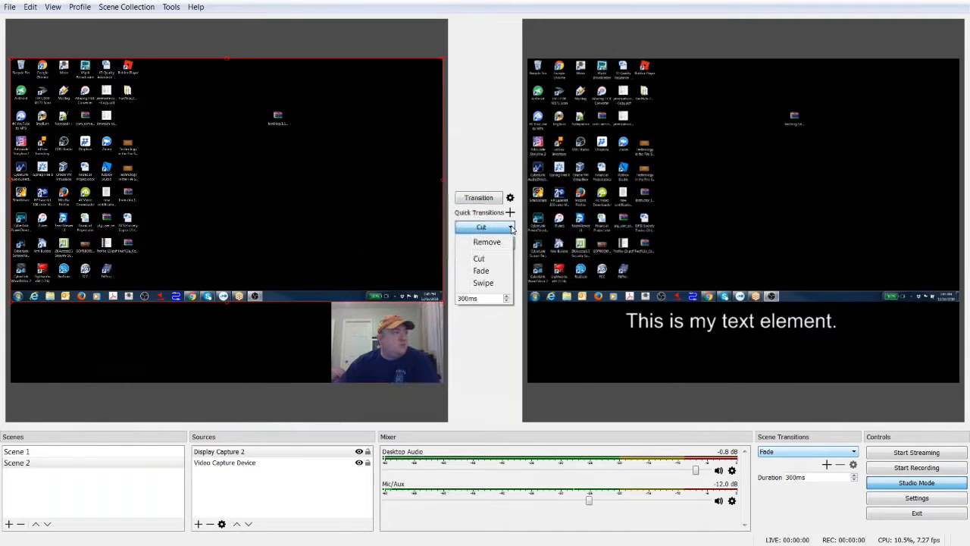
pyautogui.click(481, 270)
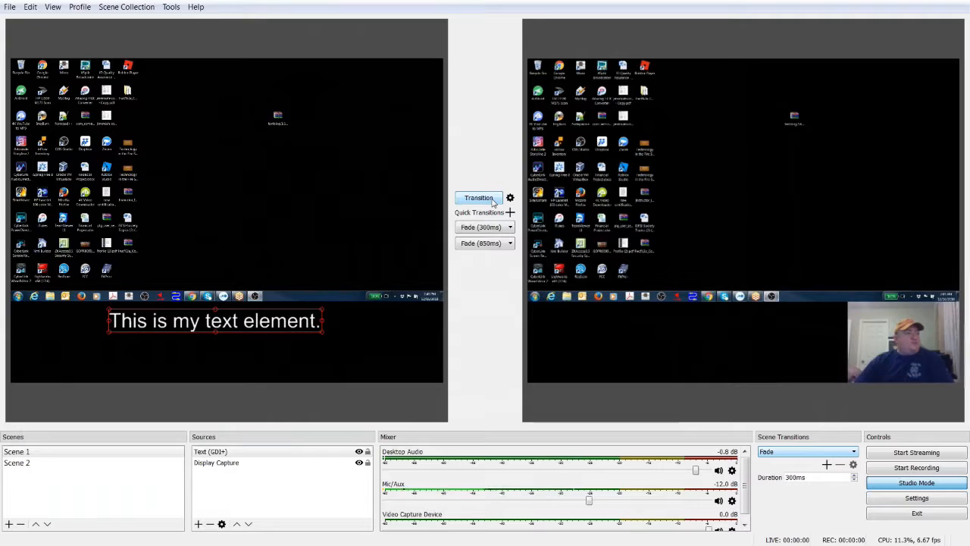
pyautogui.moveTo(401, 280)
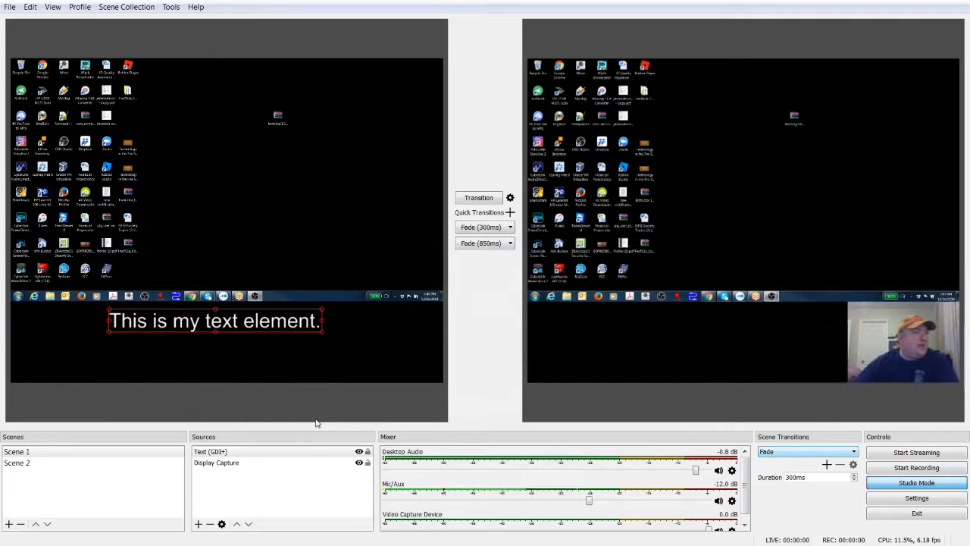
pyautogui.moveTo(464, 406)
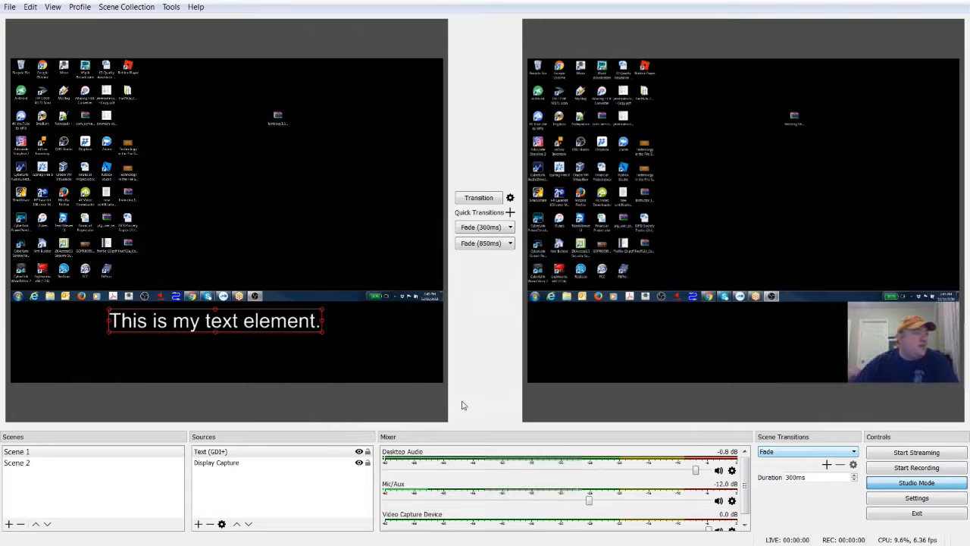
pyautogui.moveTo(467, 435)
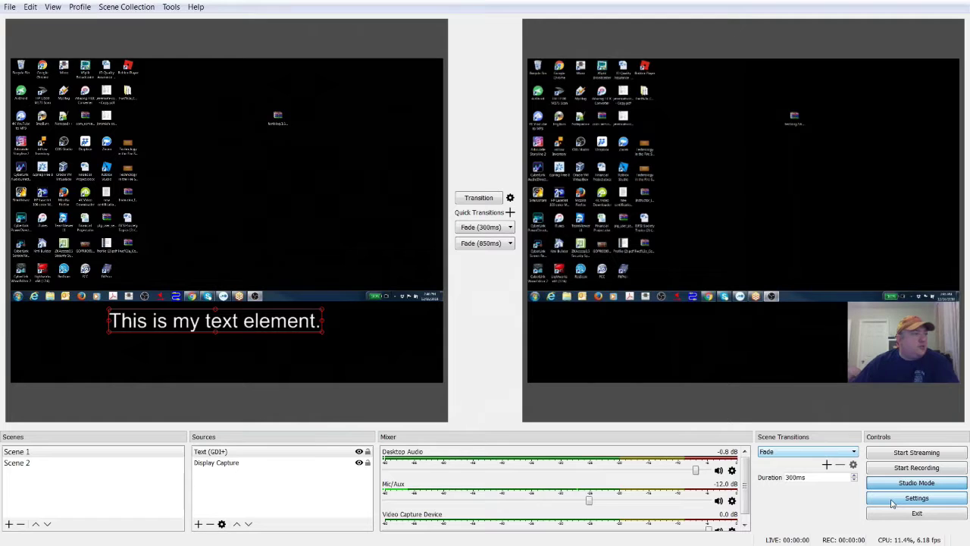
pyautogui.click(917, 497)
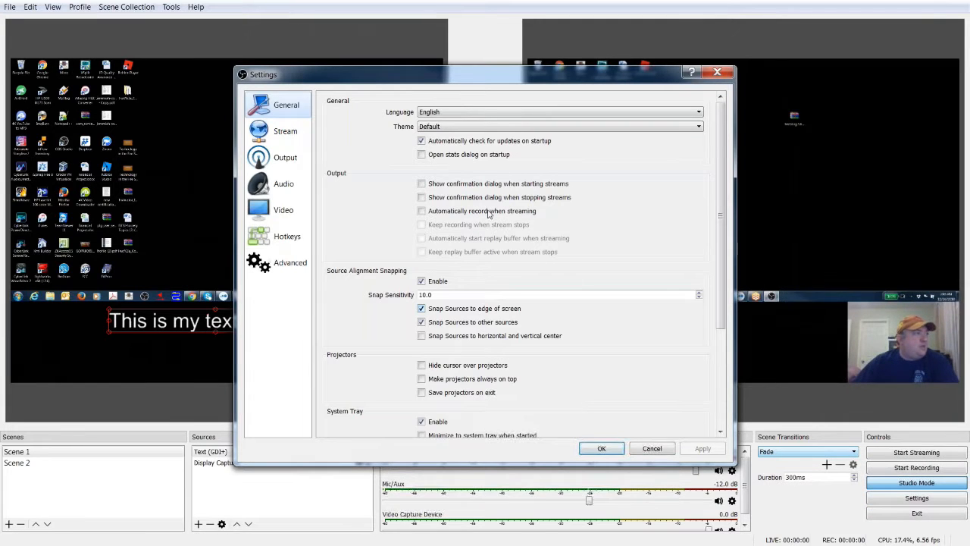
pyautogui.moveTo(451, 133)
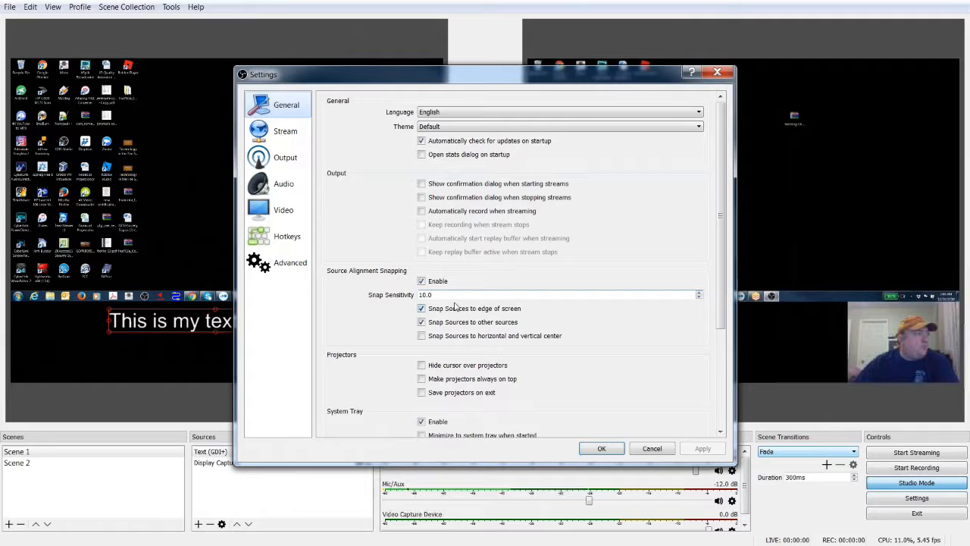
pyautogui.tripleClick(559, 294)
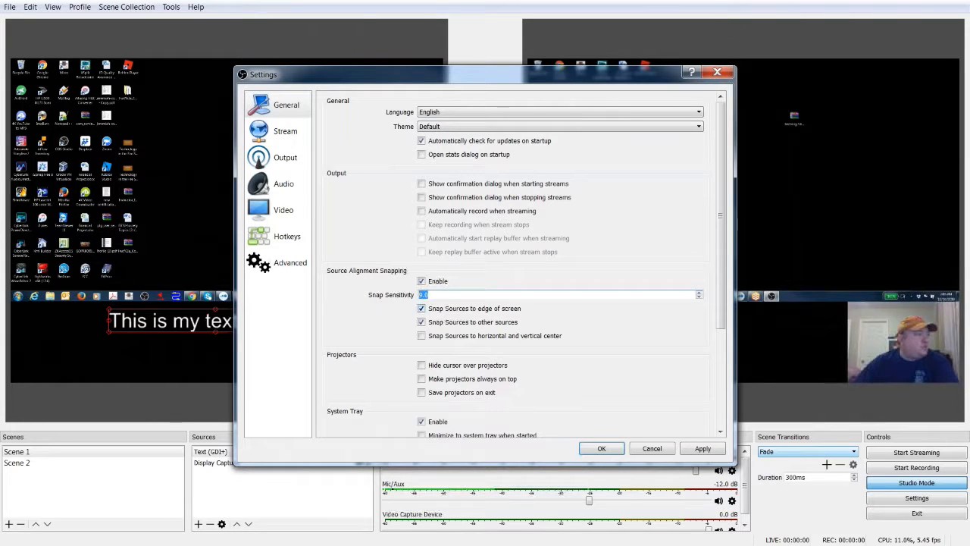
pyautogui.scroll(-3)
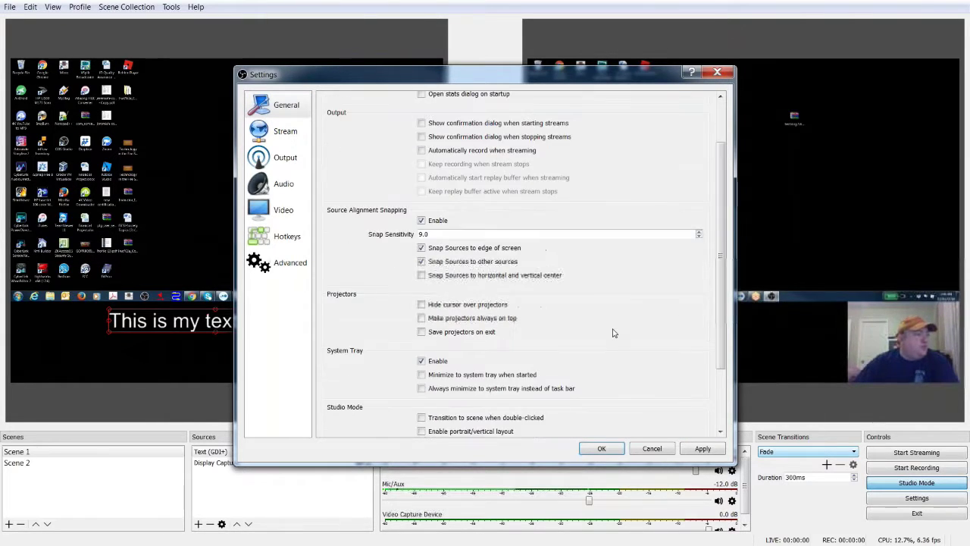
pyautogui.scroll(-3)
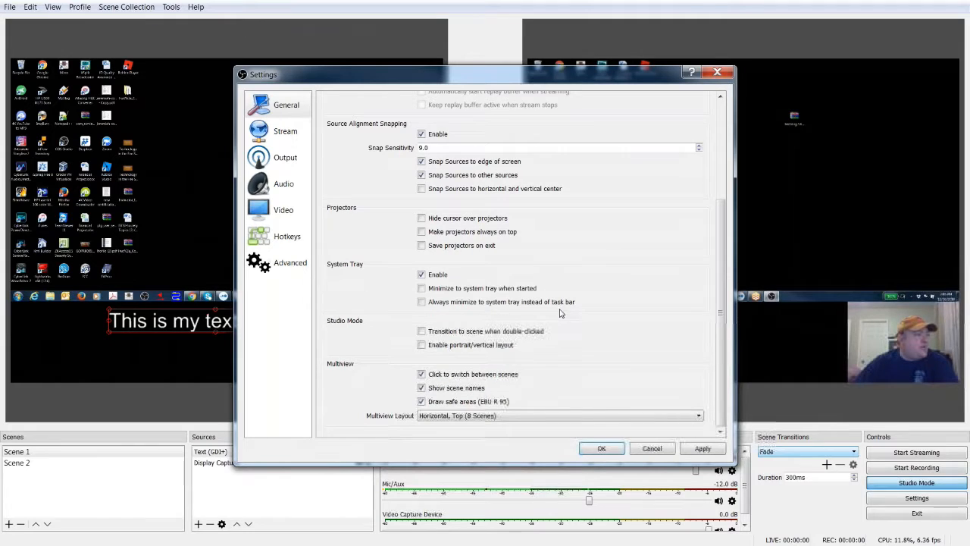
pyautogui.moveTo(437, 320)
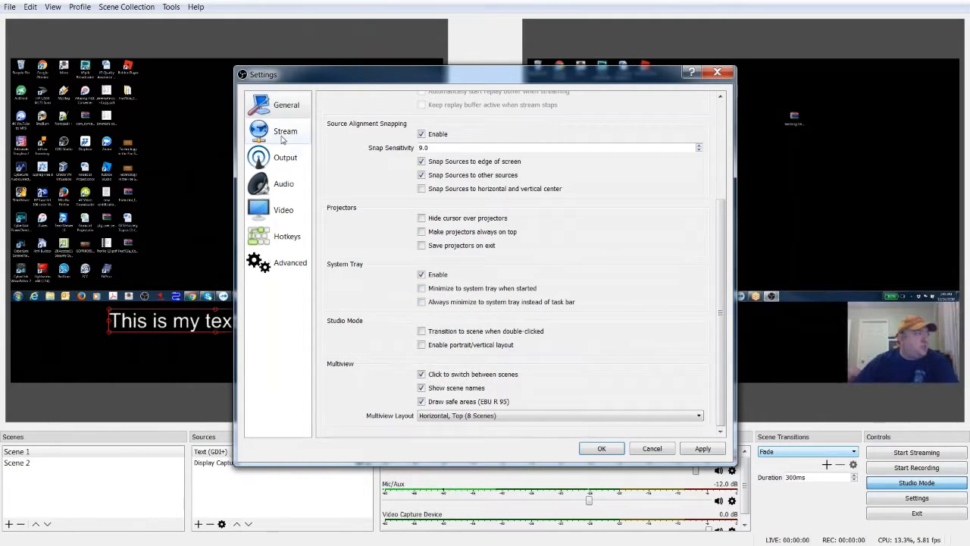
# Review the Stream settings page, then move to the Output settings page.
pyautogui.click(285, 130)
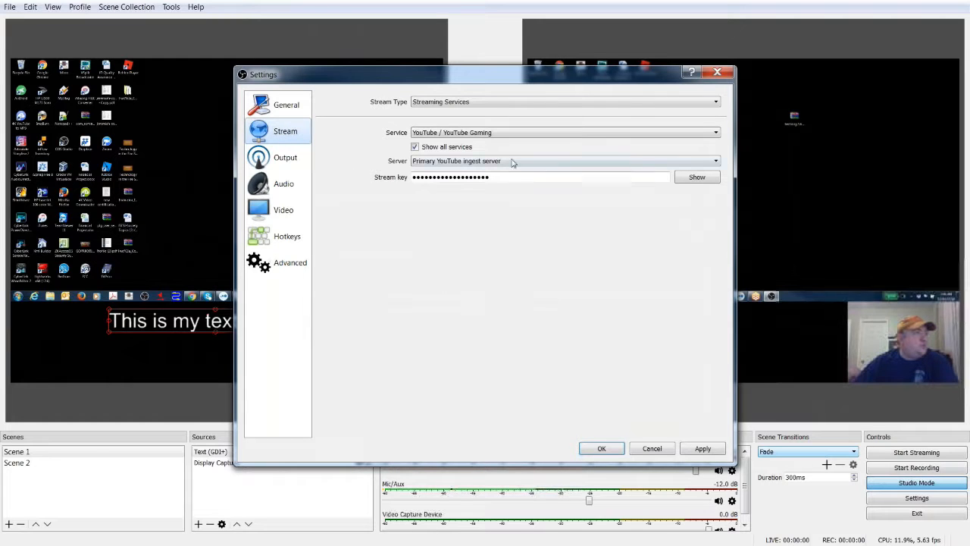
pyautogui.moveTo(500, 218)
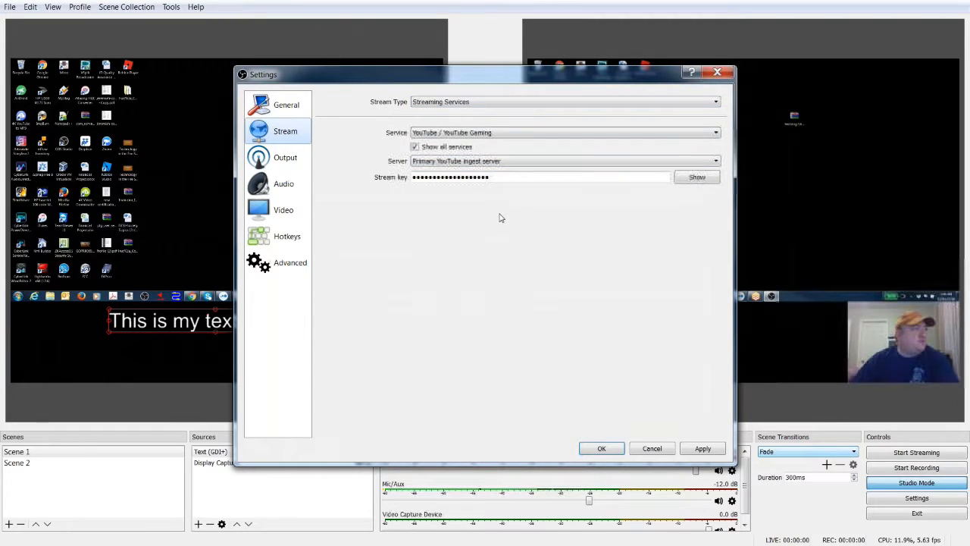
pyautogui.moveTo(477, 206)
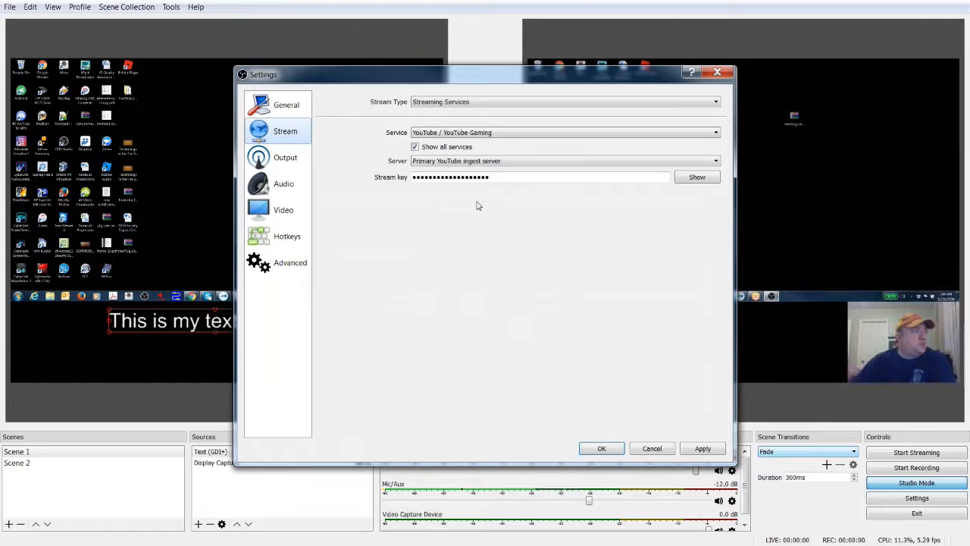
pyautogui.click(285, 156)
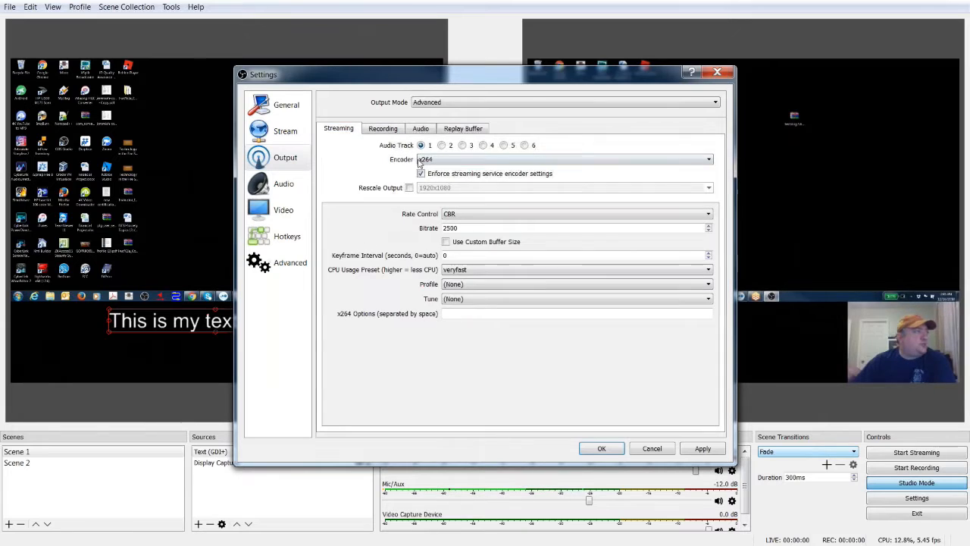
# Review the Recording, Audio and Replay Buffer output tabs, then move to the Audio settings page.
pyautogui.click(382, 127)
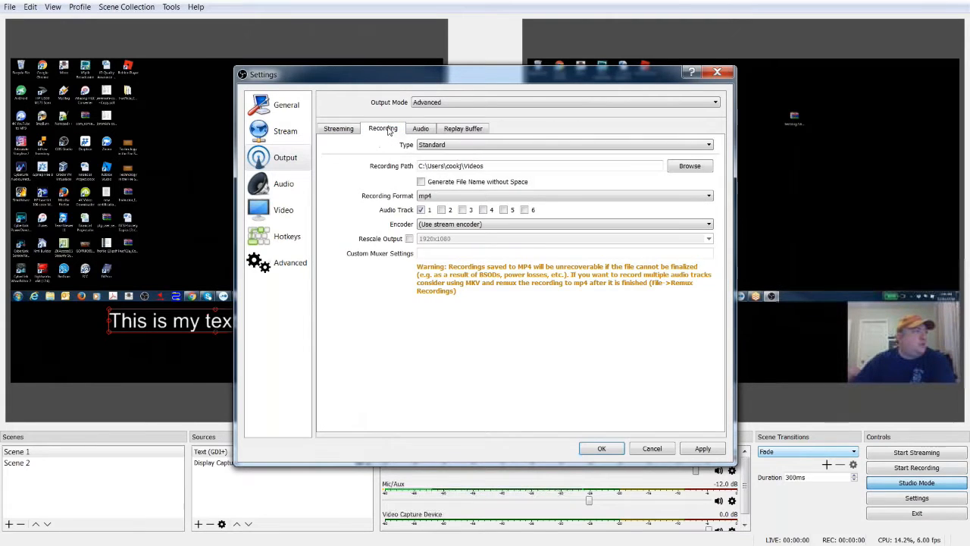
pyautogui.click(420, 128)
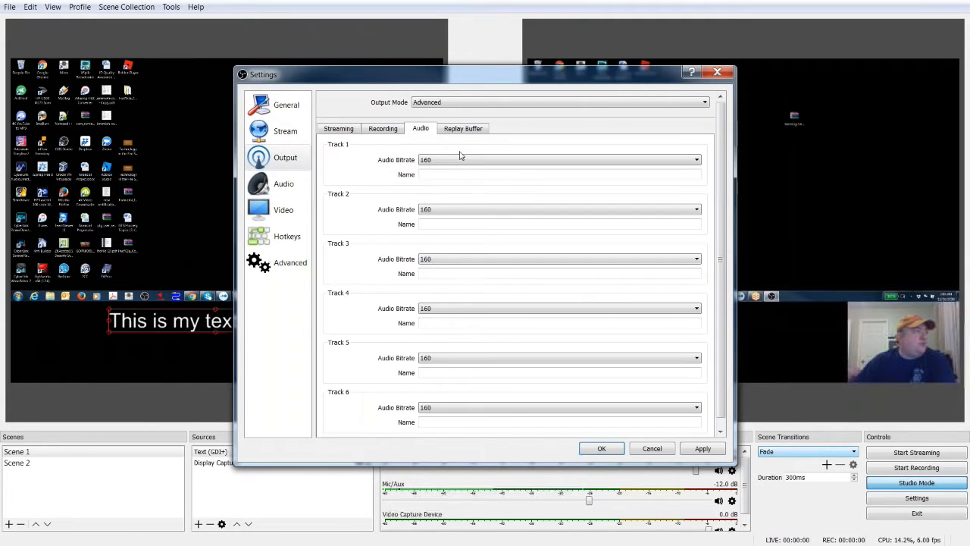
pyautogui.click(463, 127)
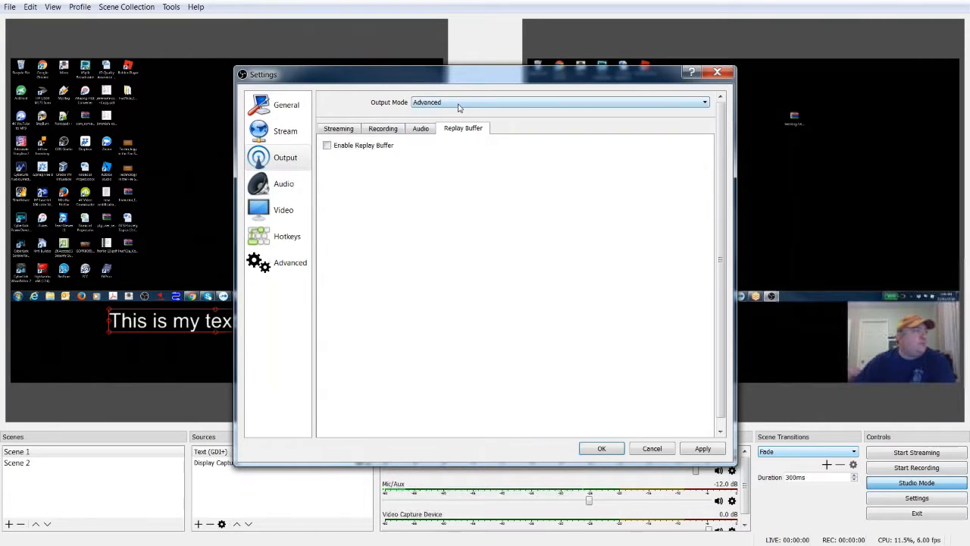
pyautogui.click(559, 103)
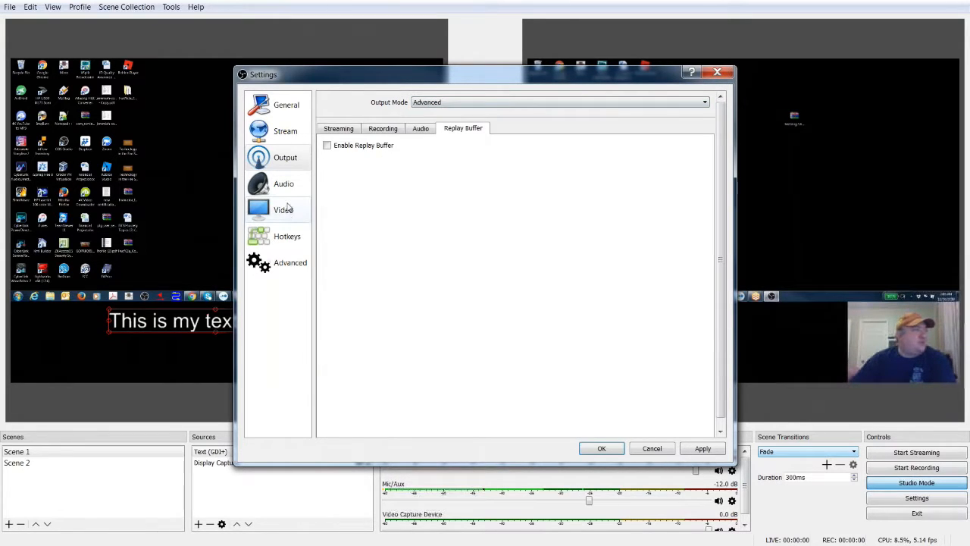
pyautogui.moveTo(455, 197)
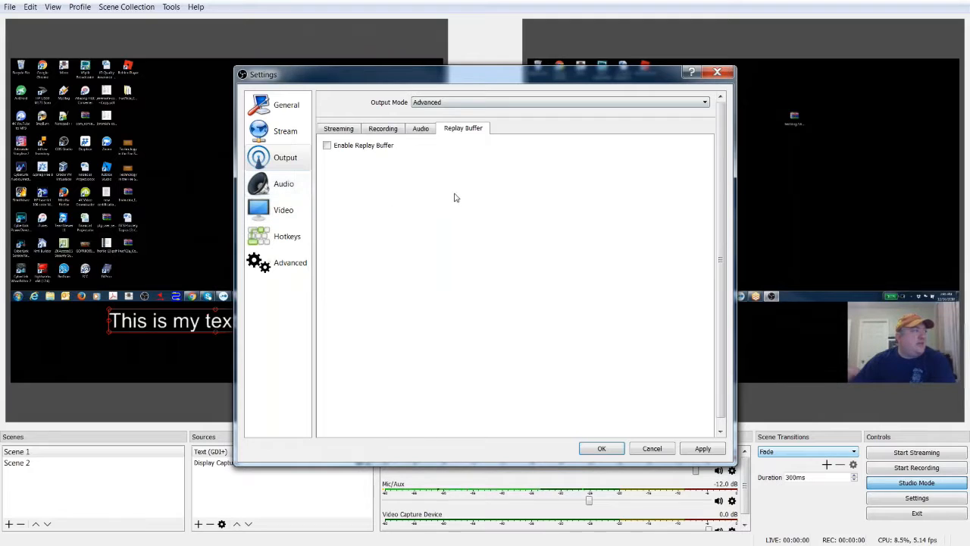
pyautogui.click(421, 127)
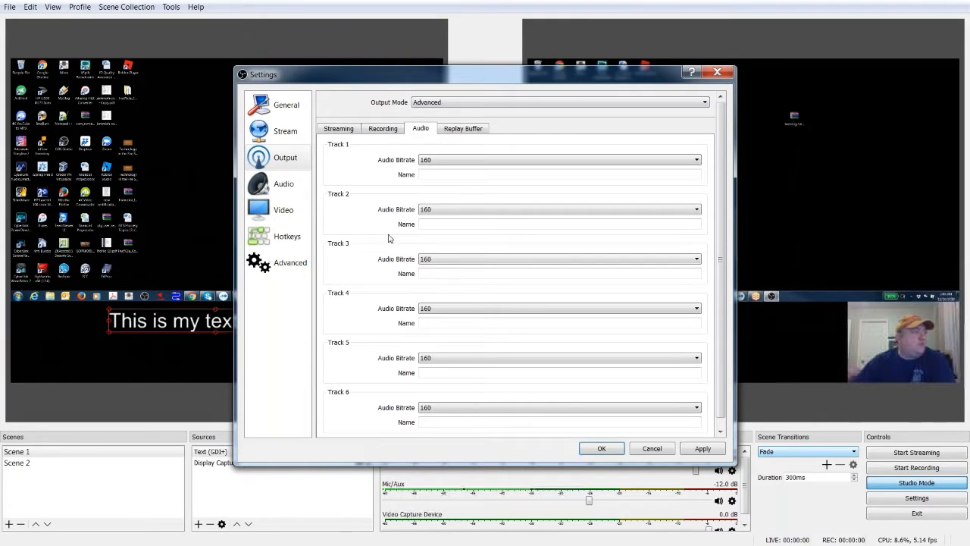
pyautogui.moveTo(371, 203)
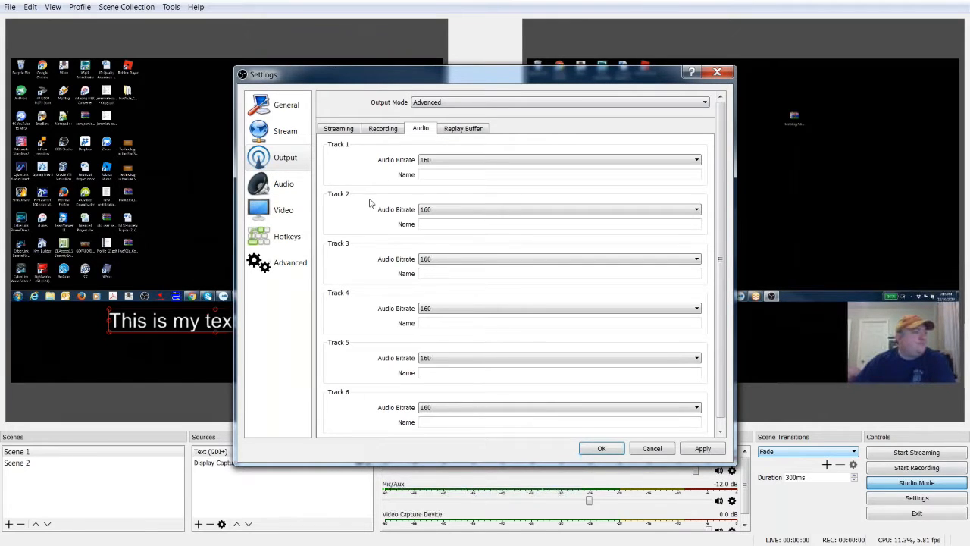
pyautogui.moveTo(366, 136)
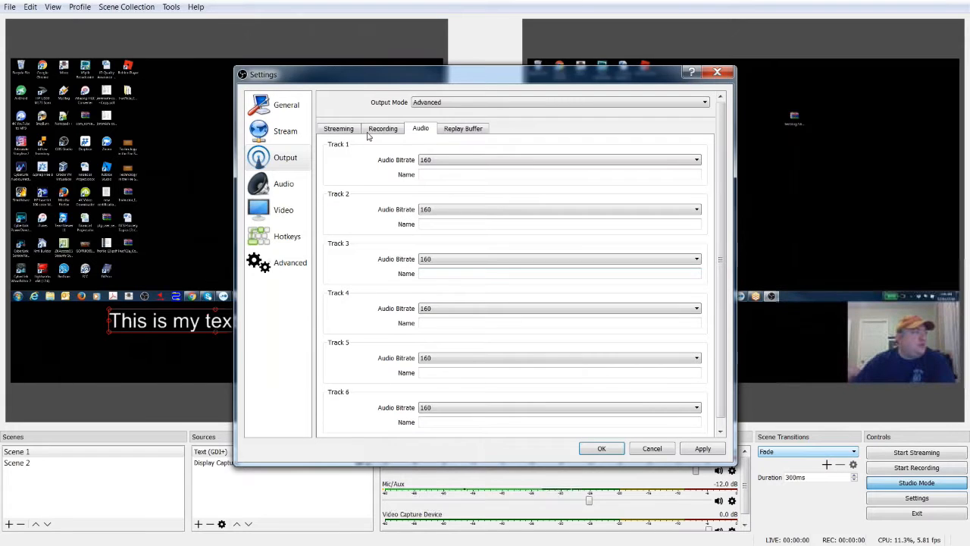
pyautogui.moveTo(403, 297)
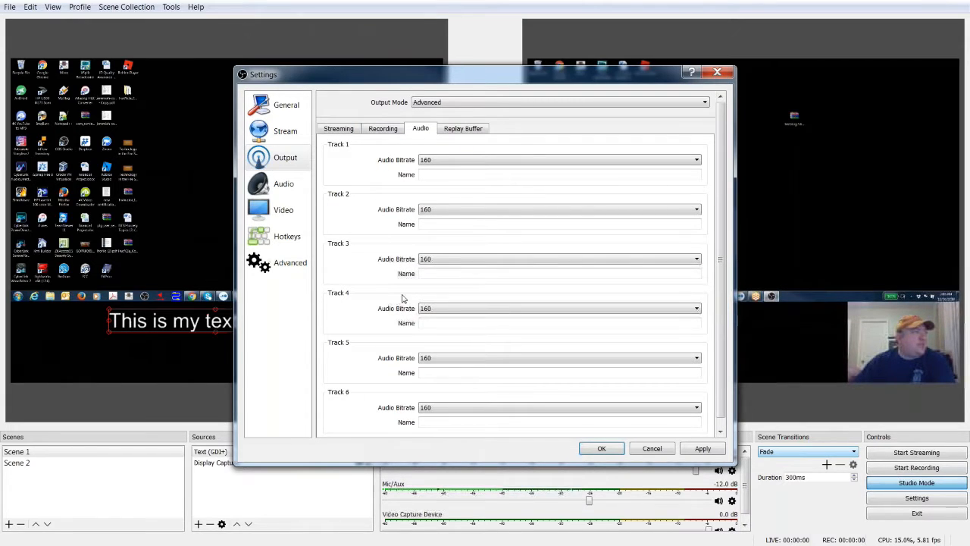
pyautogui.click(283, 183)
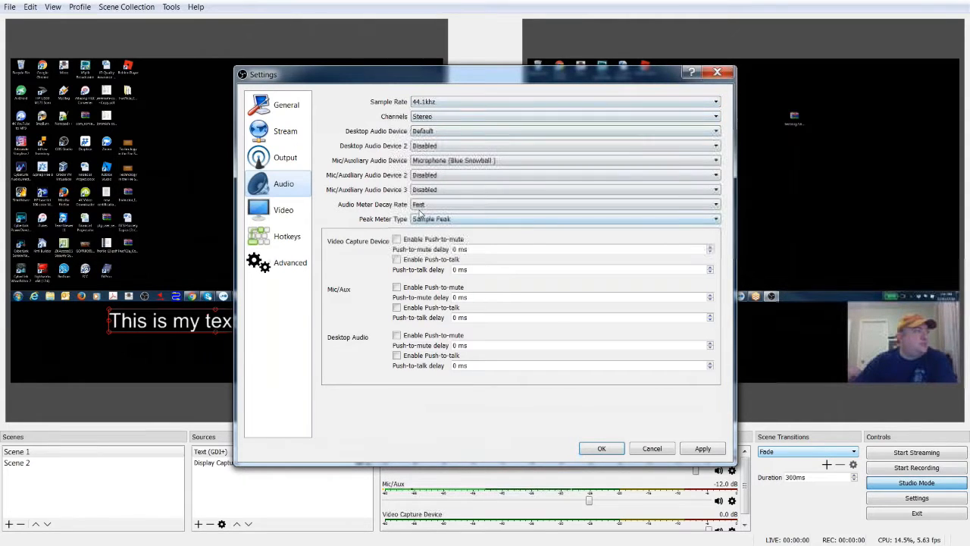
# Step through the Video and Hotkeys settings pages, ending on Advanced.
pyautogui.click(283, 209)
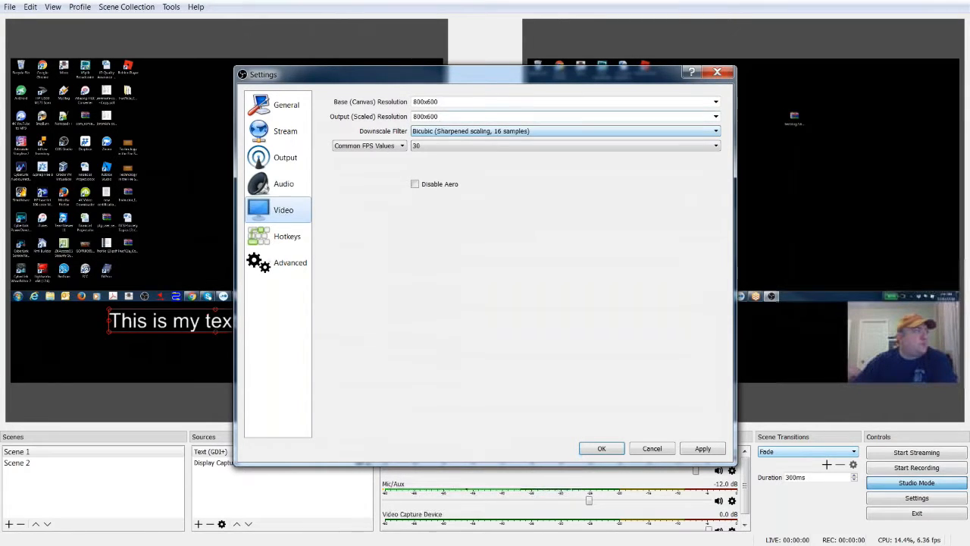
pyautogui.click(286, 237)
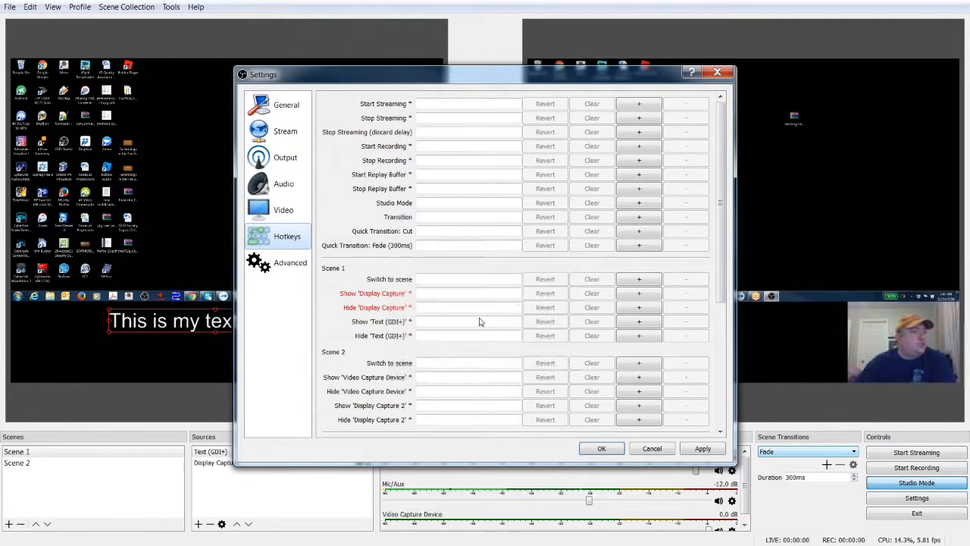
pyautogui.click(291, 262)
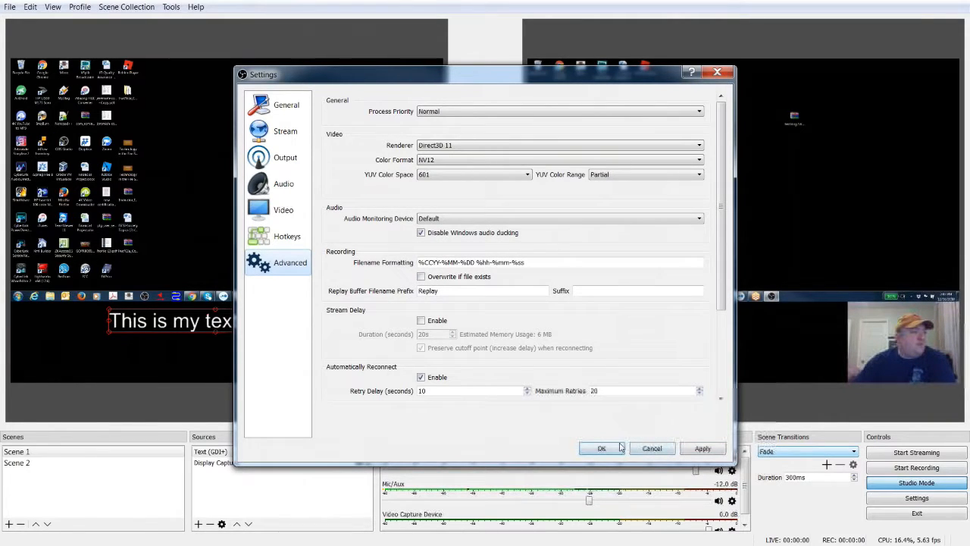
pyautogui.moveTo(651, 448)
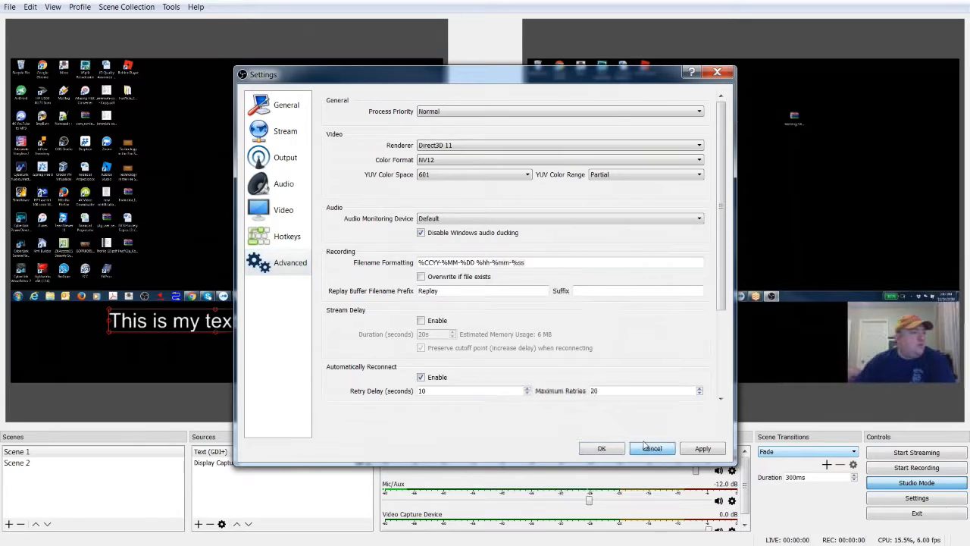
# Cancel the Settings dialog, discarding any changes.
pyautogui.click(652, 449)
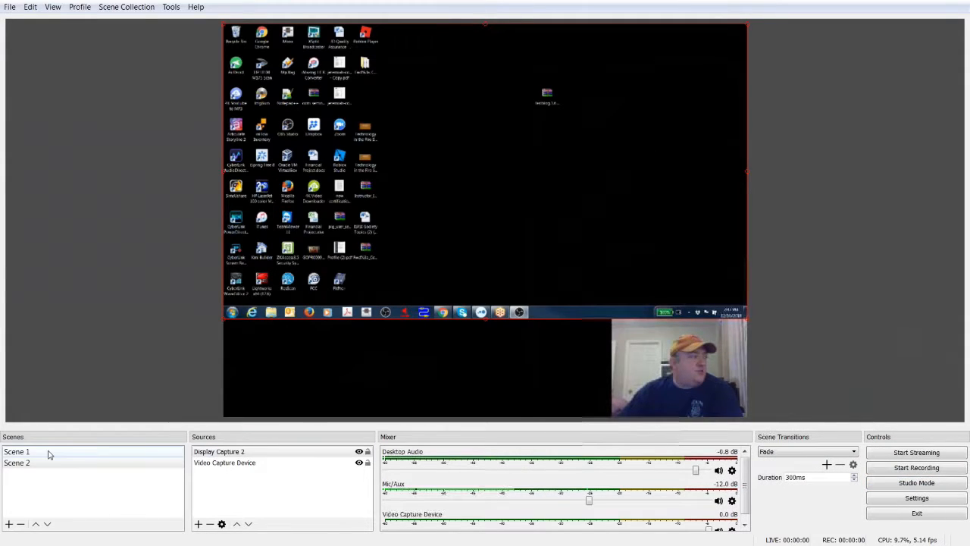
# Make Scene 1 with its text caption and display capture the active scene.
pyautogui.click(17, 452)
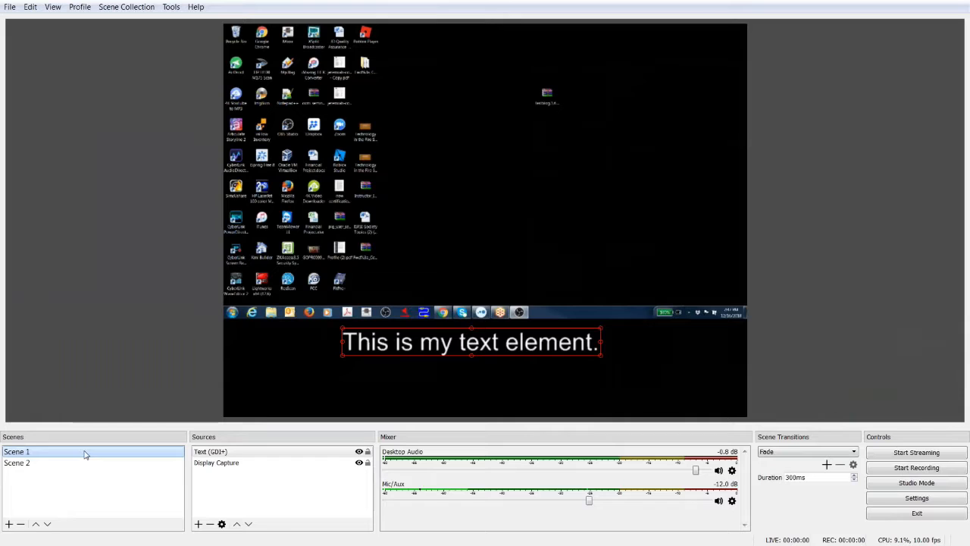